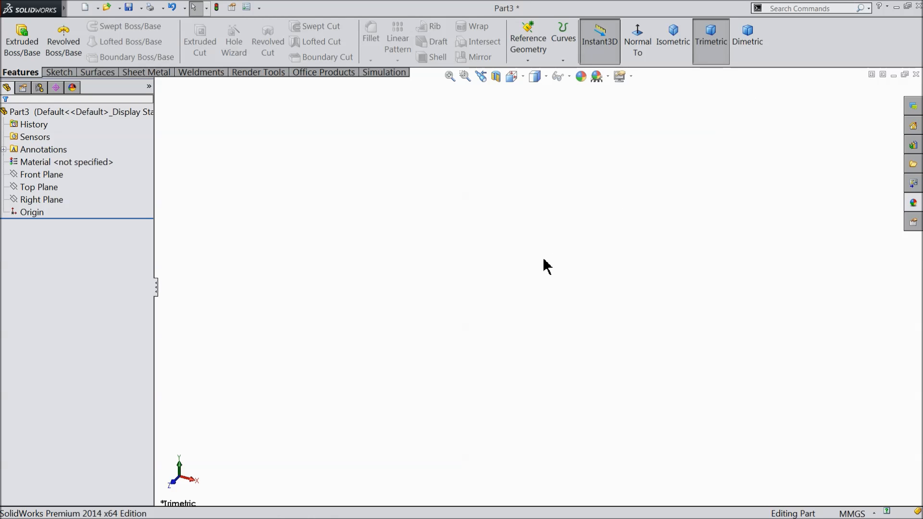
mouse_move(530, 280)
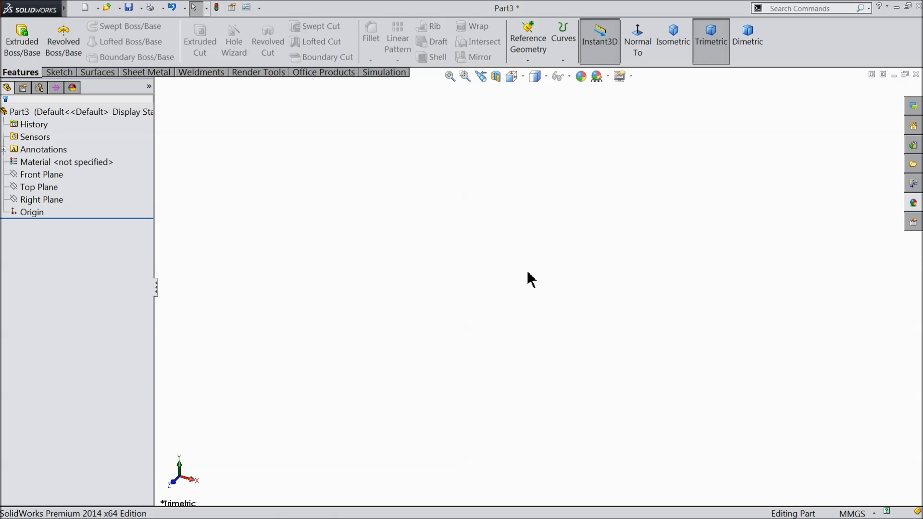
Step: Select the Front Plane and open Sketch1 on it
click(41, 175)
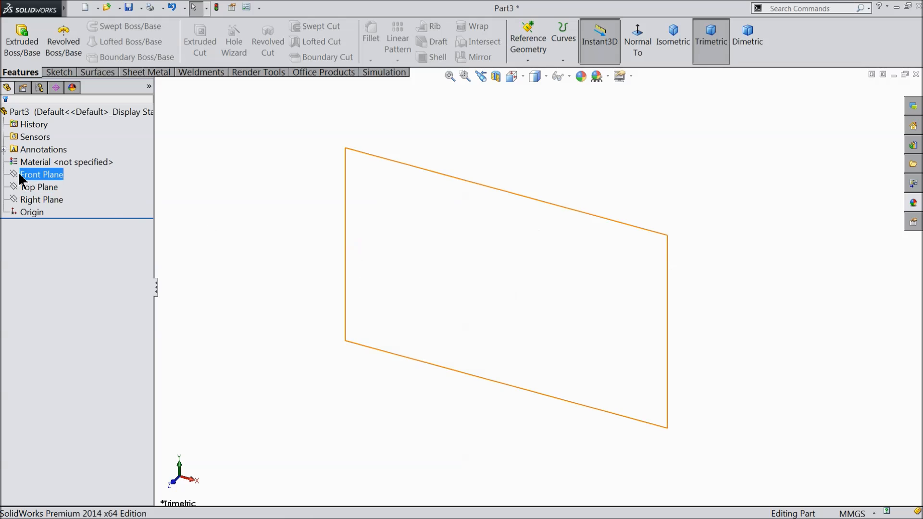
click(42, 174)
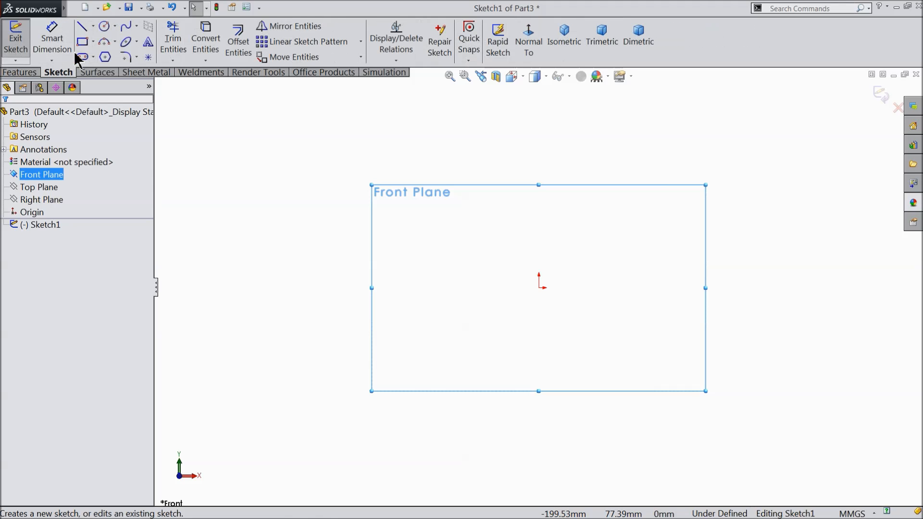
click(83, 26)
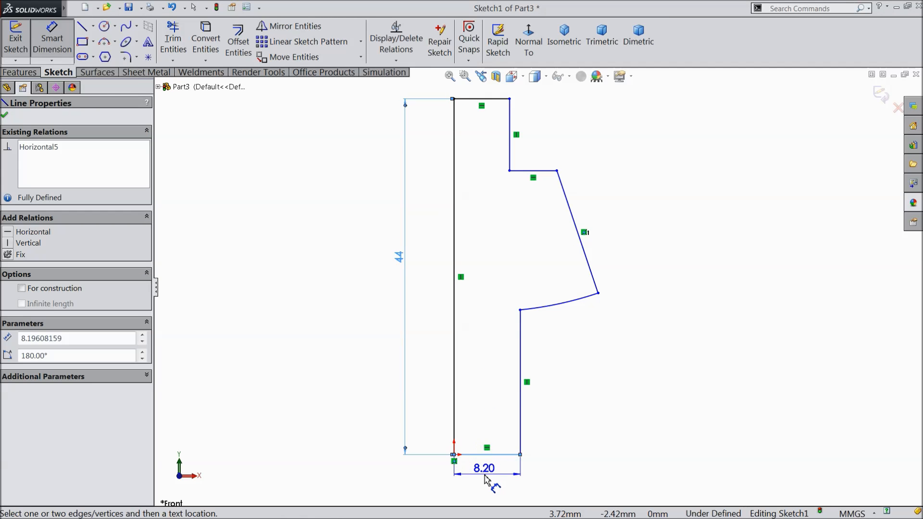
Step: Dimension the profile edges to 5.75, 3.75, 7.75, 10.50, 10, 6 and 27 mm
click(484, 467)
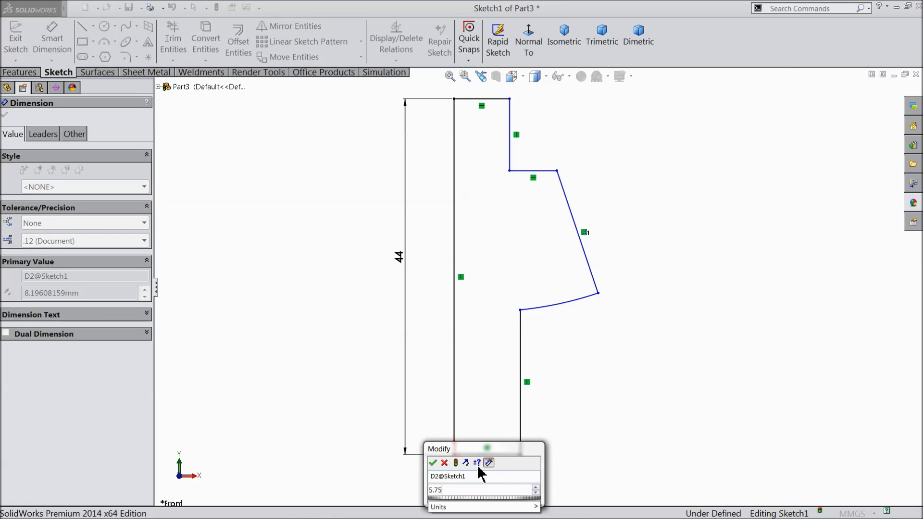
click(433, 462)
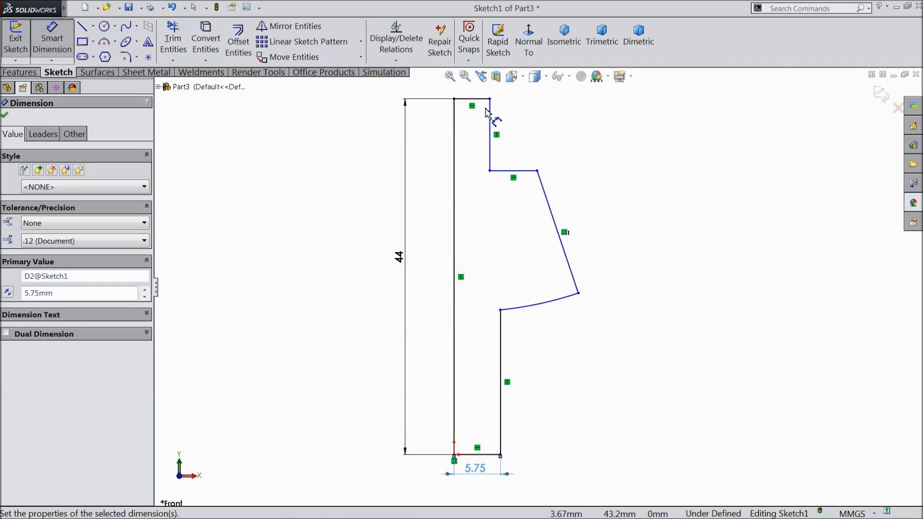
click(472, 106)
text(3.75)
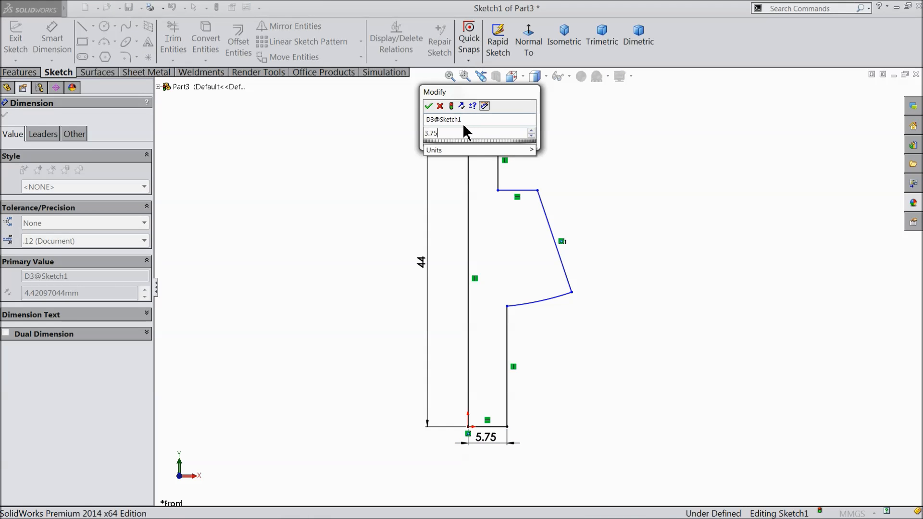
click(430, 106)
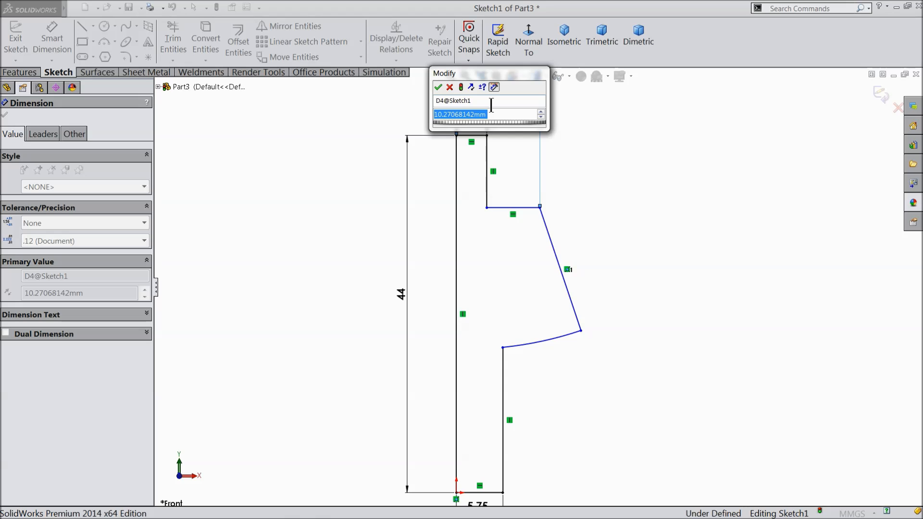
text(7.75)
text(10.5)
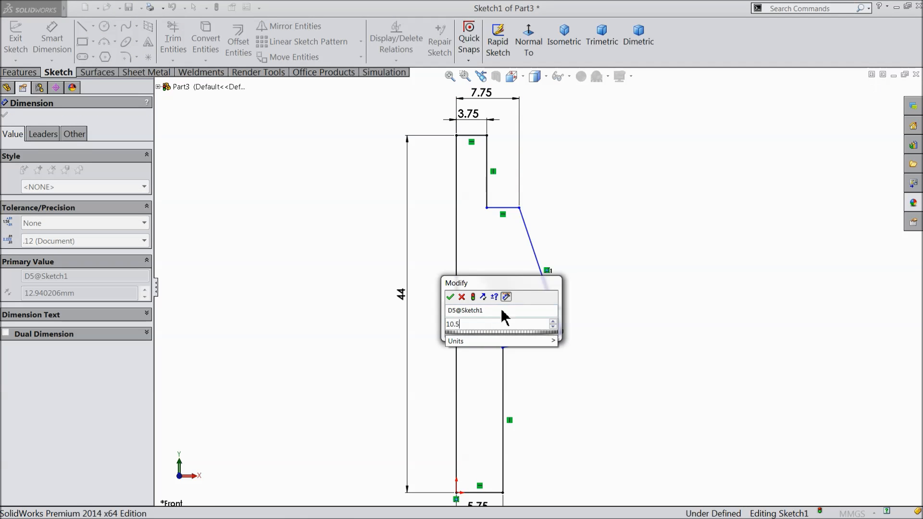
click(450, 296)
text(10)
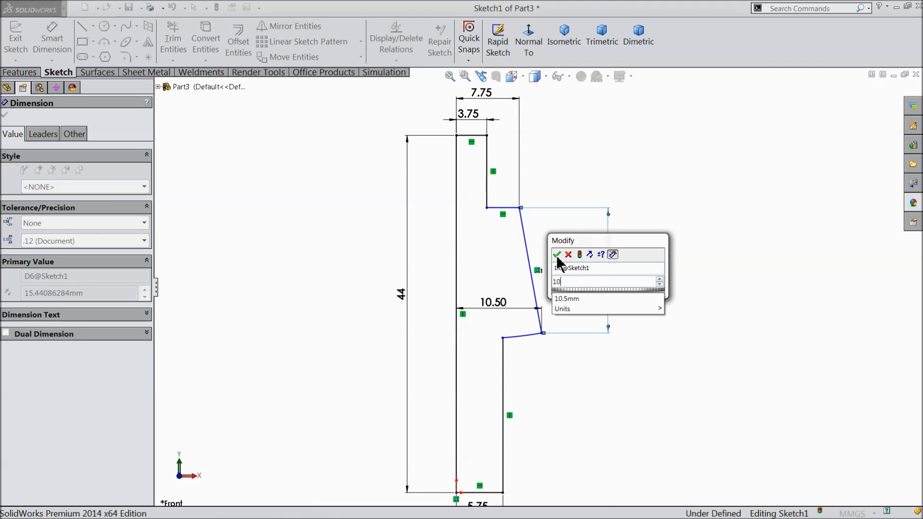
click(555, 254)
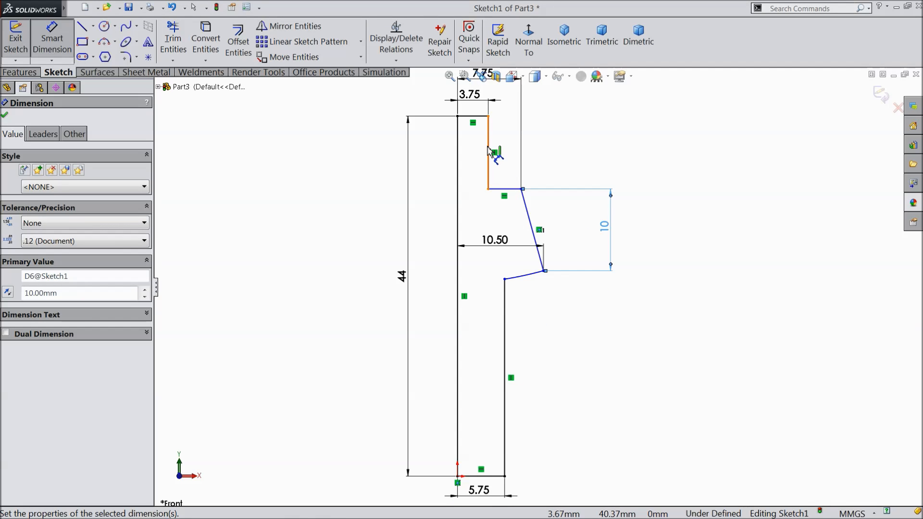
click(487, 159)
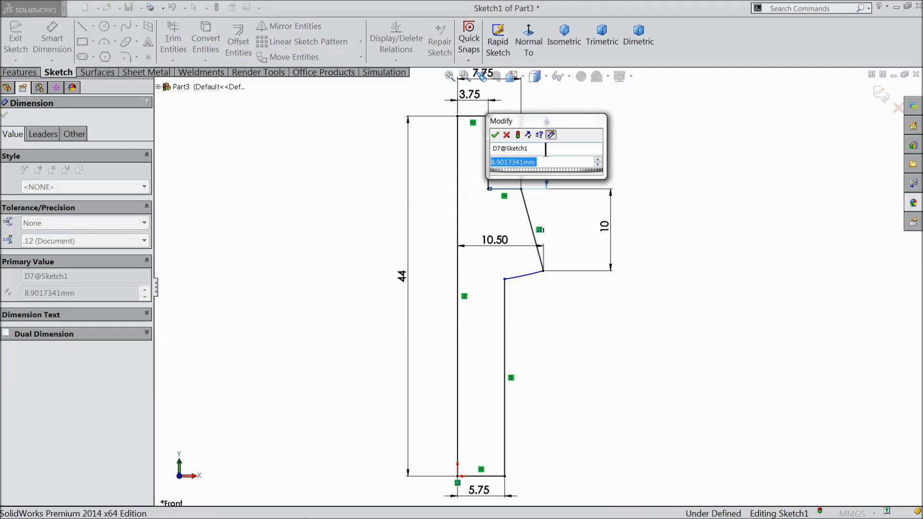
click(496, 135)
text(27)
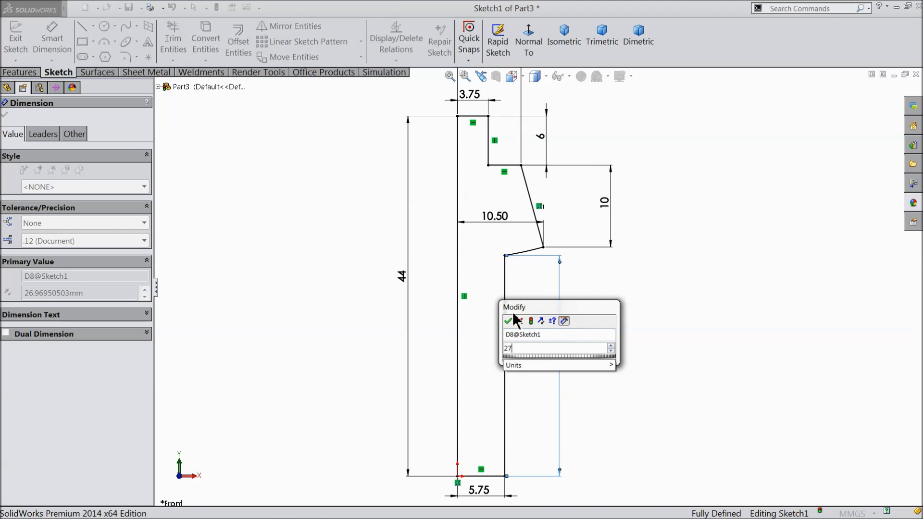
click(509, 321)
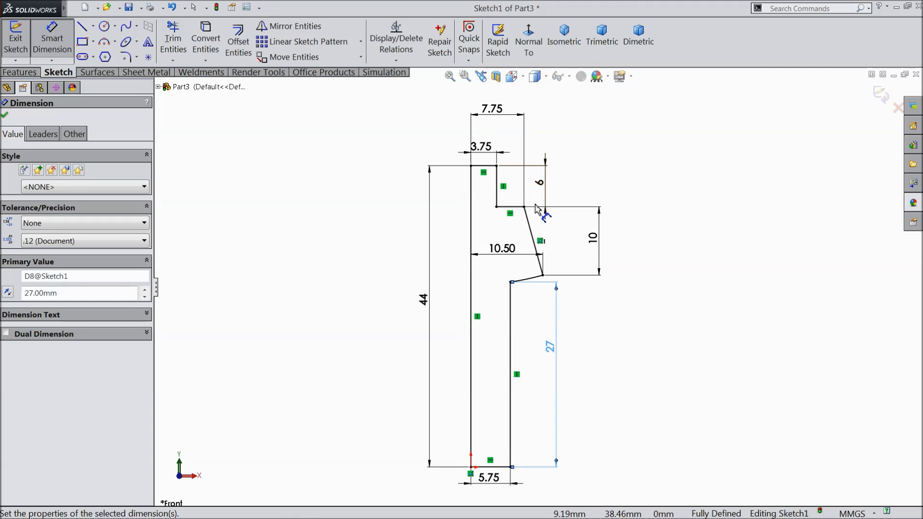
mouse_move(301, 277)
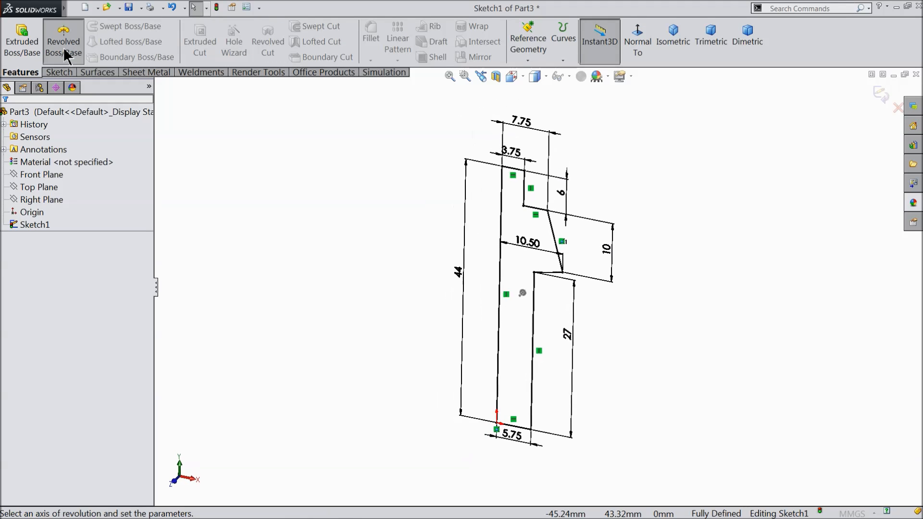
Step: Revolve the profile 360° about Line1 to create Revolve1
click(63, 46)
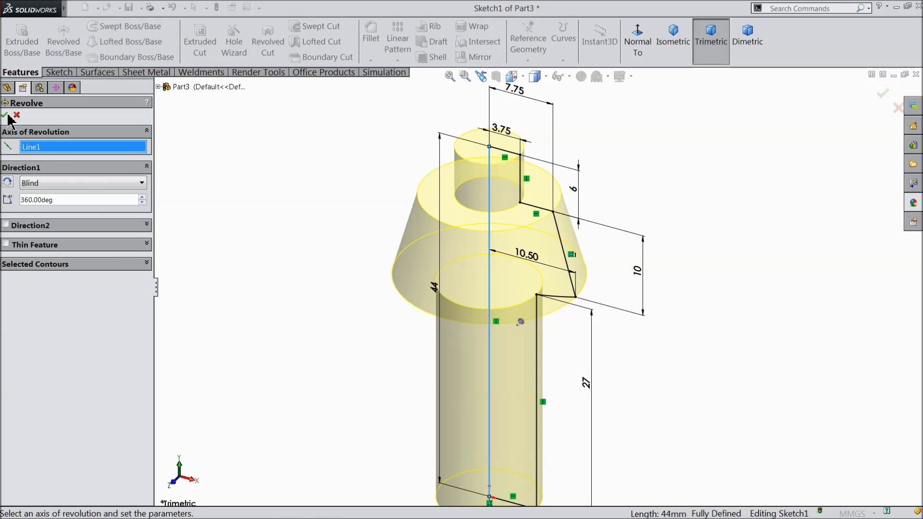
click(6, 115)
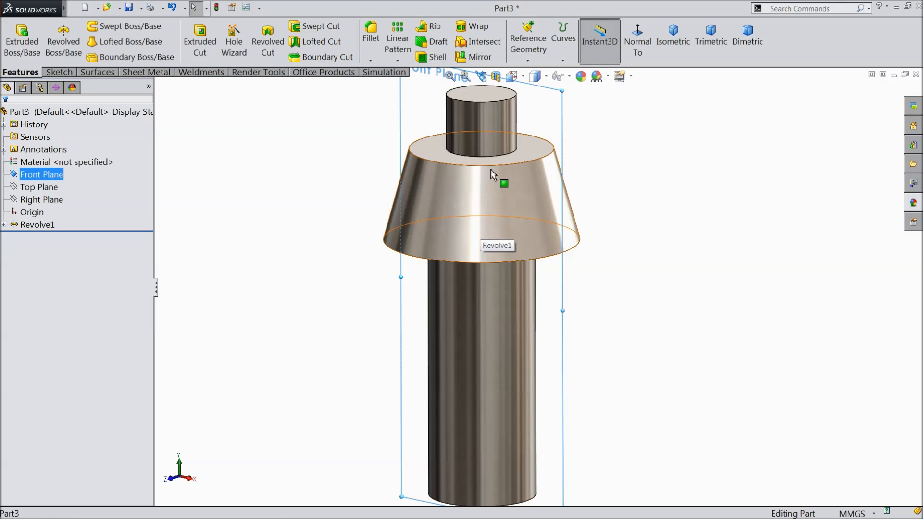
Step: Start a Front Plane sketch and draw a construction centerline up from the origin
click(37, 225)
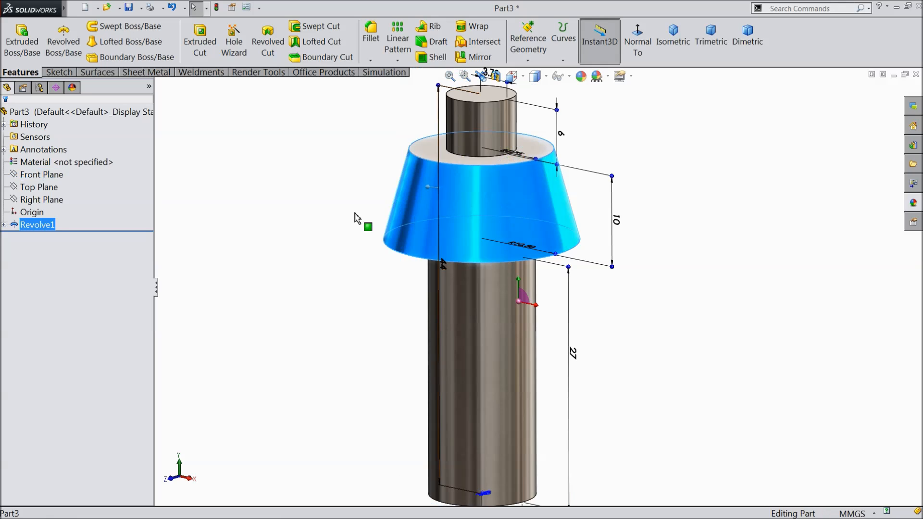
click(39, 187)
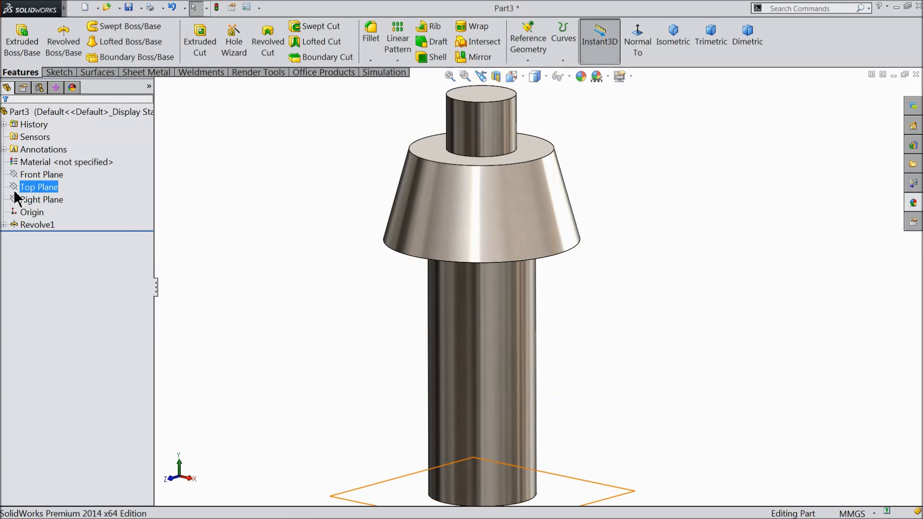
click(43, 174)
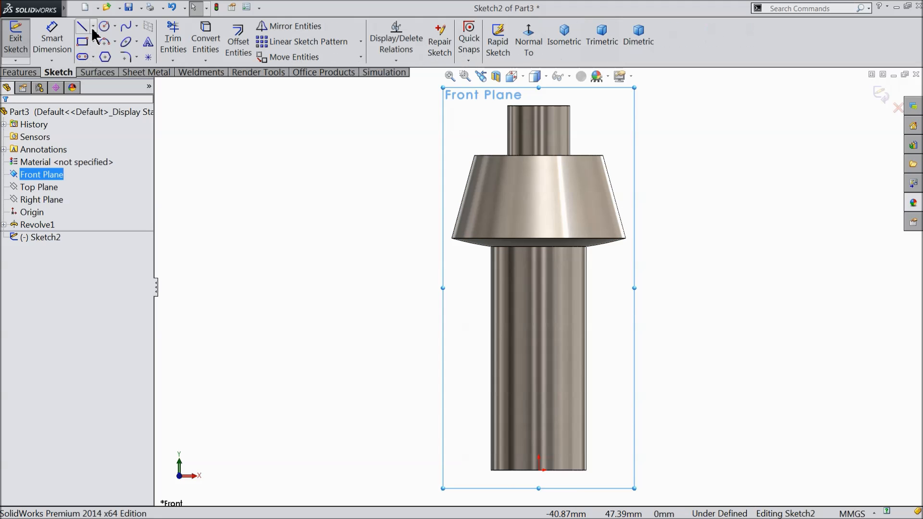
click(81, 26)
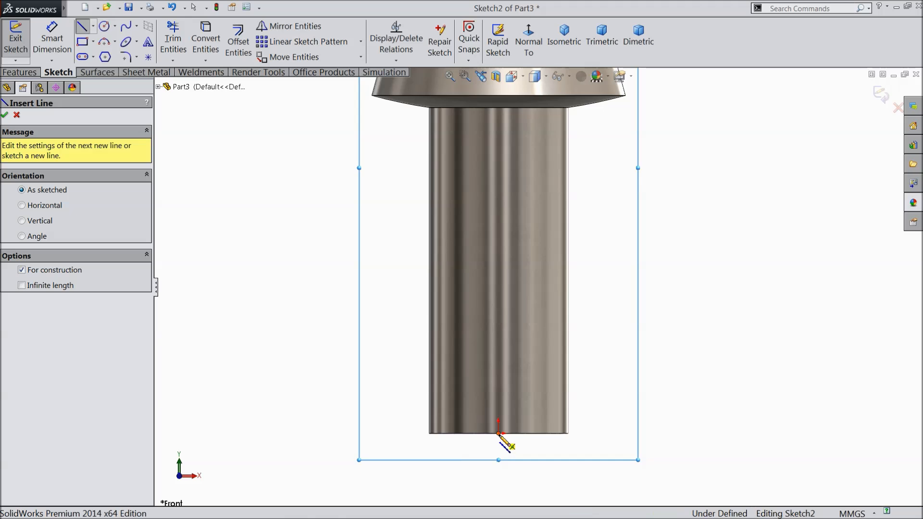
drag(498, 441, 499, 217)
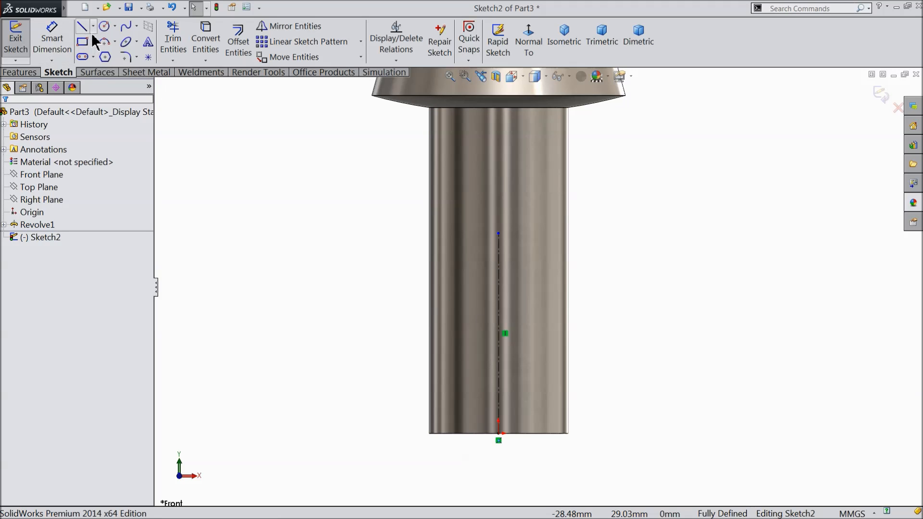
Step: Draw a circle on the centerline, Ø6.50 mm and 9 mm above the bottom
click(105, 26)
text(65)
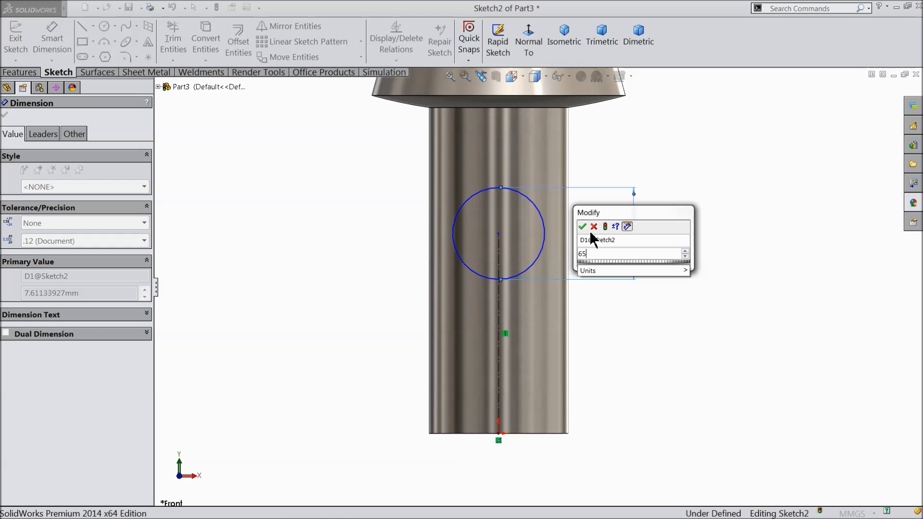
click(582, 226)
text(9)
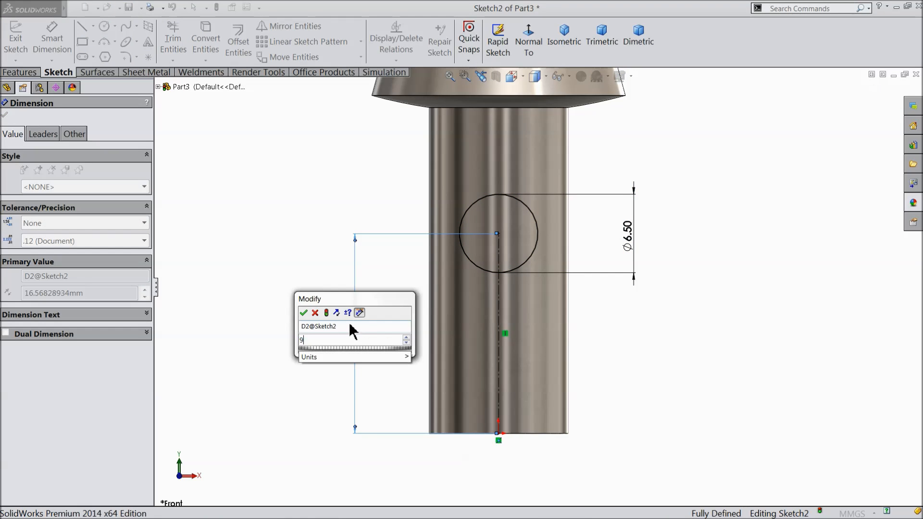
click(304, 313)
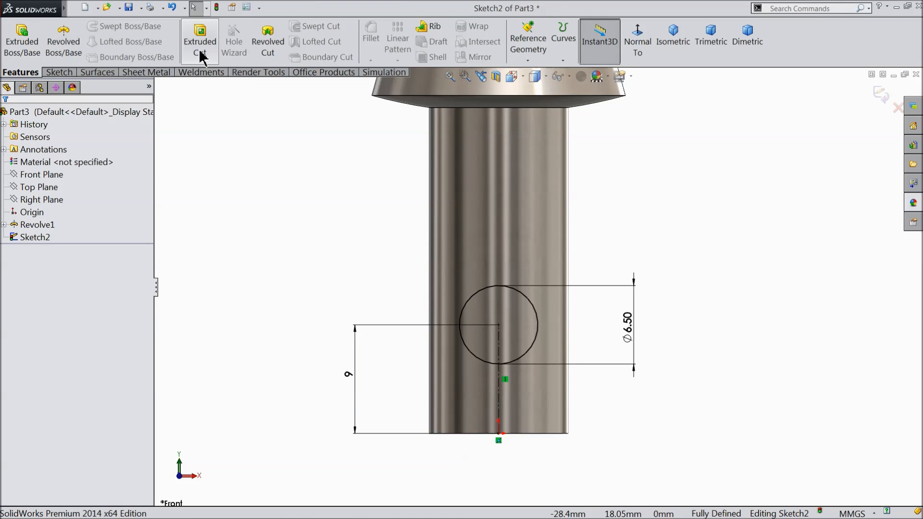
Step: Cut-extrude the 6.50 mm circle Through All in both directions
click(200, 47)
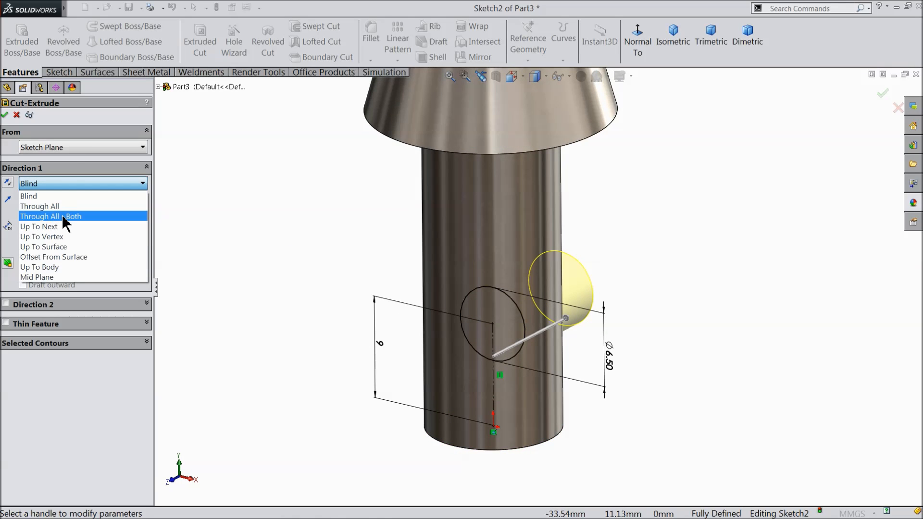
click(50, 216)
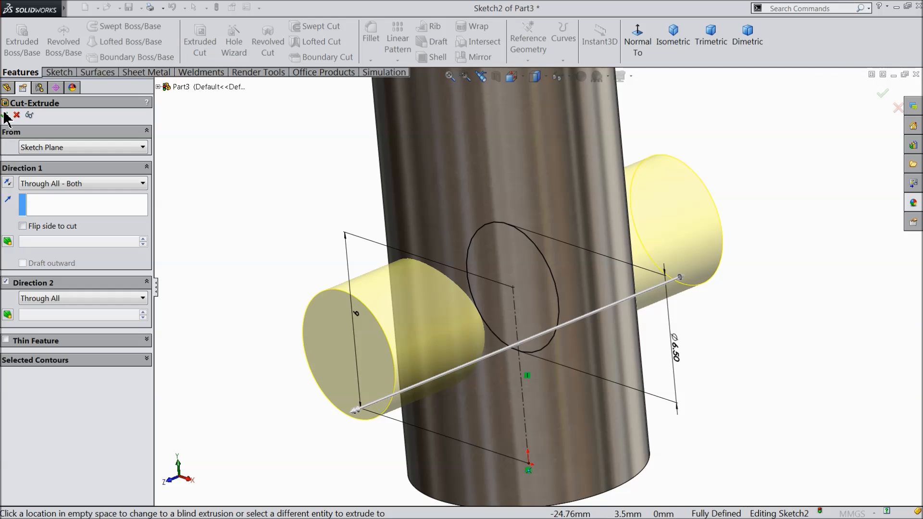
click(5, 115)
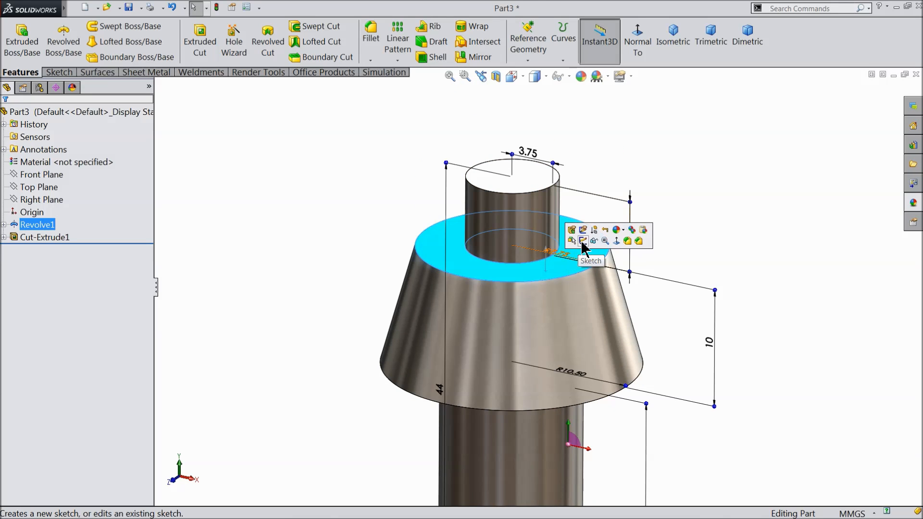
Step: Sketch concentric circles on the cone's top face, sizing one to 10.50 mm diameter
click(581, 241)
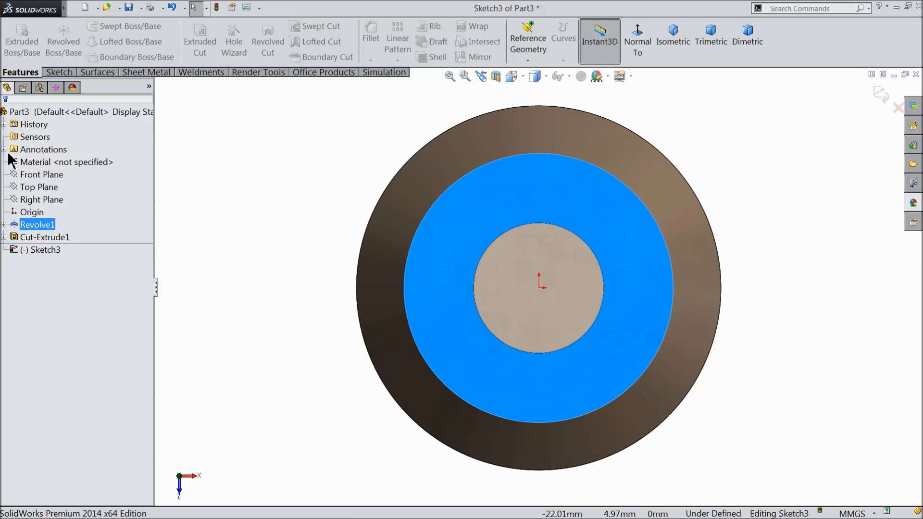
click(105, 26)
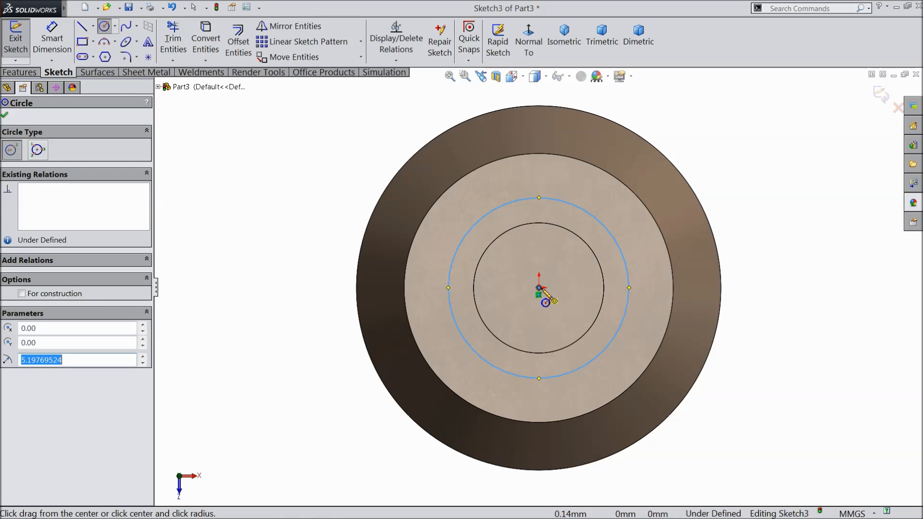
drag(538, 288, 401, 191)
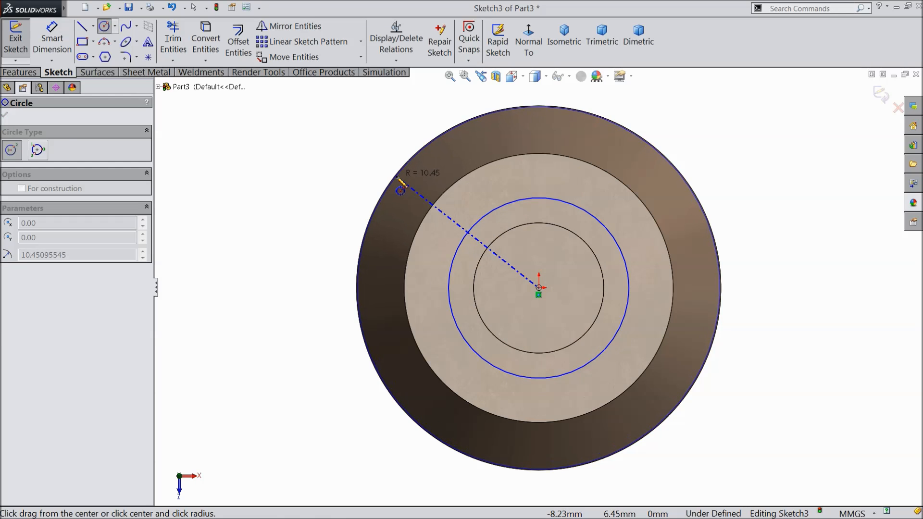
click(361, 209)
text(10.5)
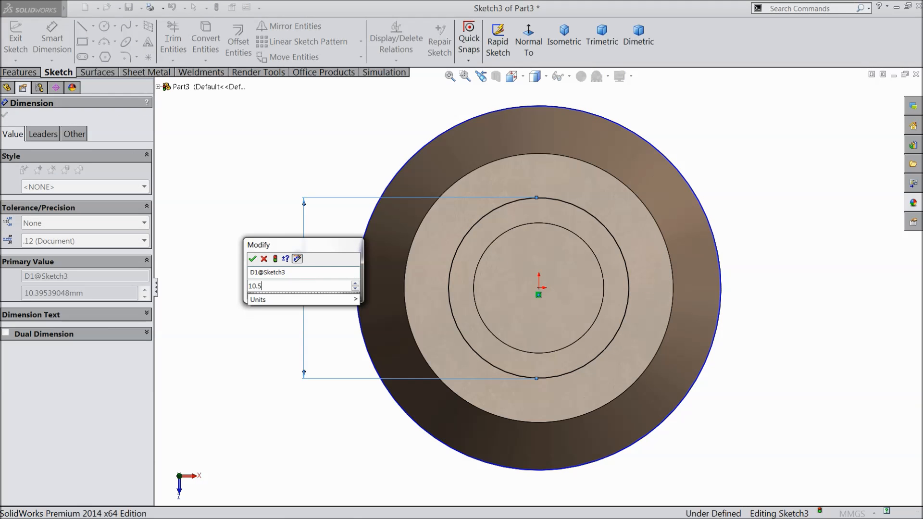
click(252, 259)
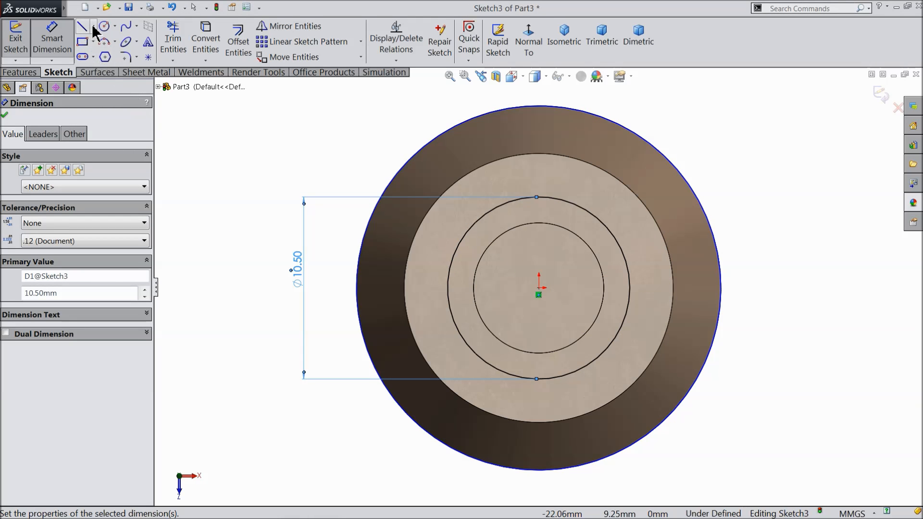
click(82, 26)
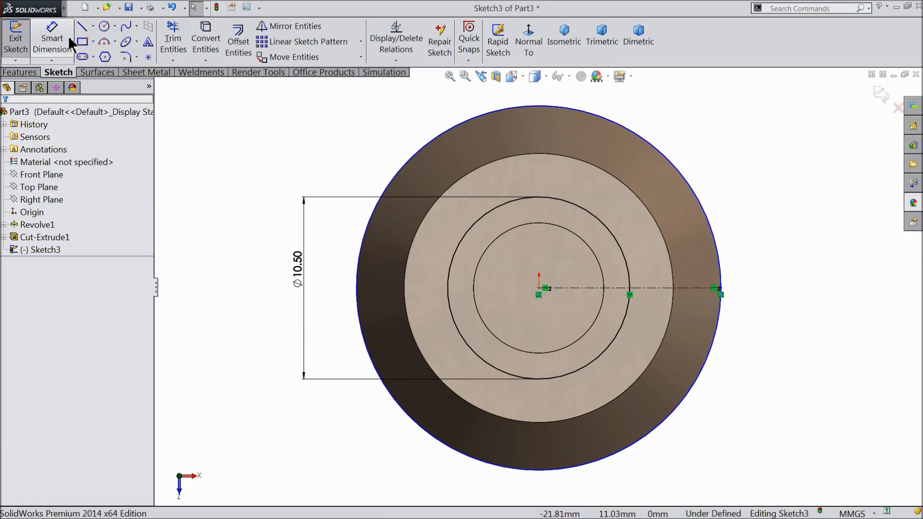
Step: Draw lines from the centre at a 10° angle and set the outer circle to 21 mm
click(82, 26)
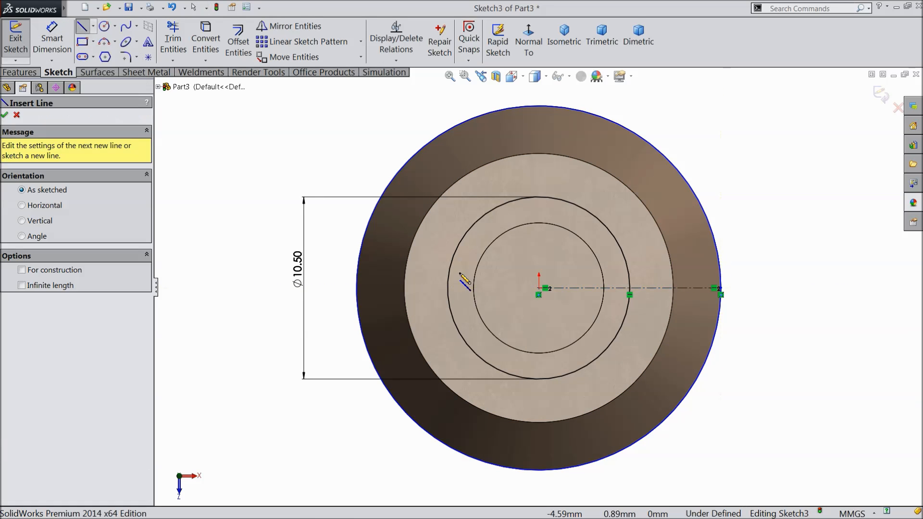
drag(538, 288, 695, 247)
text(1)
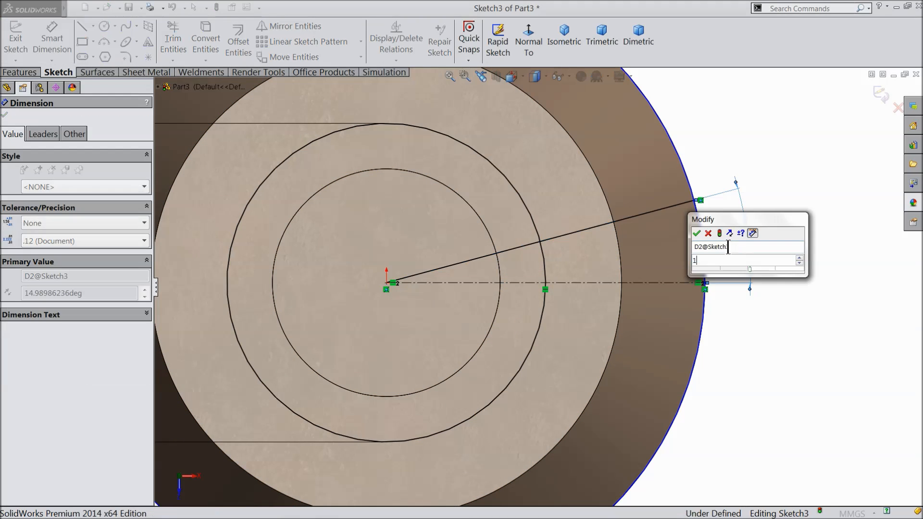
click(697, 233)
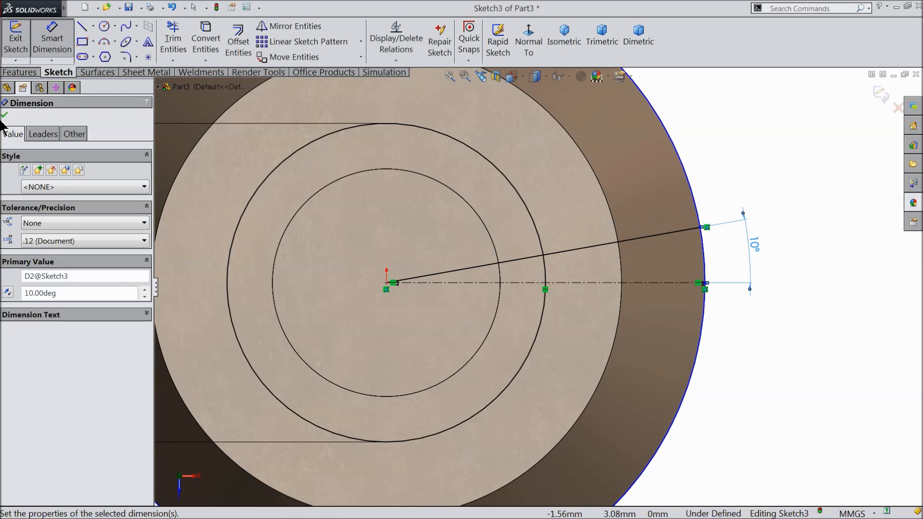
click(289, 26)
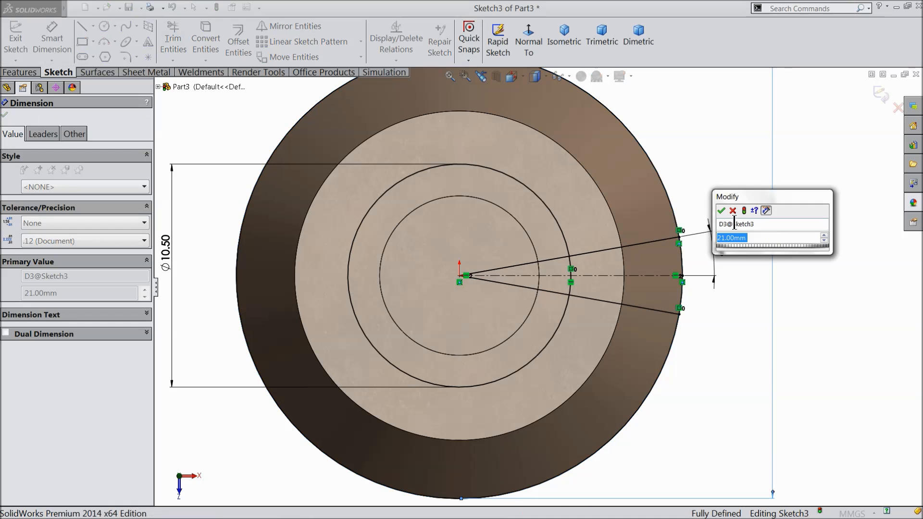
click(722, 210)
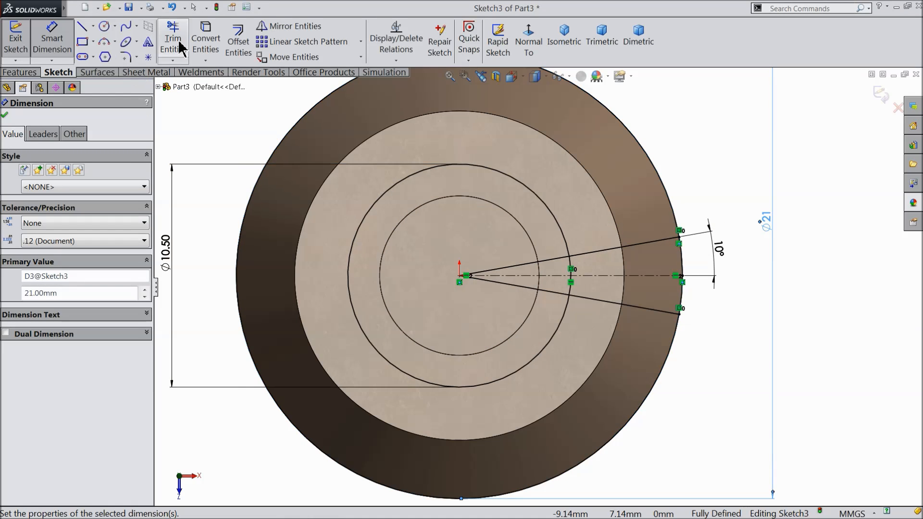
Step: Trim the circle segments lying outside the two 10° lines
click(173, 40)
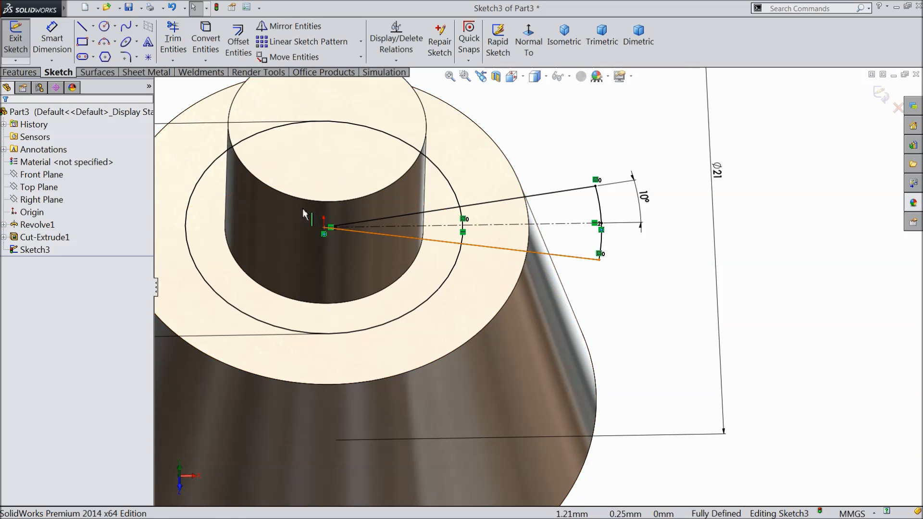
Step: Extruded-cut the wedge sketch region into the pilot as Cut-Extrude2
click(20, 72)
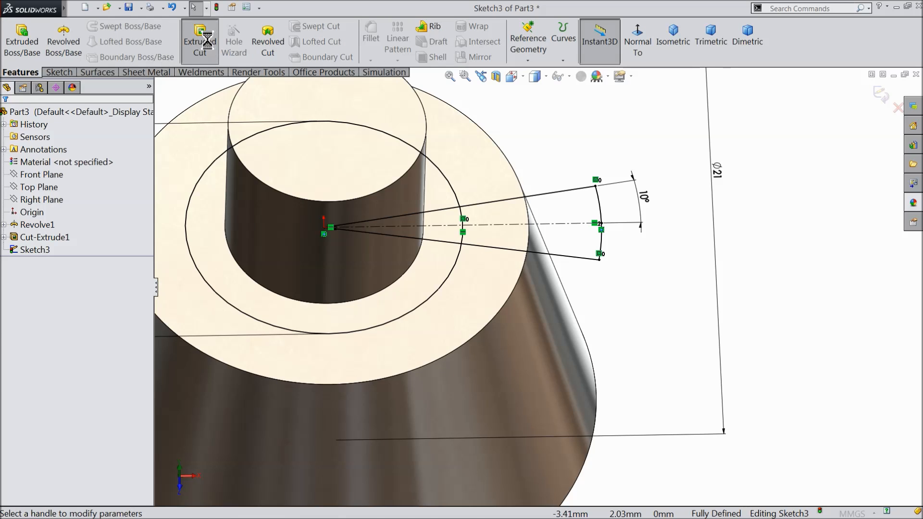
click(199, 40)
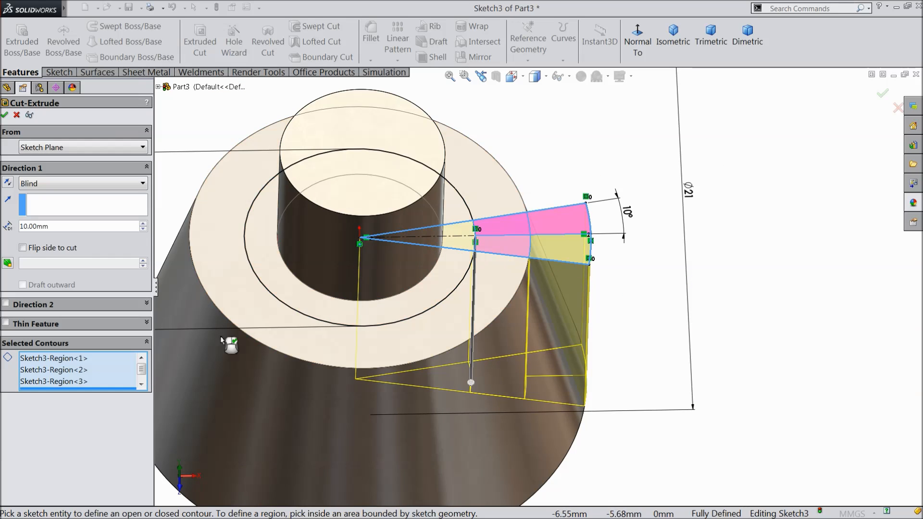
click(82, 381)
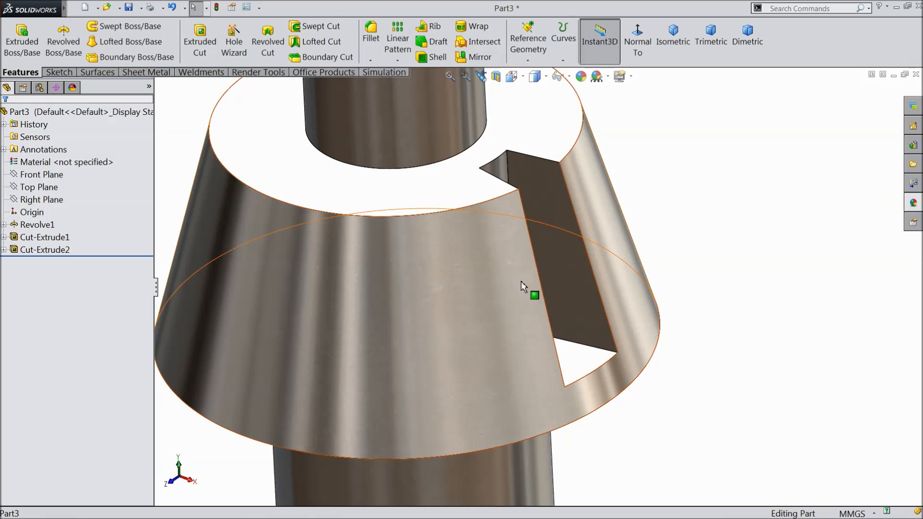
Step: Add Fillet1 on a cone edge and a 0.25 mm Fillet2 on the slot edges
click(370, 32)
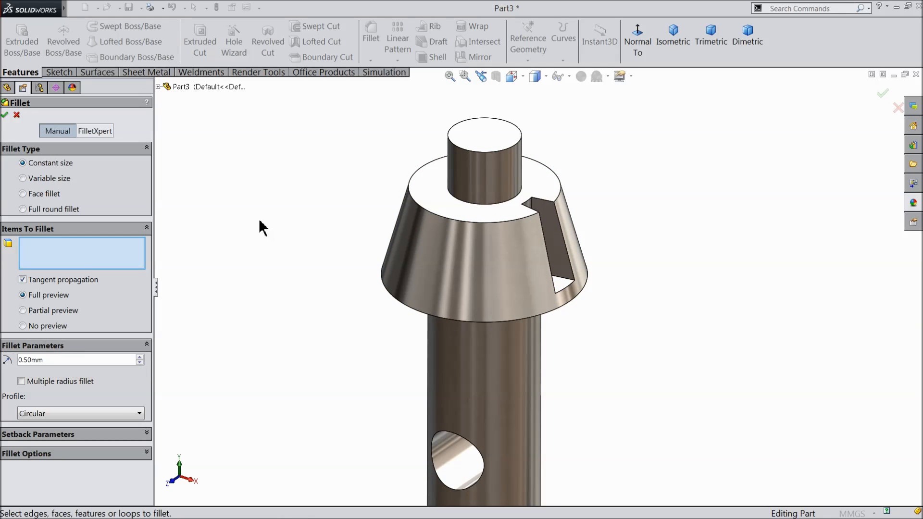
click(485, 139)
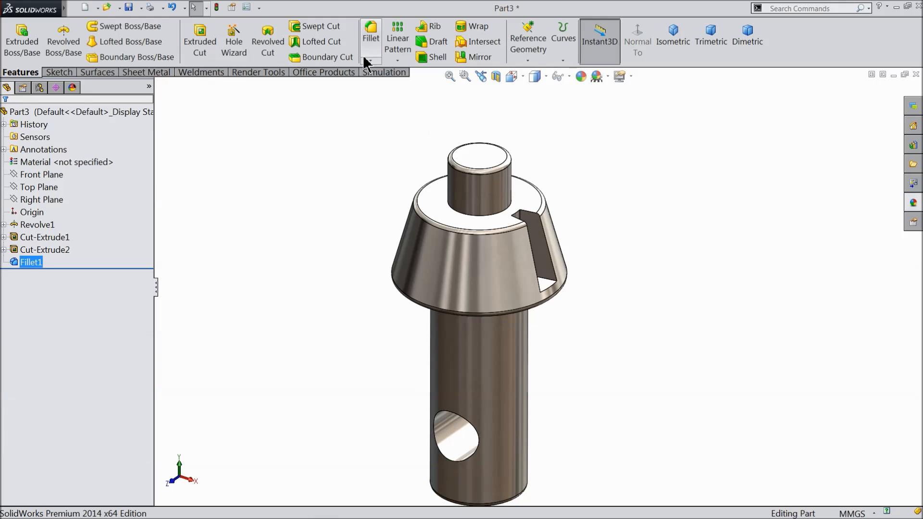
click(370, 35)
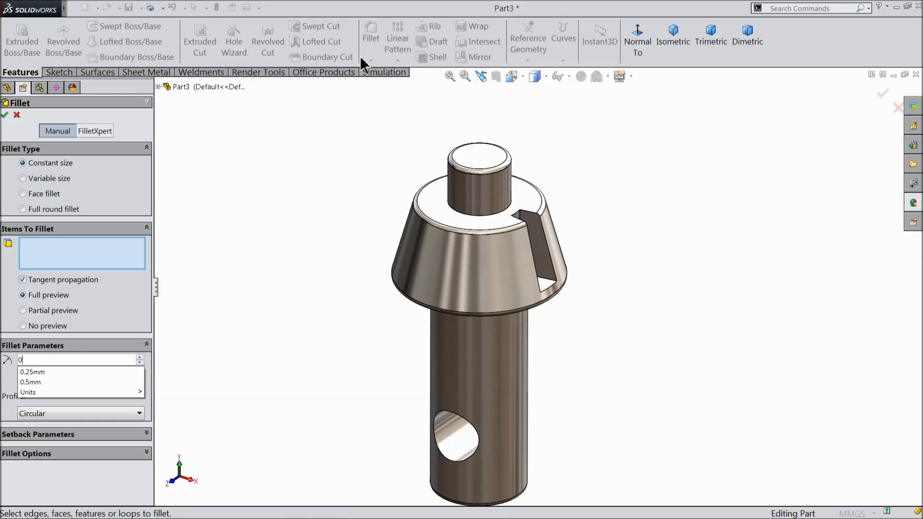
click(32, 372)
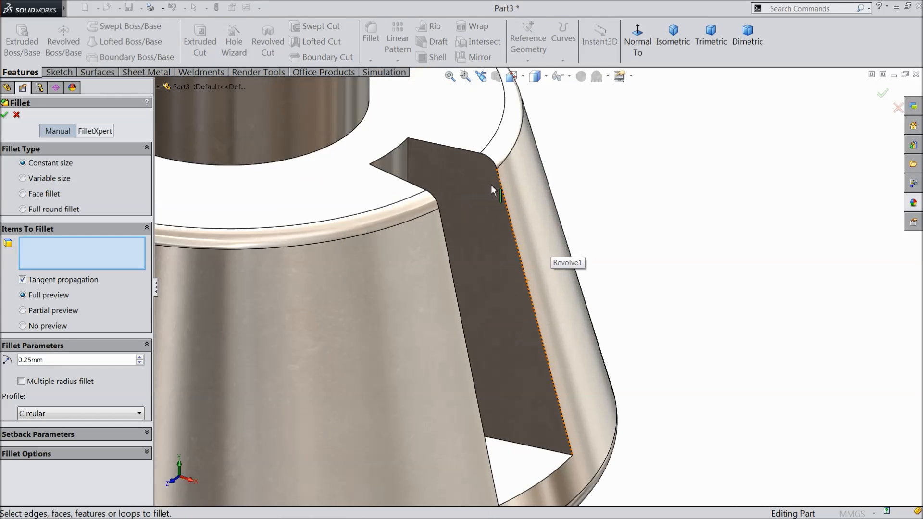
click(497, 176)
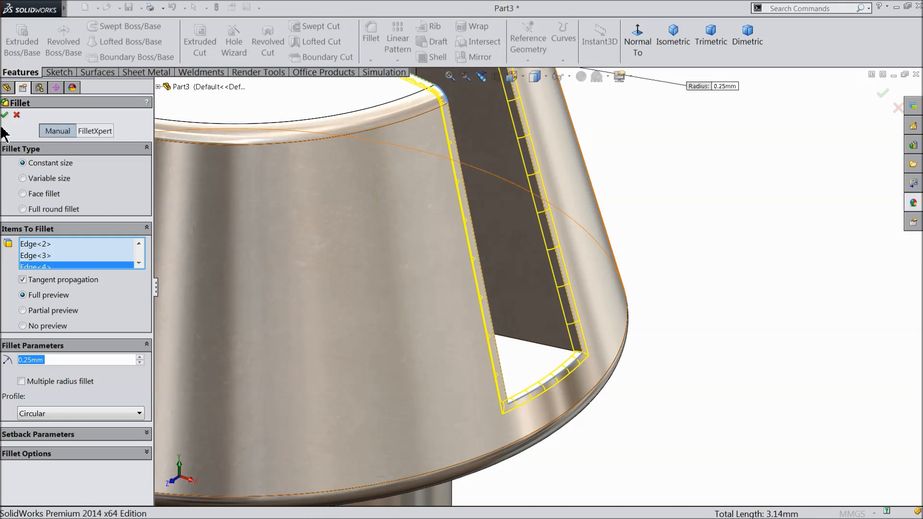
click(5, 115)
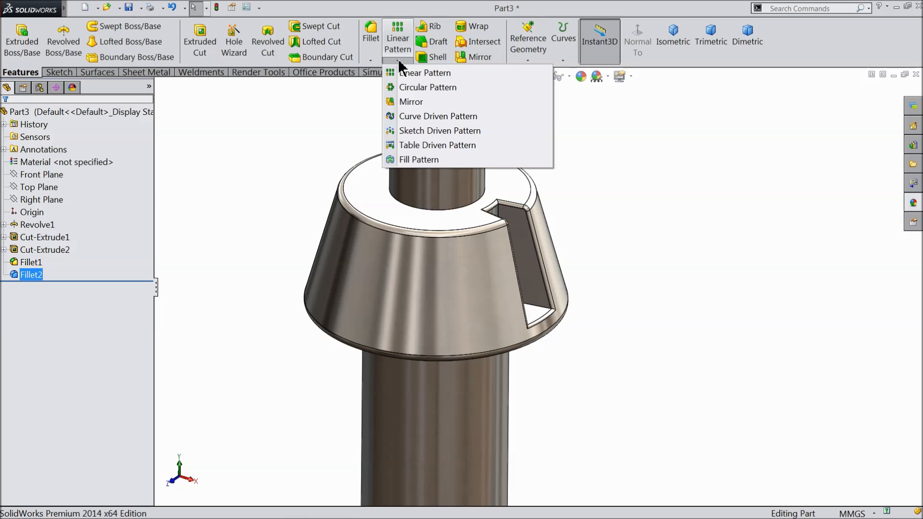
Step: Circular-pattern the filleted slot 40 times around the pilot's cylindrical face axis
click(428, 87)
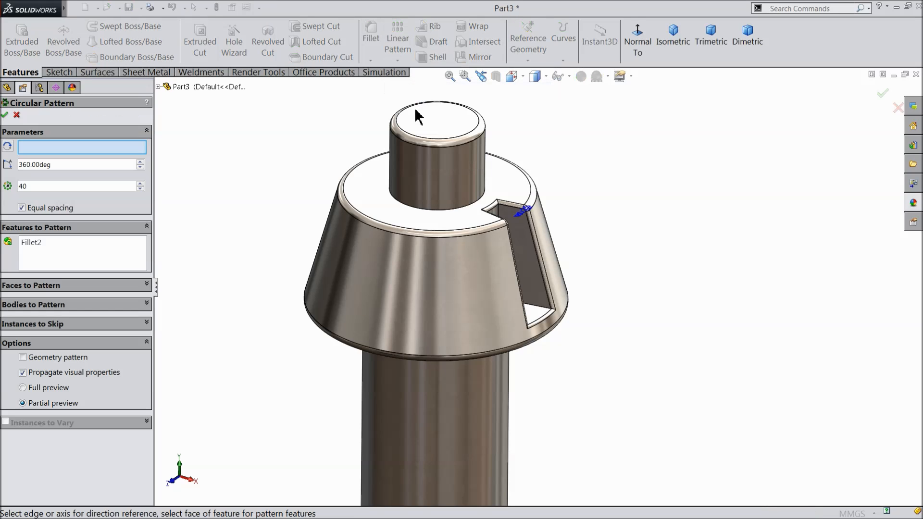
mouse_move(448, 174)
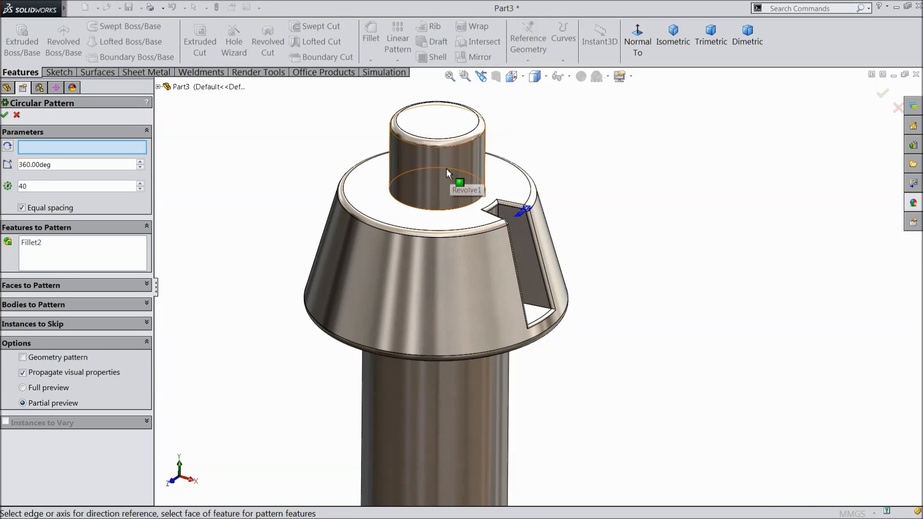
click(438, 156)
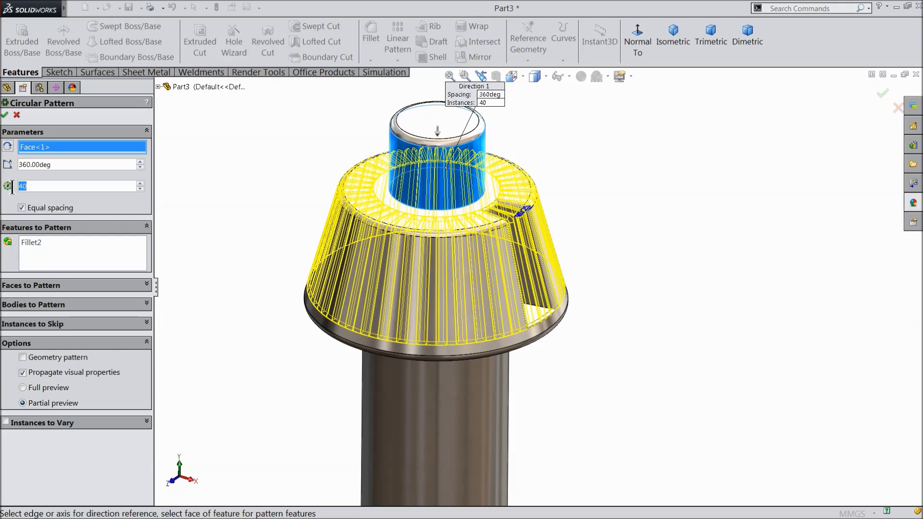
text(11)
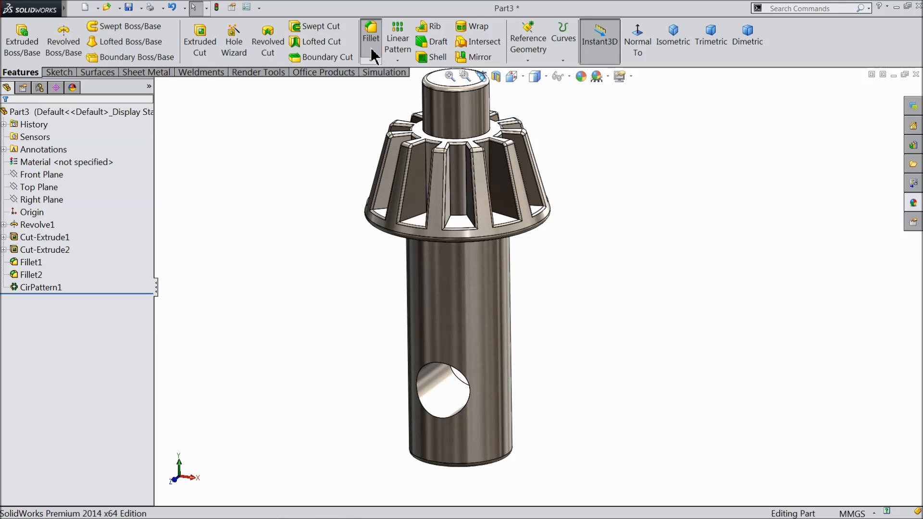
Step: Fillet the cross-hole edge and the shaft-end edge with a 0.25 mm radius
click(370, 36)
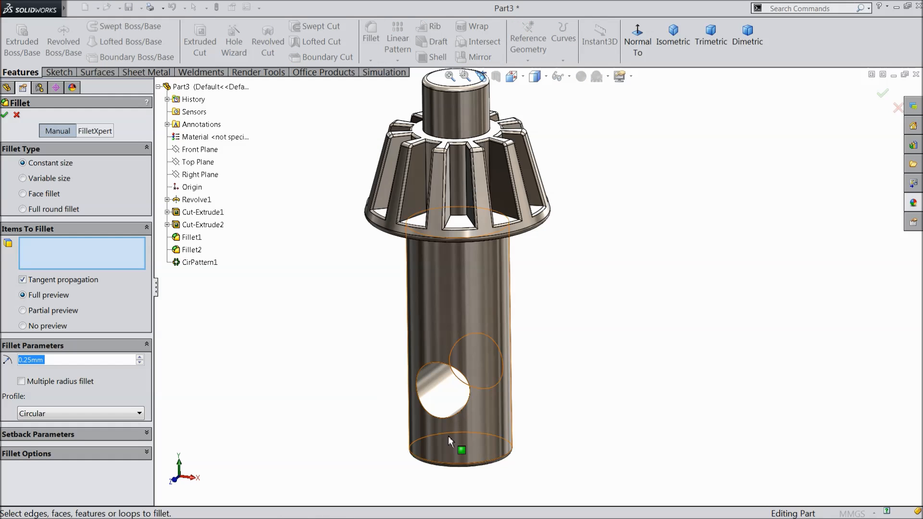
click(444, 394)
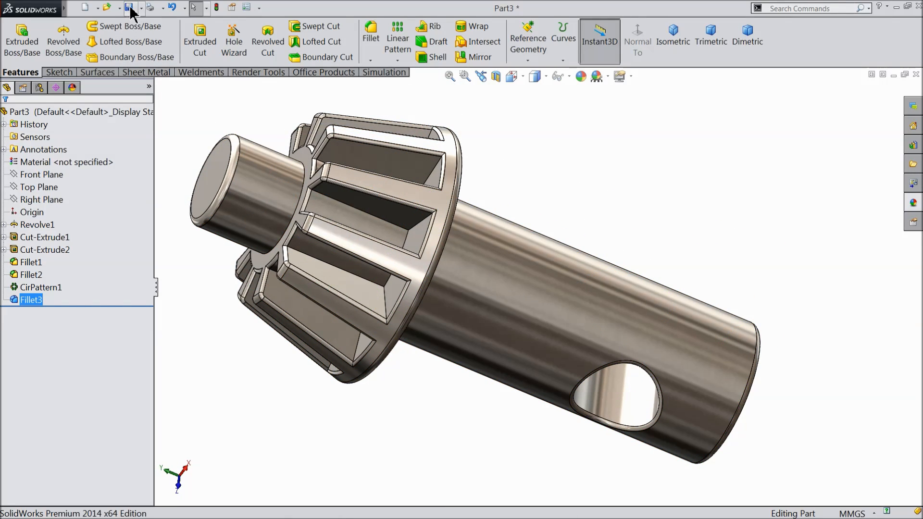
Step: Create a 'drill chuck key' folder and save the pilot part in it as 1.pilot
click(128, 8)
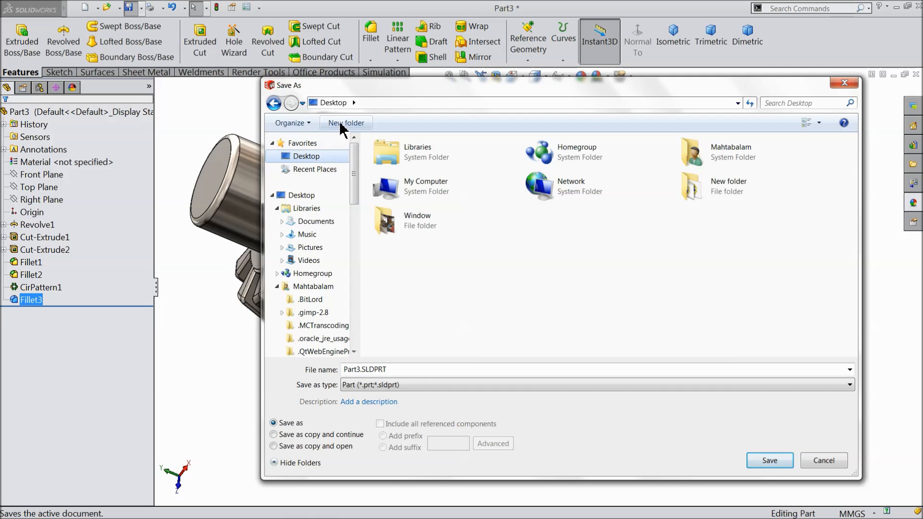
click(346, 122)
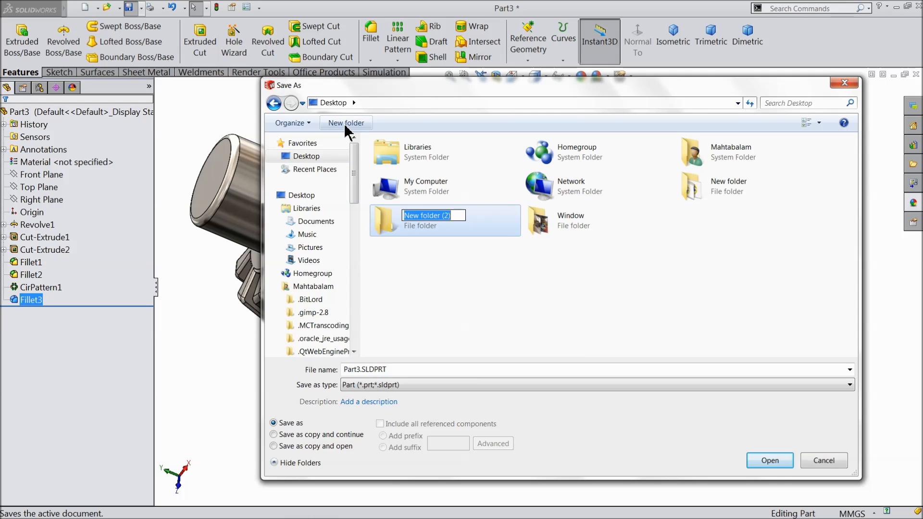
text(drill ch)
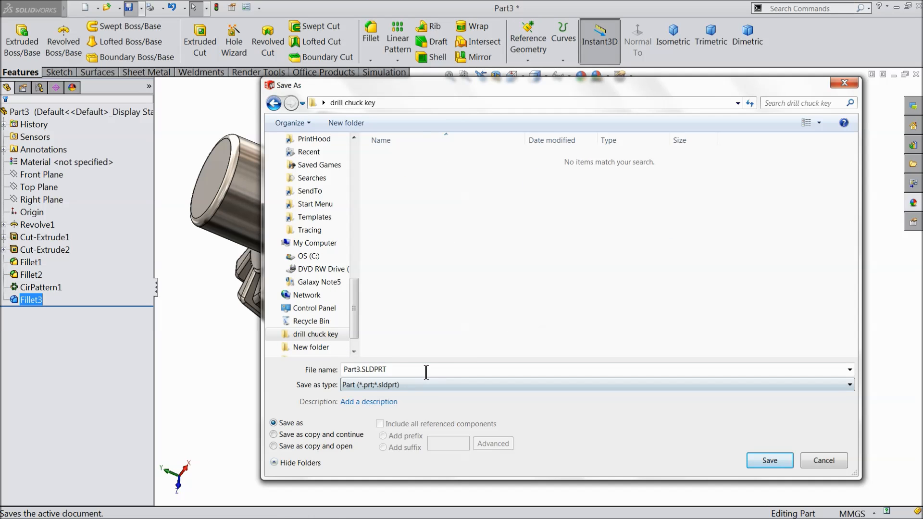
text(1.)
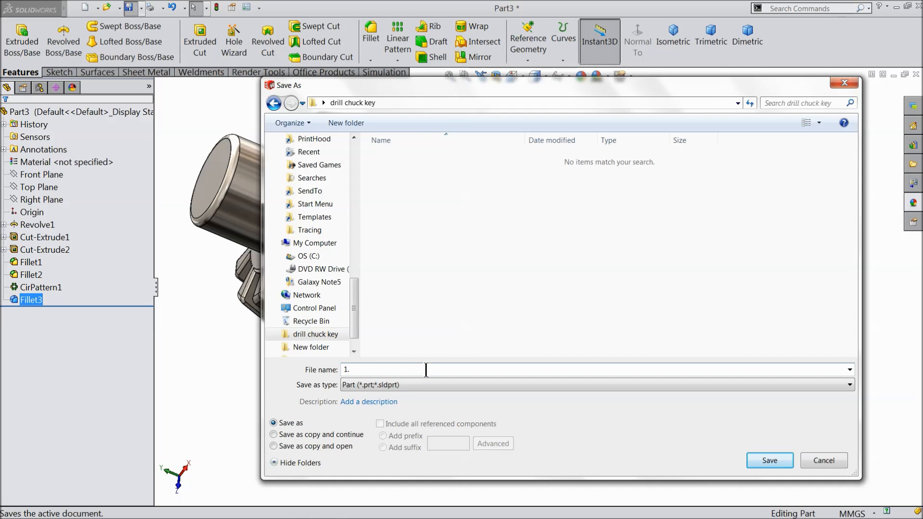
text(pilot)
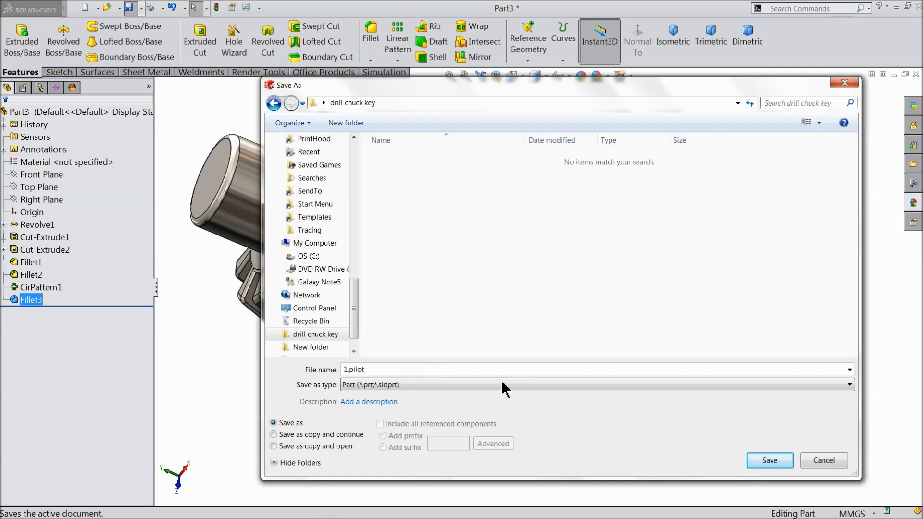
click(768, 461)
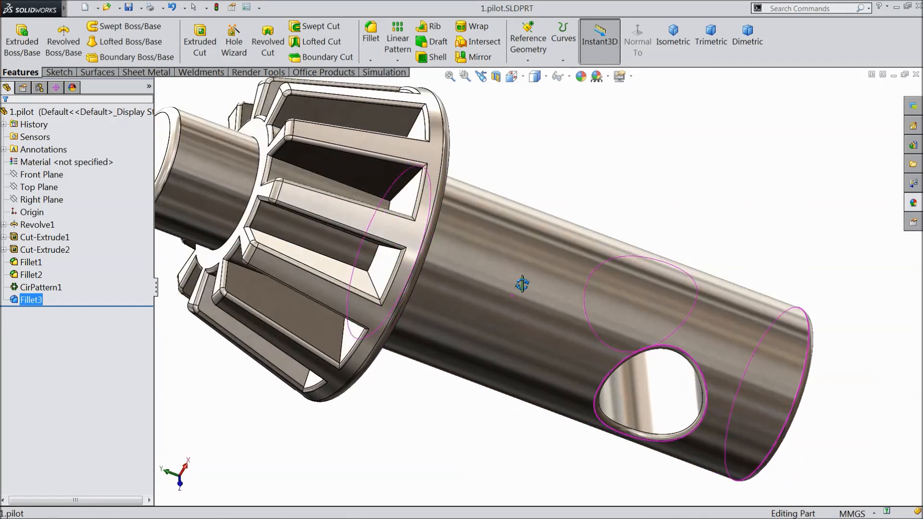
Step: Rotate the view to look over the saved gear pilot
drag(522, 284, 509, 292)
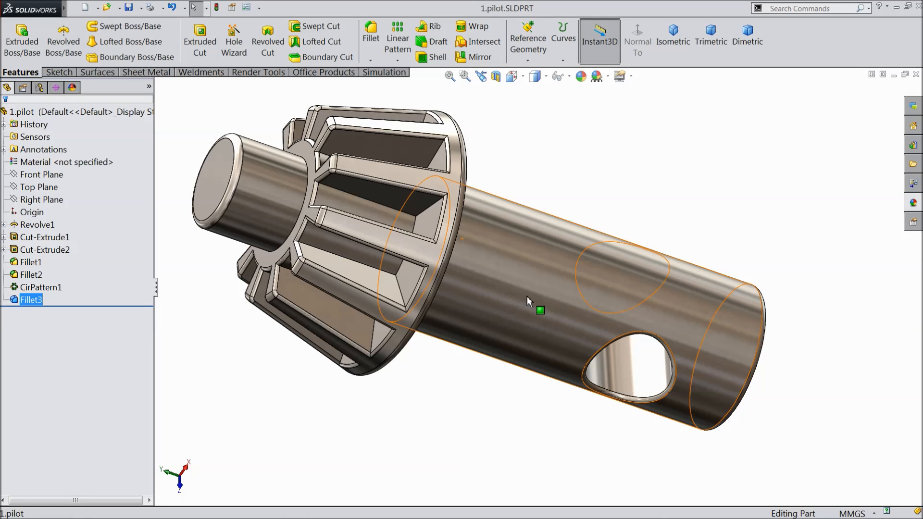
mouse_move(523, 294)
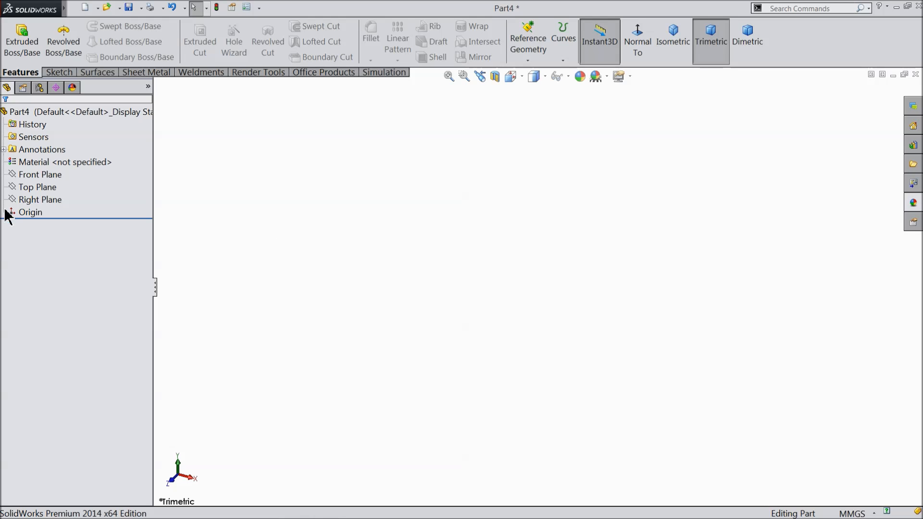
Step: Sketch a circle at the origin on the Right Plane and extrude it into a long rod
click(40, 200)
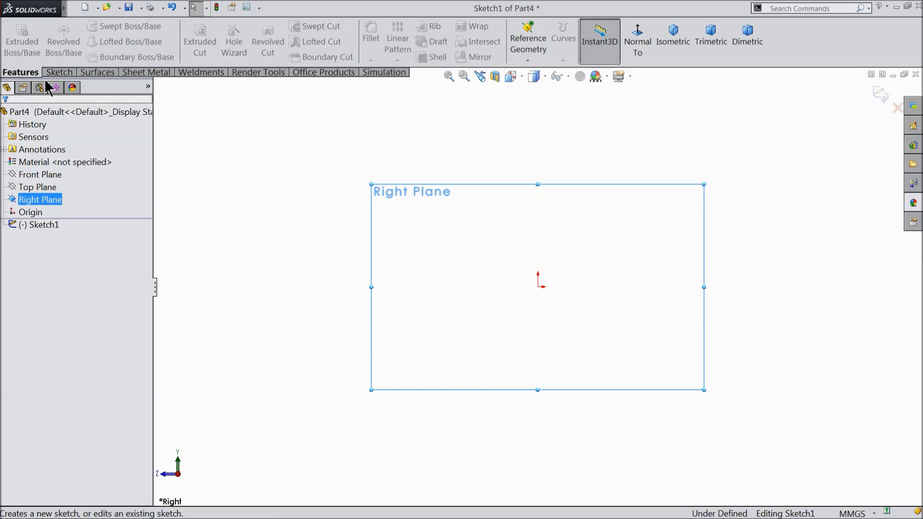
click(104, 26)
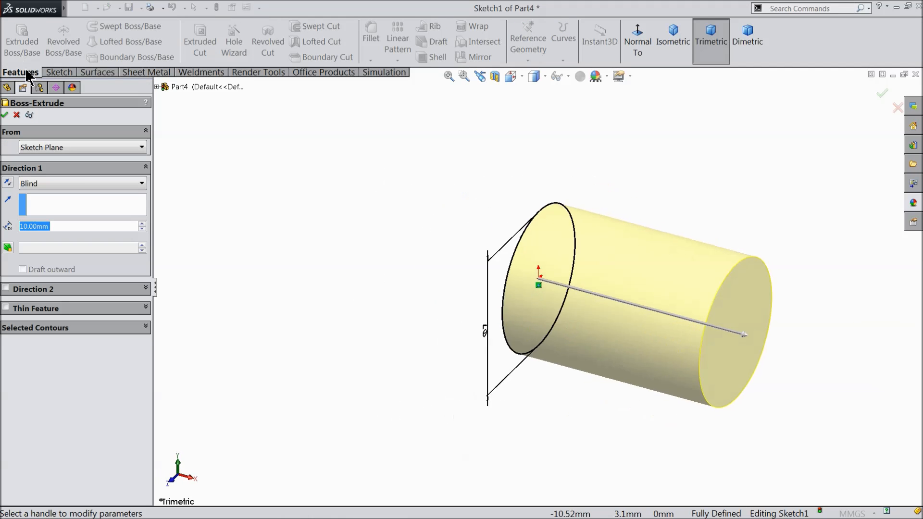
text(67.)
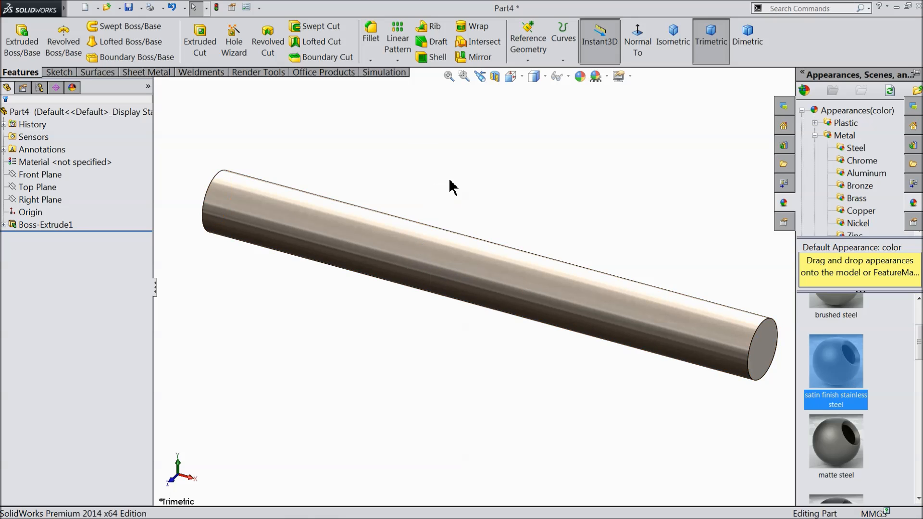
Step: Start a Right Plane sketch, view it normal, and draw a centre rectangle on the origin
click(42, 200)
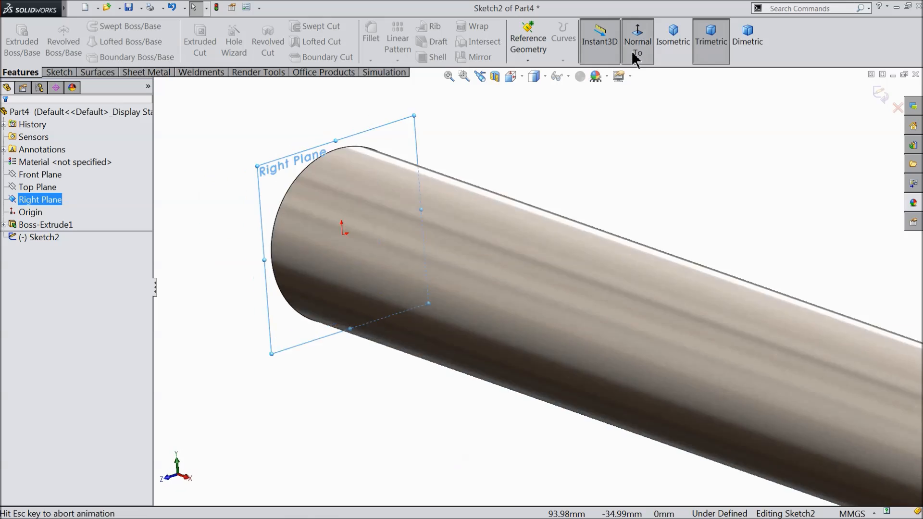
click(638, 38)
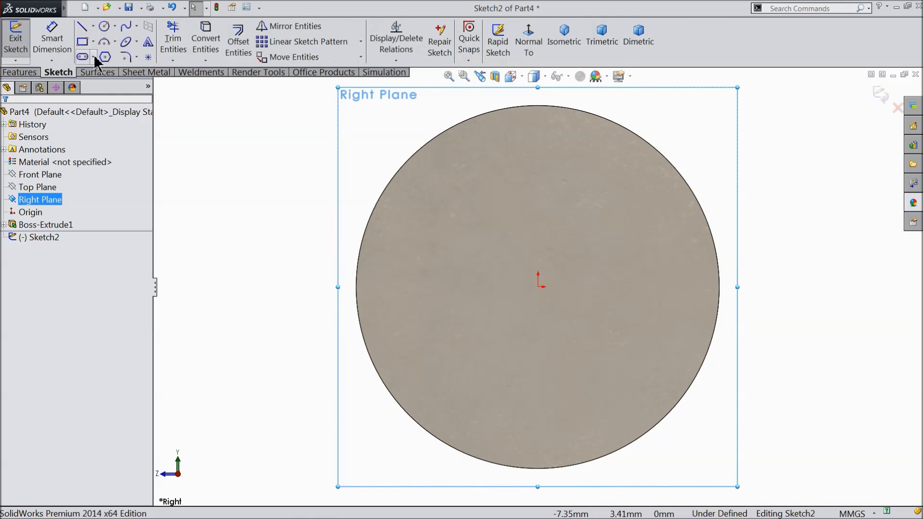
click(93, 58)
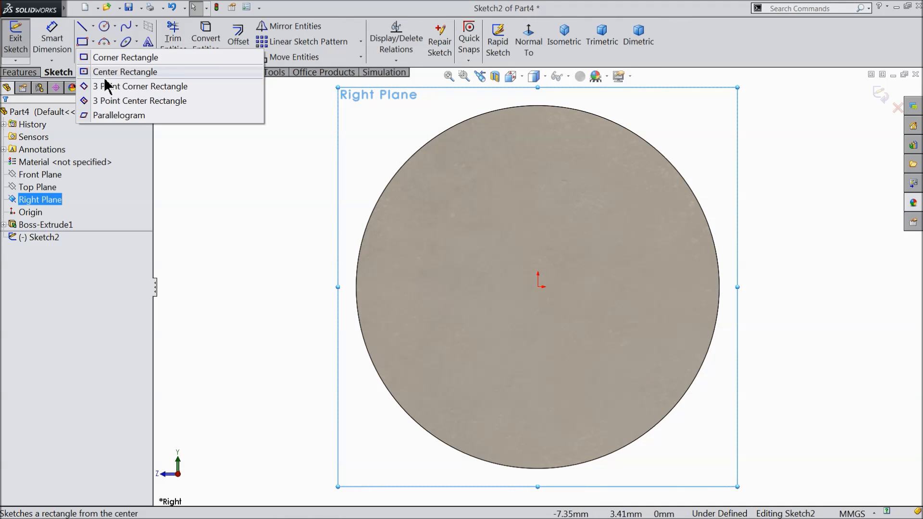
click(125, 72)
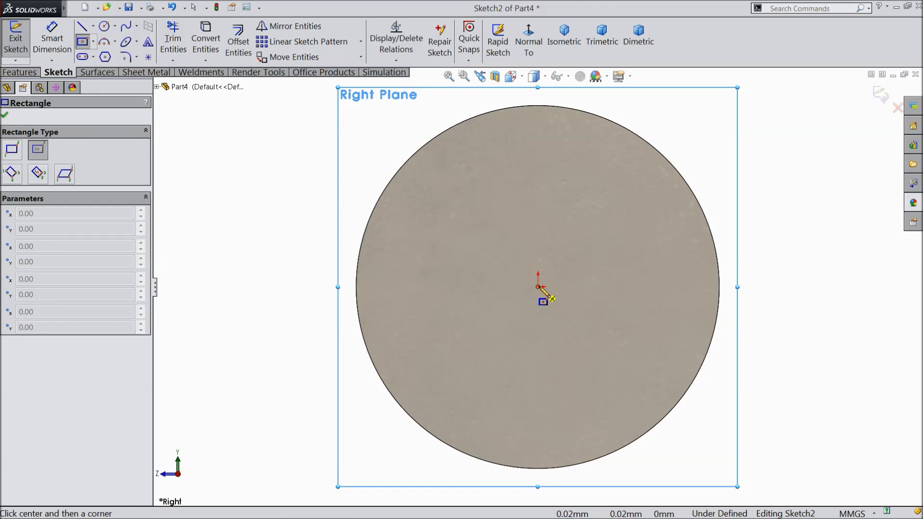
drag(538, 286, 424, 197)
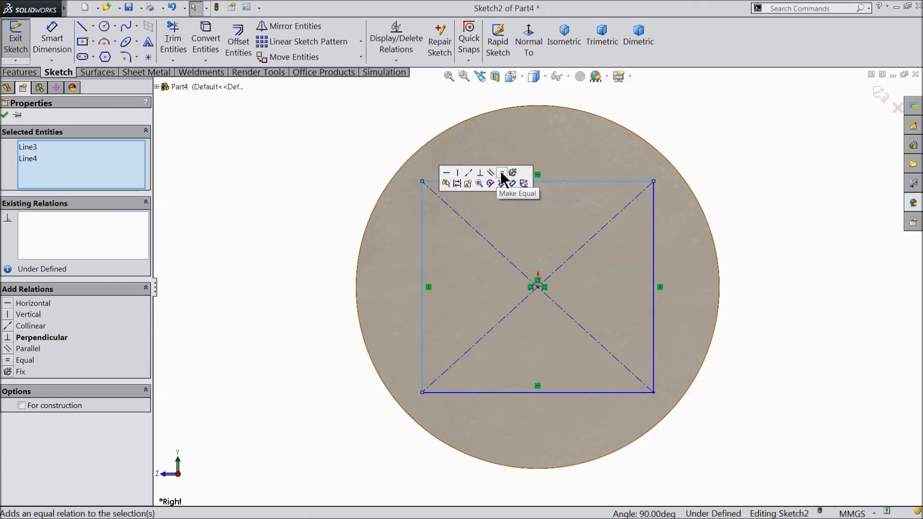
Step: Make the rectangle an equal-sided square with a 6.5 mm diagonal and exit the sketch
click(503, 173)
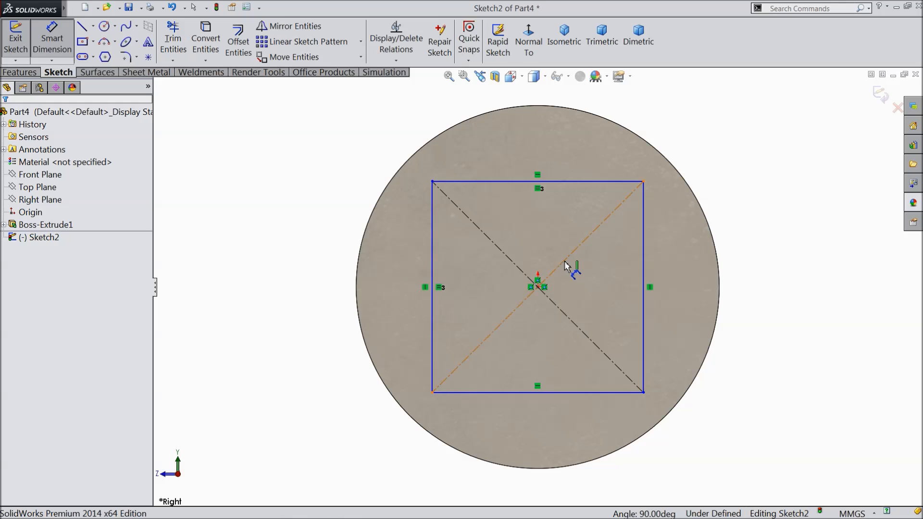
click(570, 266)
text(6.5)
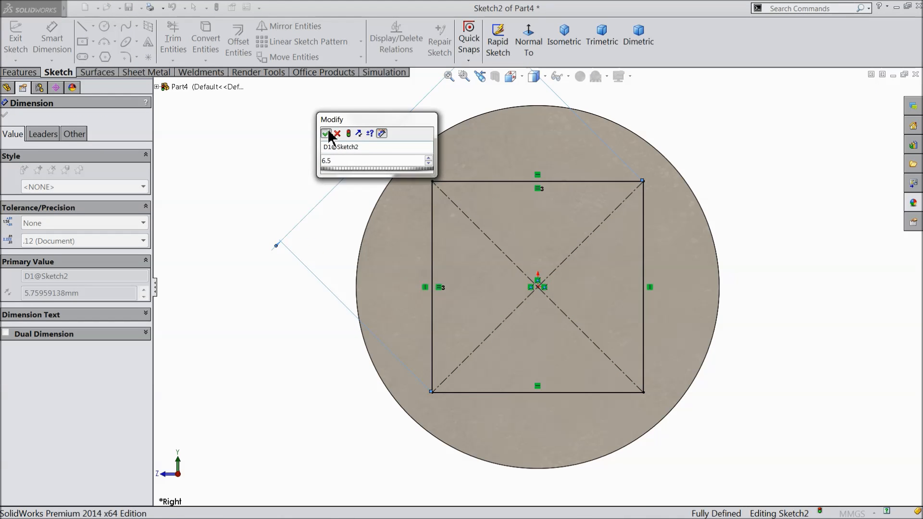
click(326, 134)
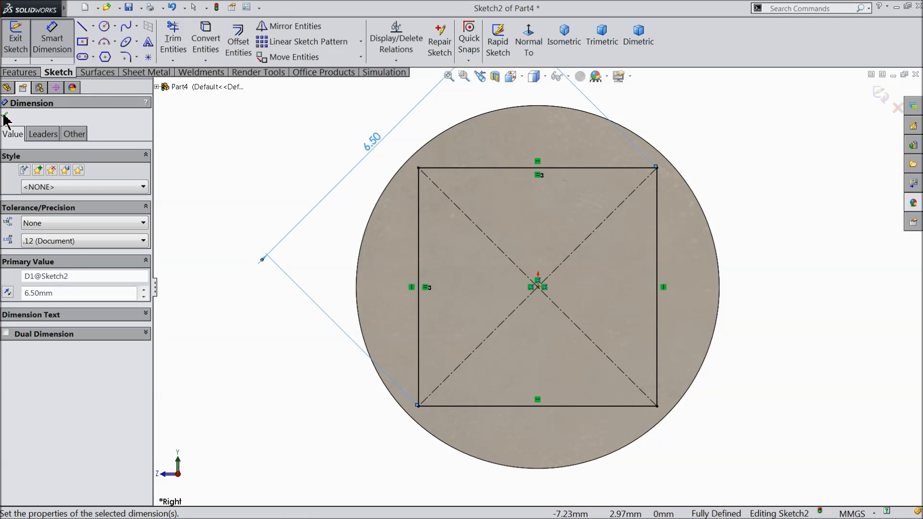
click(879, 94)
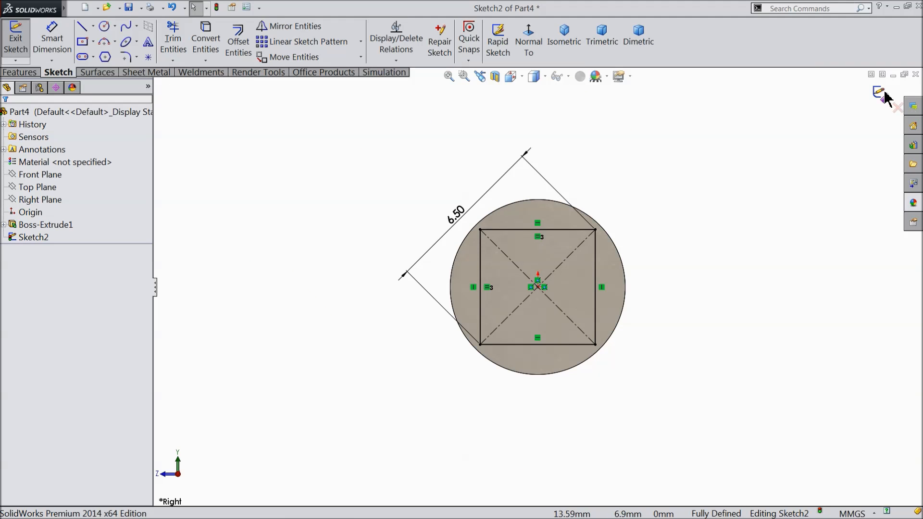
click(16, 39)
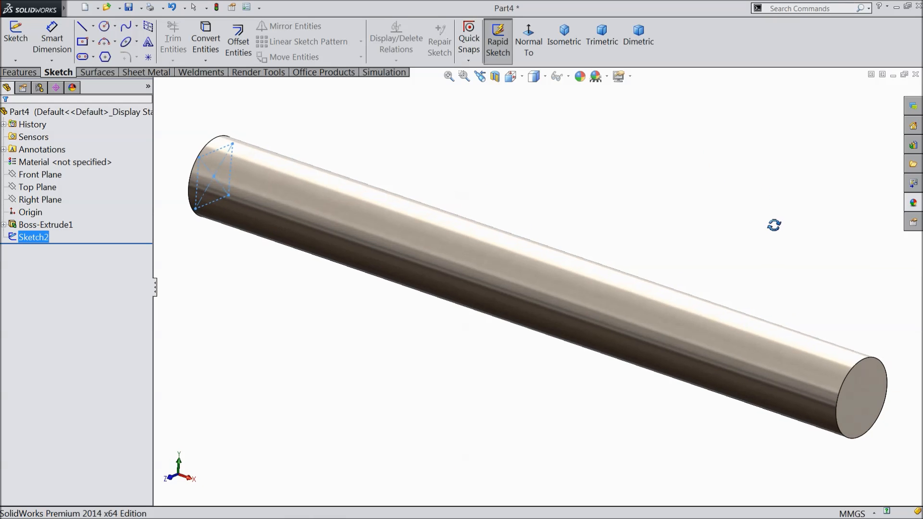
Step: Start a Cut-Extrude using the diamond contour and its inner region as the profile
click(20, 71)
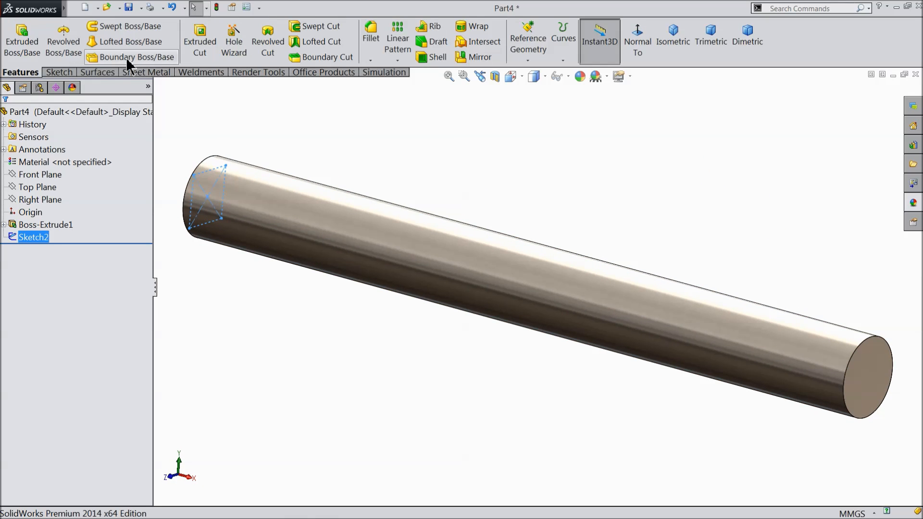
click(200, 41)
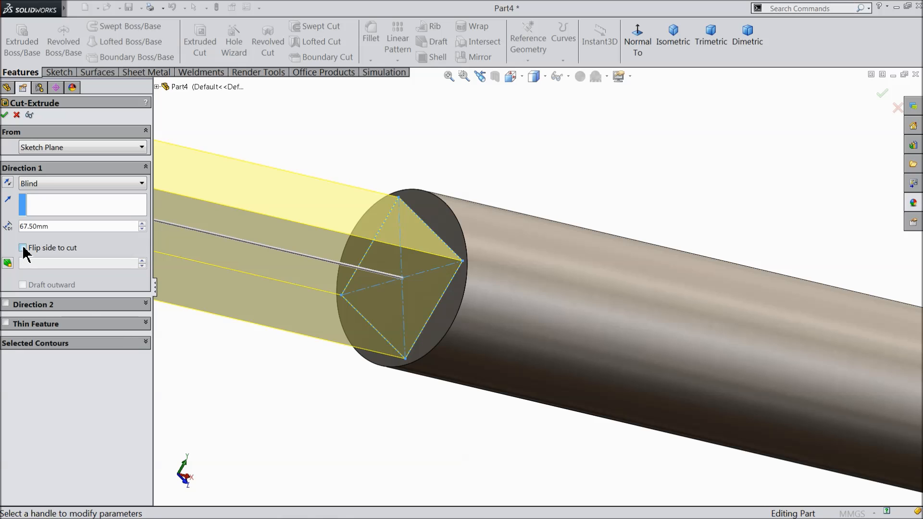
click(23, 247)
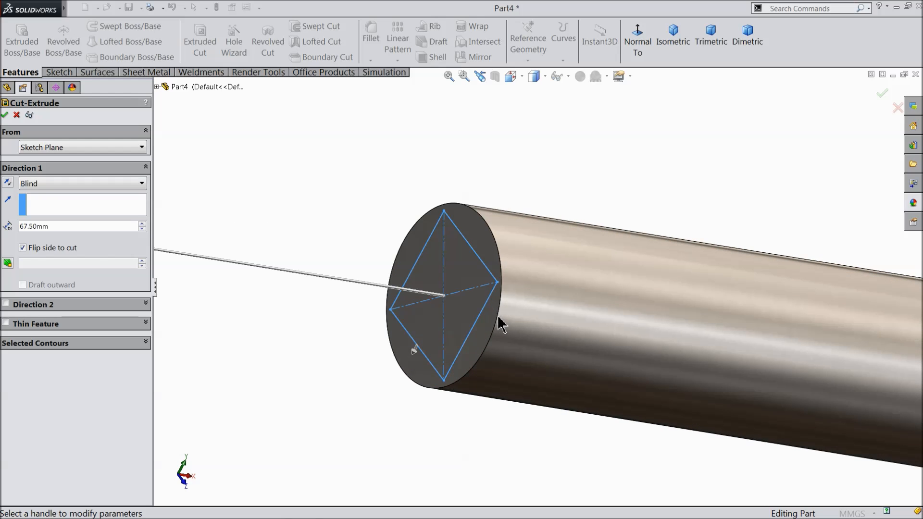
mouse_move(406, 307)
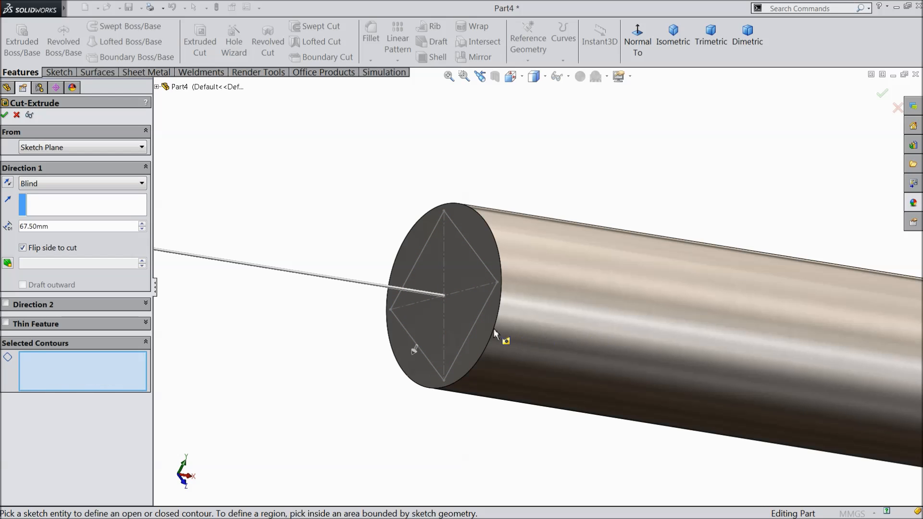
mouse_move(407, 355)
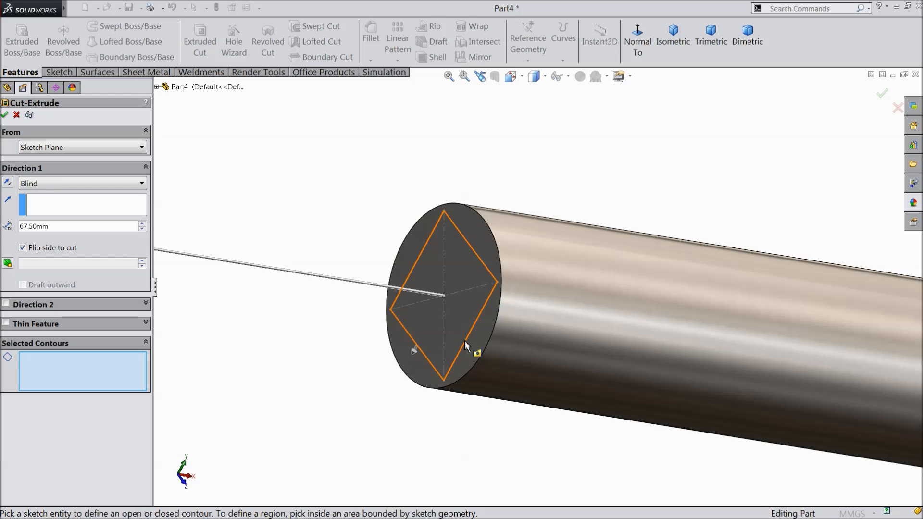
click(443, 293)
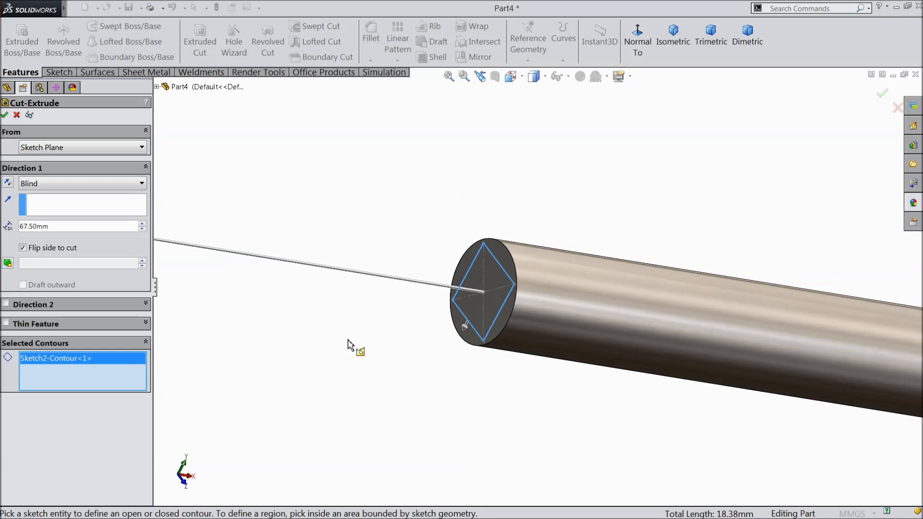
click(486, 295)
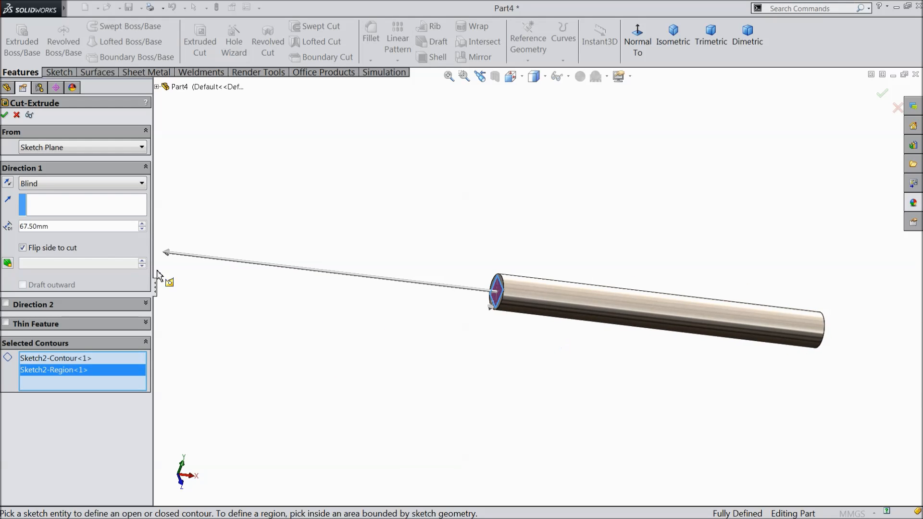
mouse_move(53, 197)
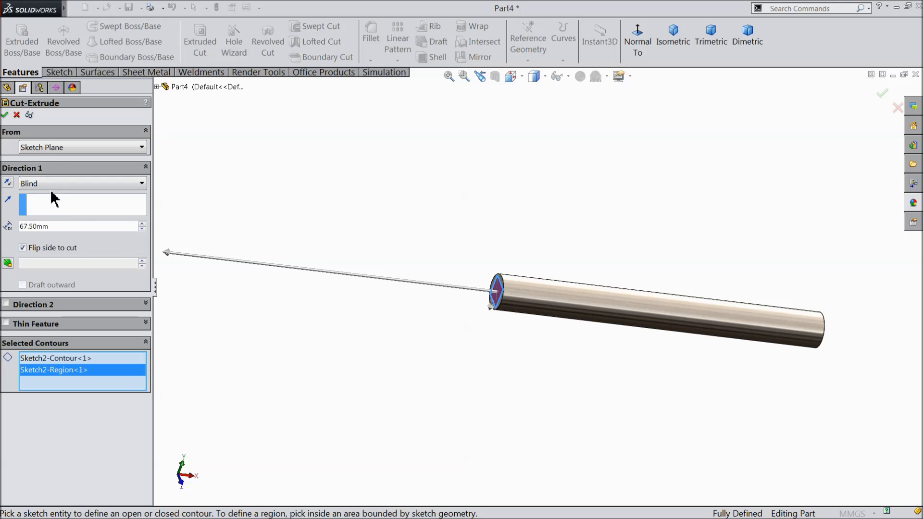
Step: Offset the cut 55 mm from the sketch, Mid Plane 11.5 mm, and accept it
click(82, 147)
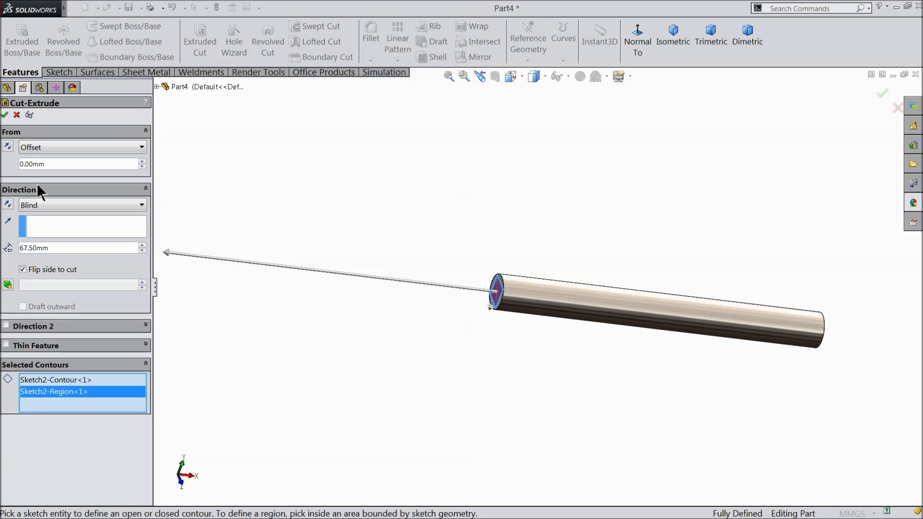
text(55)
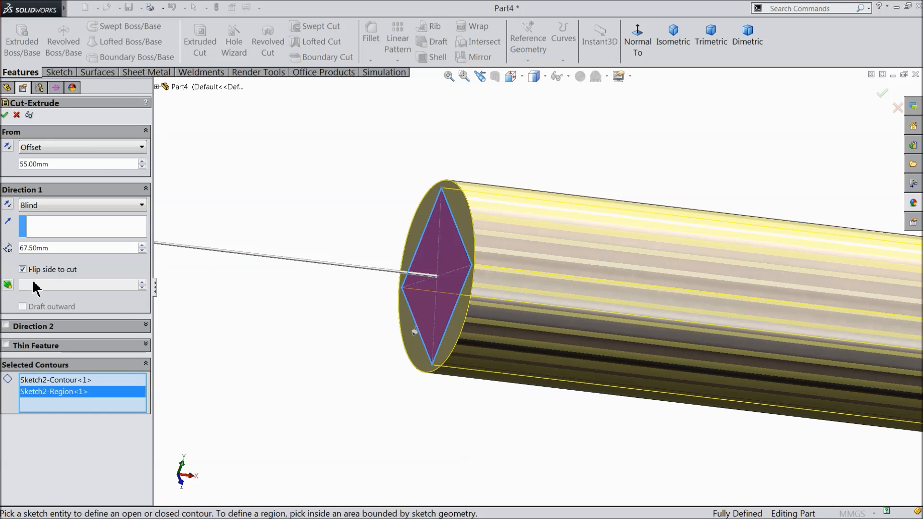
mouse_move(35, 288)
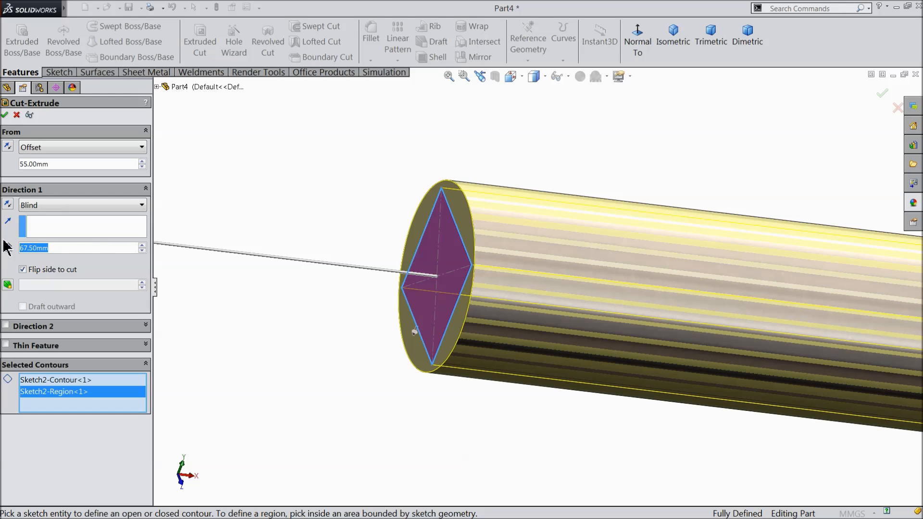
mouse_move(178, 211)
text(11.5)
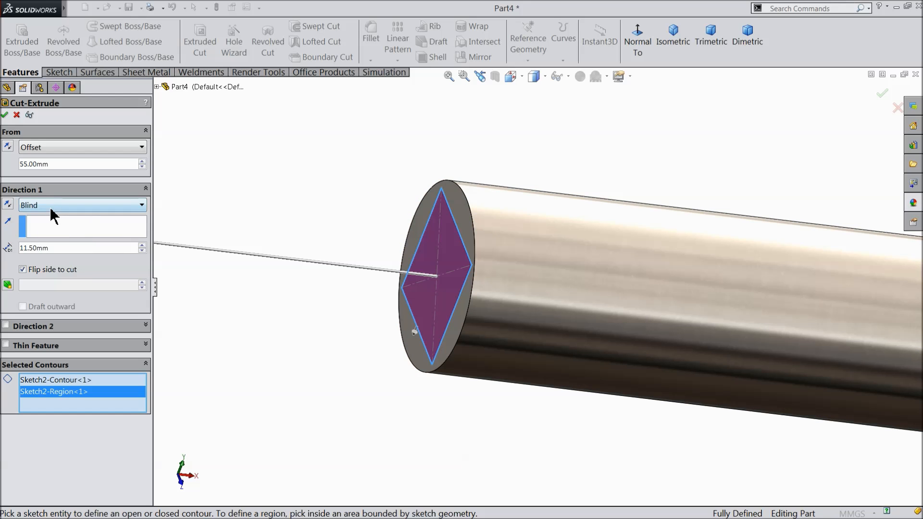
click(79, 205)
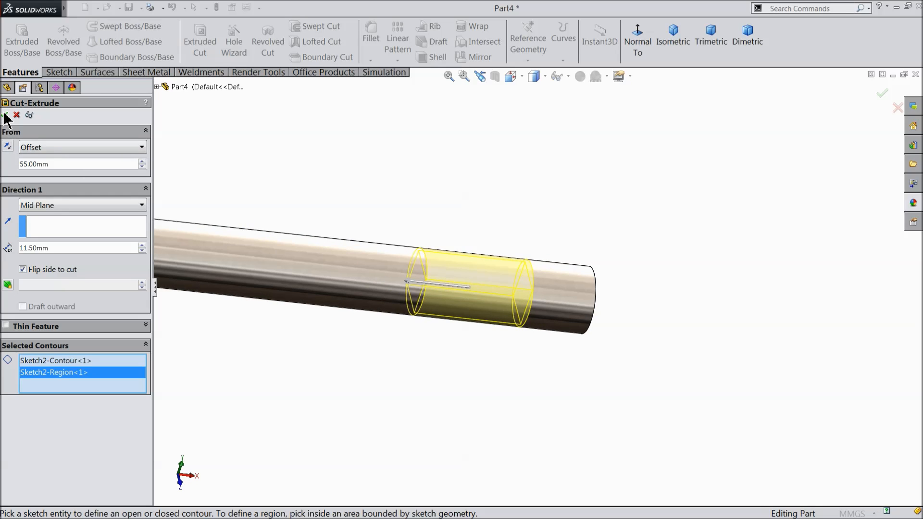
click(4, 115)
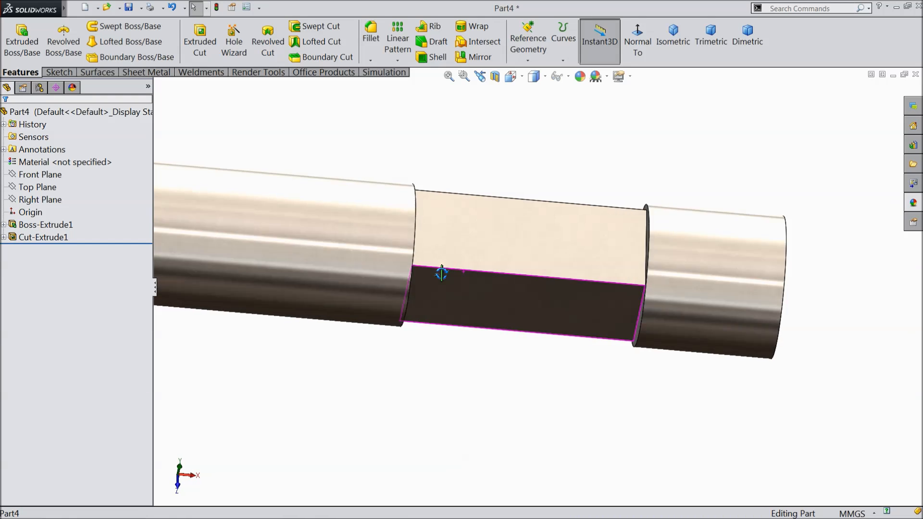
Step: Sketch a centreline and an ellipse on the Top Plane, viewed normal to it
click(44, 225)
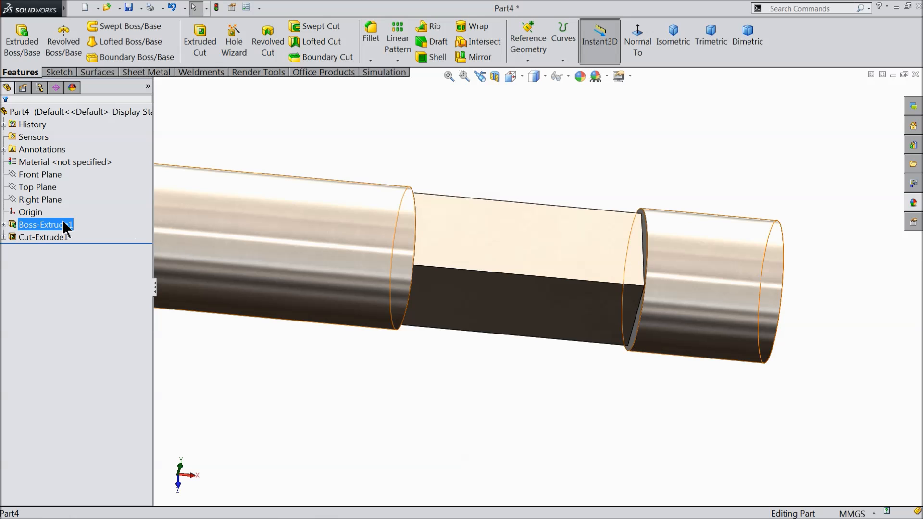
click(37, 187)
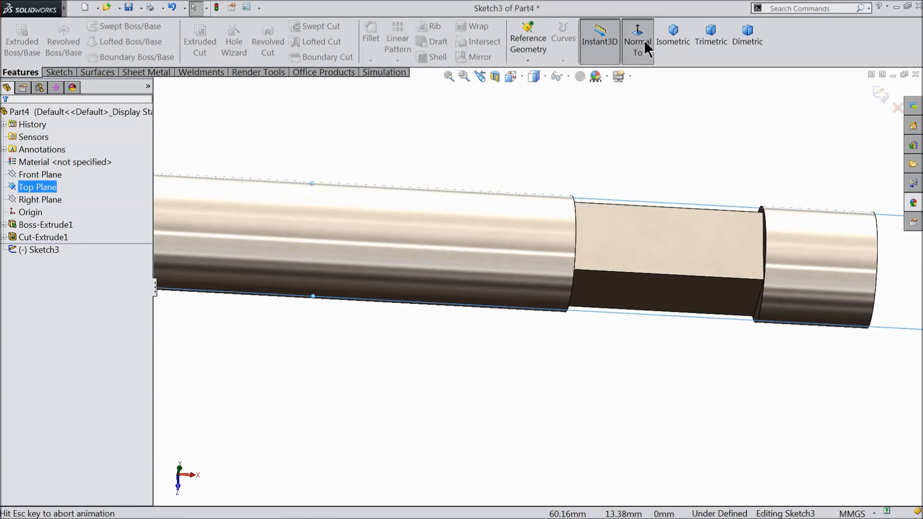
click(637, 41)
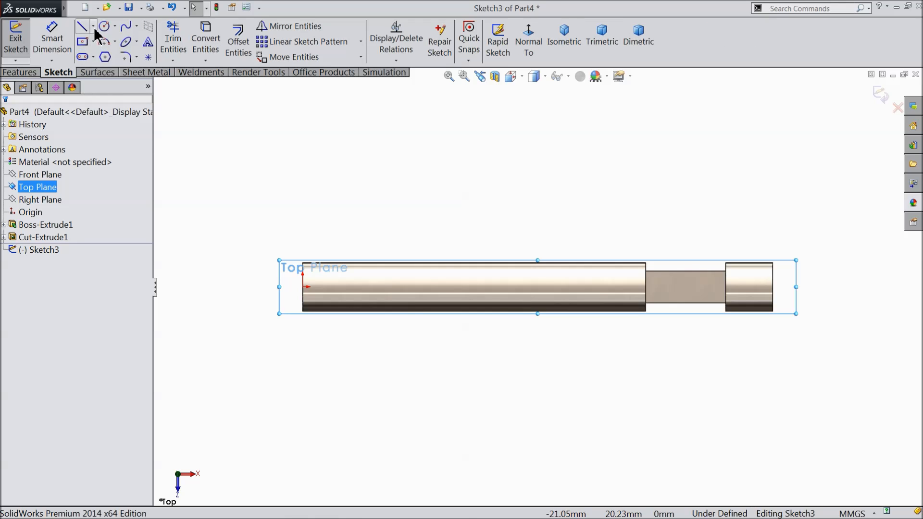
click(81, 26)
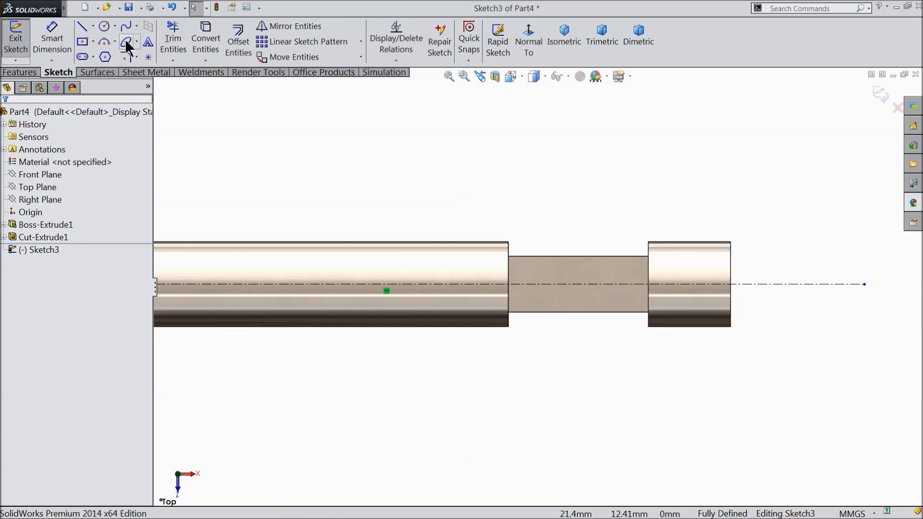
click(129, 41)
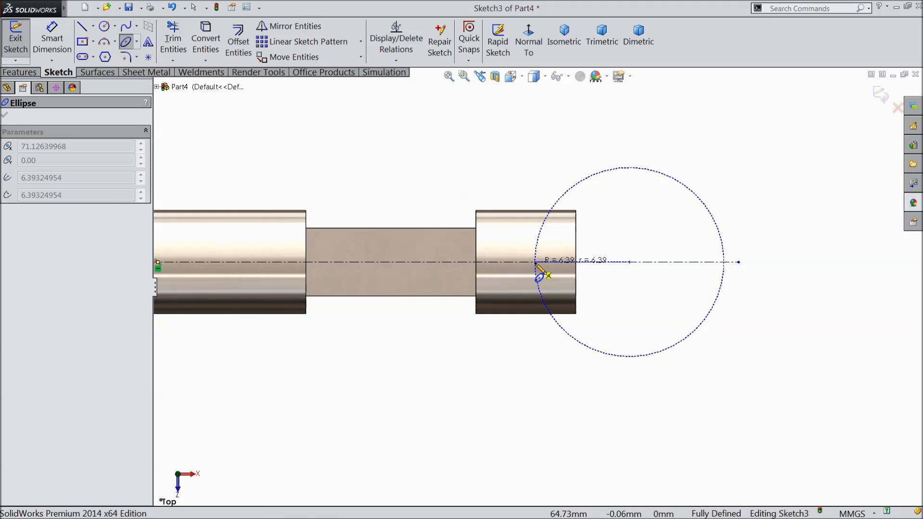
drag(537, 277, 586, 218)
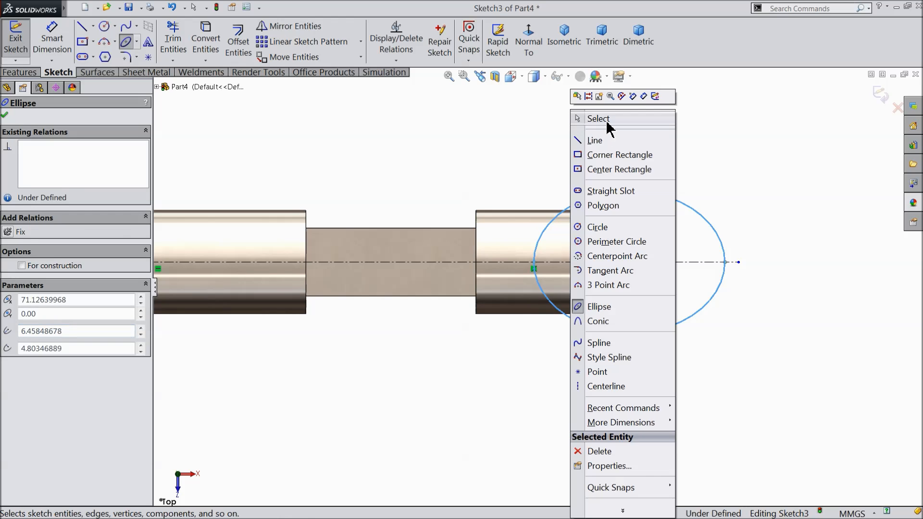
Step: Dimension the ellipse 20 by 12.5 and 83.5 overall from the rod's start
click(598, 119)
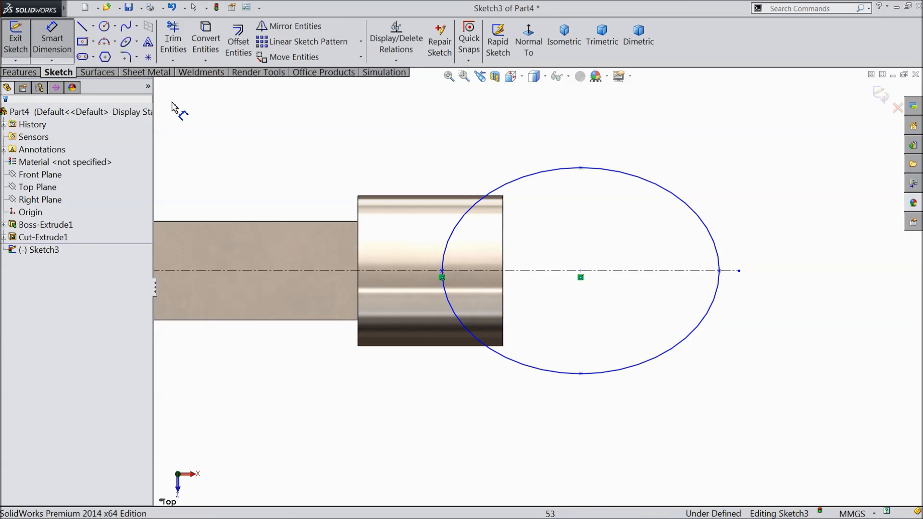
click(719, 271)
text(20)
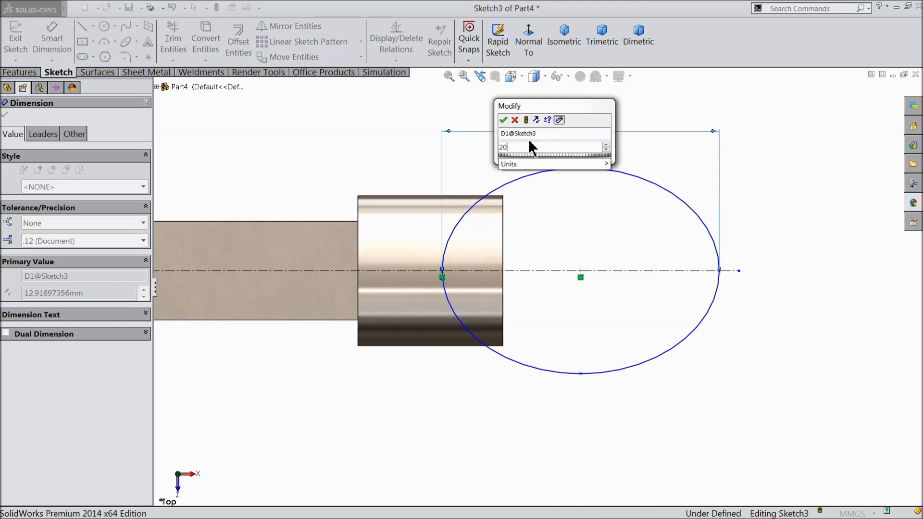
click(503, 120)
text(83.5)
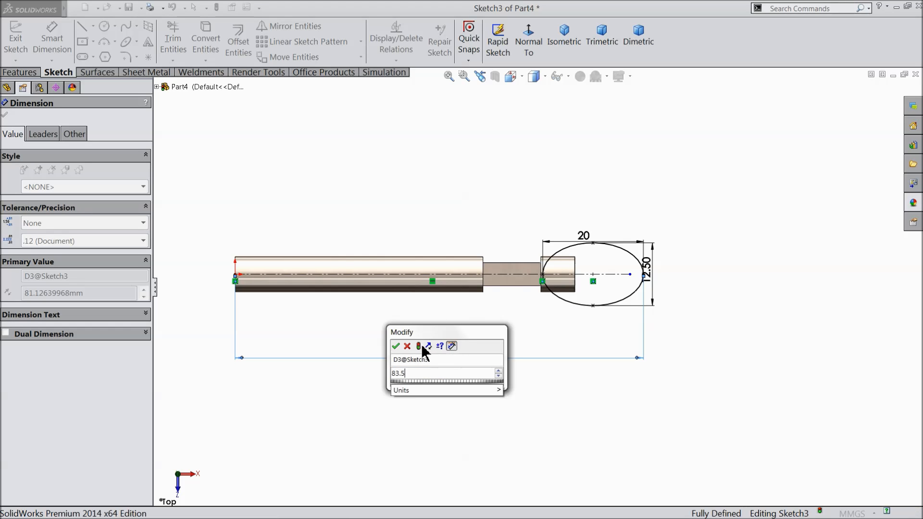
click(396, 347)
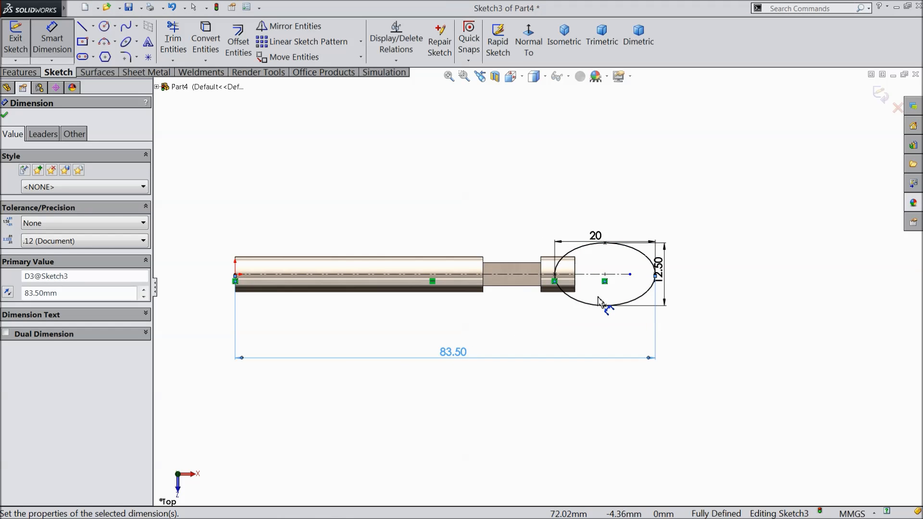
mouse_move(548, 338)
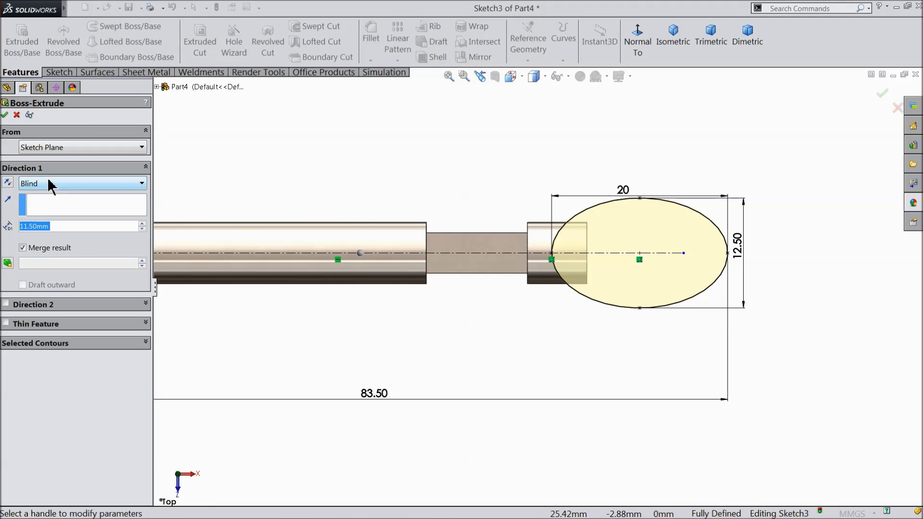
Step: Extrude the ellipse Mid Plane 2.75 mm into a flat oval plate
click(82, 183)
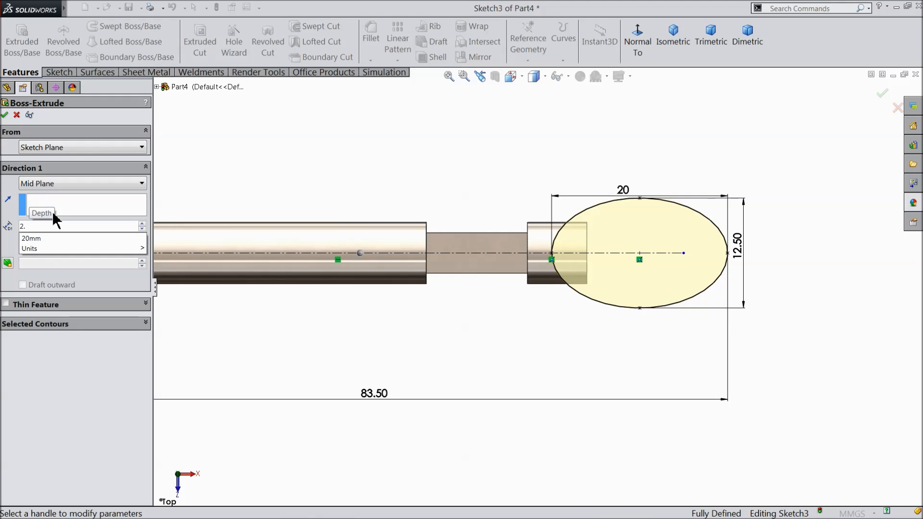
text(2.75mm)
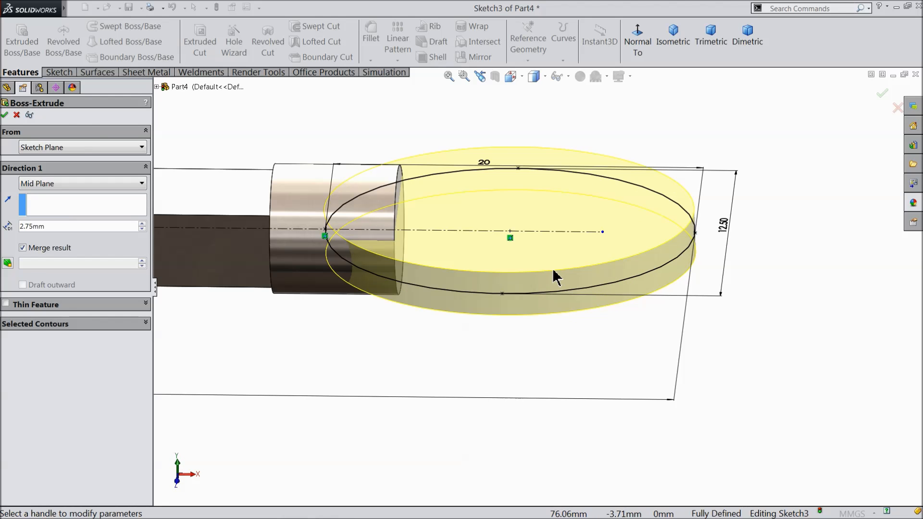
click(4, 115)
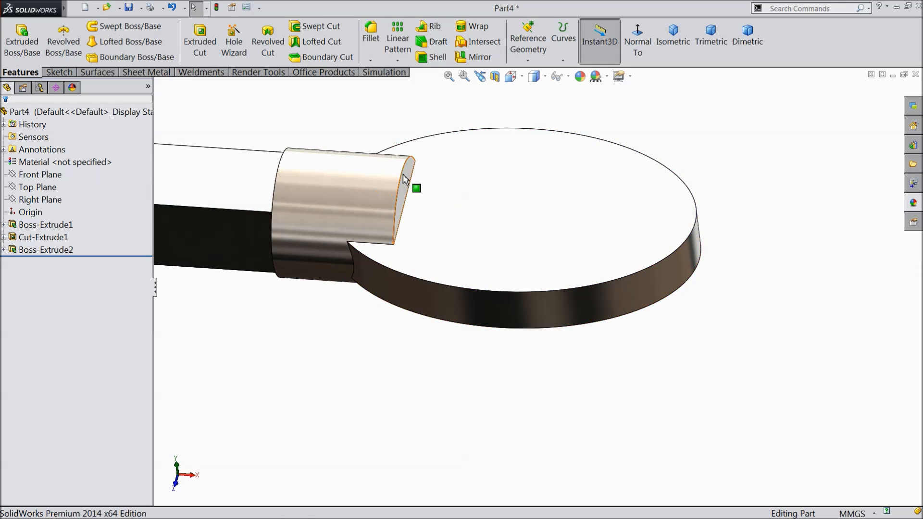
click(370, 30)
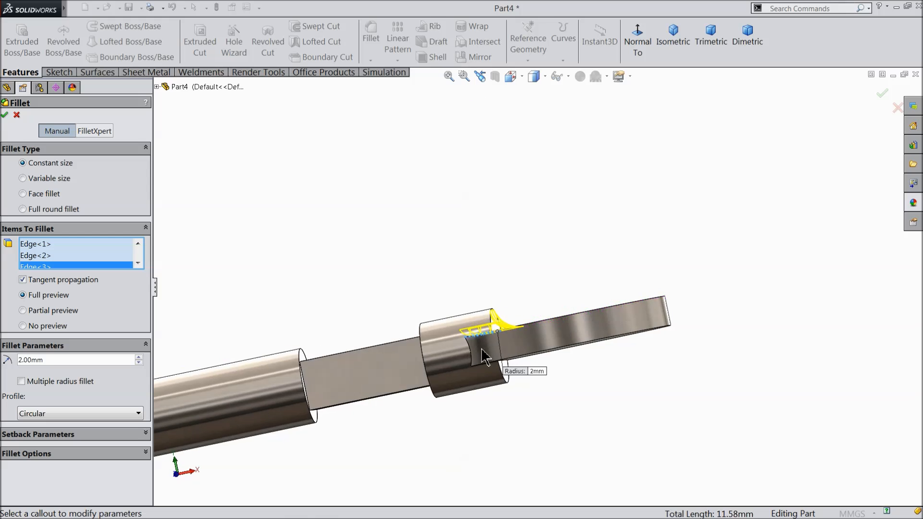
Step: Fillet the rod-to-plate transition edges with a 0.5 mm radius as Fillet2
scroll(up, 3)
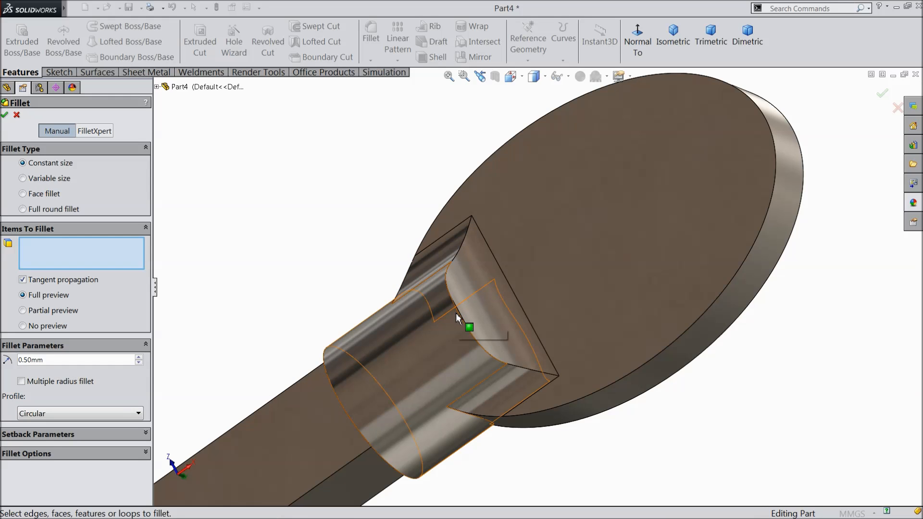
click(468, 333)
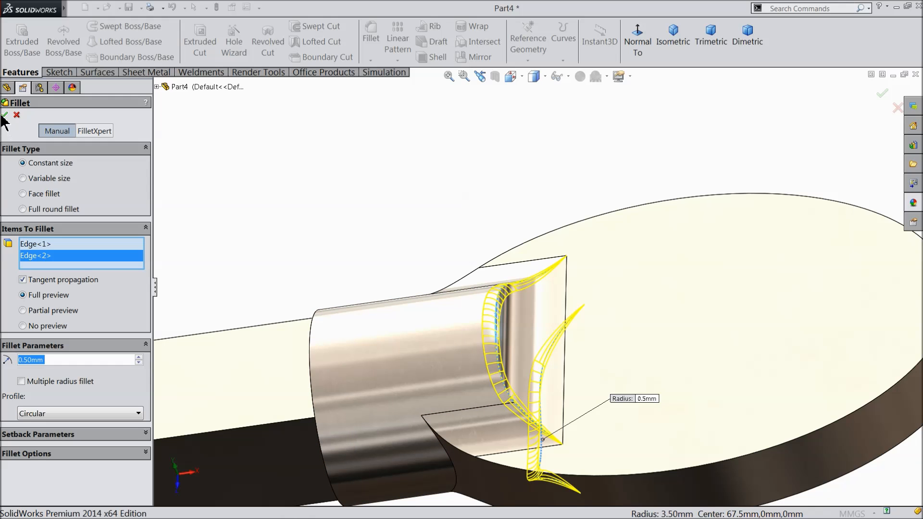
click(5, 115)
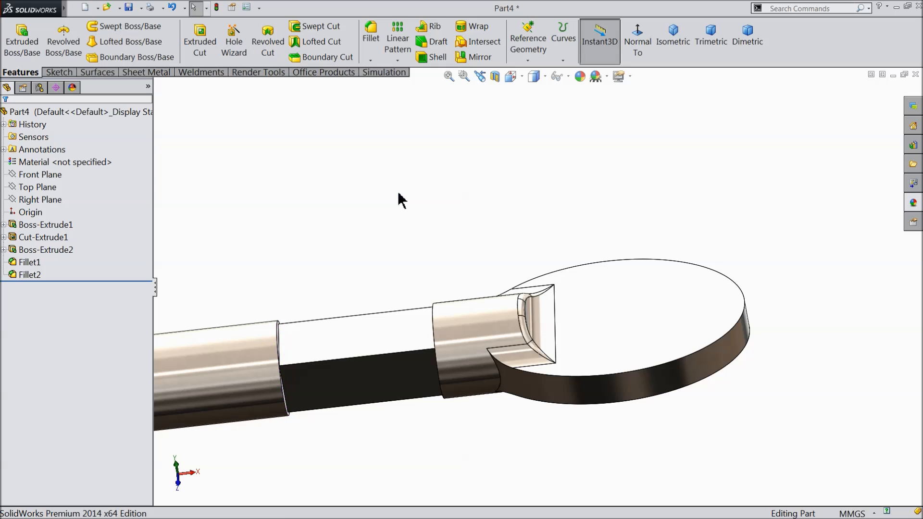
mouse_move(323, 177)
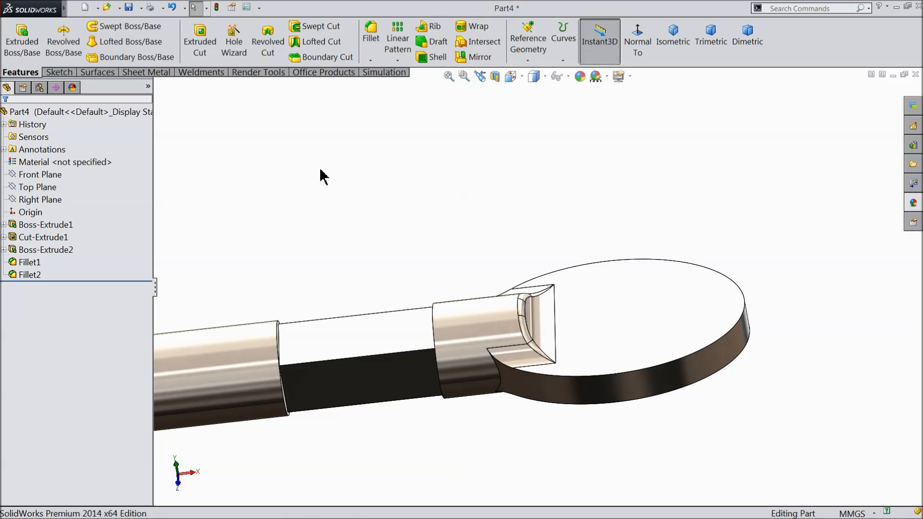
mouse_move(82, 152)
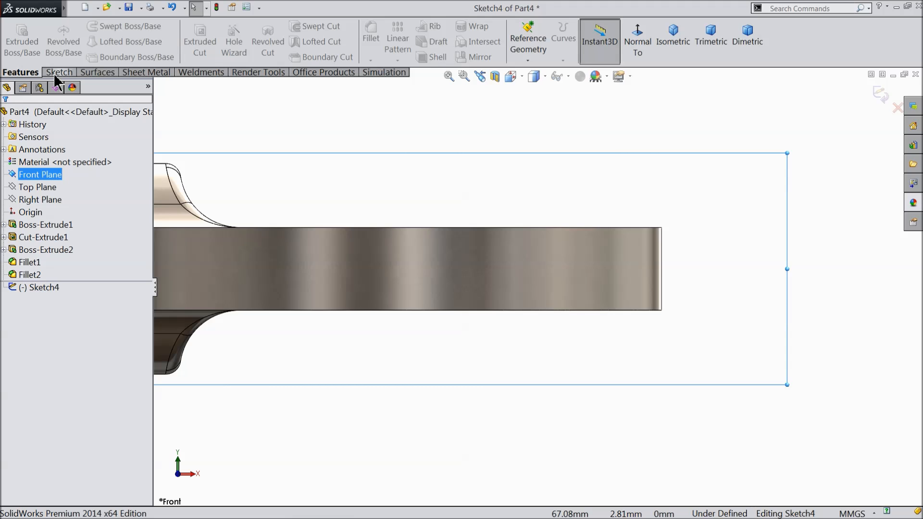
Step: Sketch two centre rectangles on the Front Plane, dimensioned 0.5 and 0.5 wide, 2.5 apart
click(58, 71)
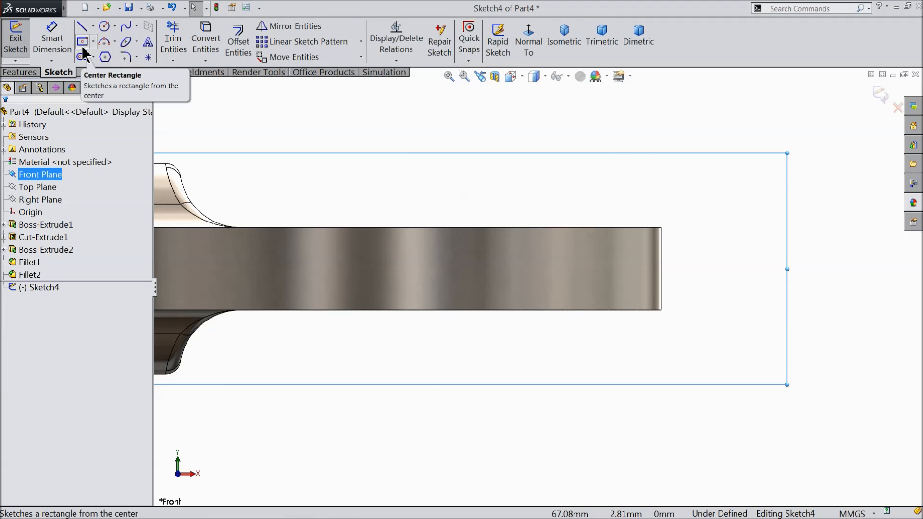
click(81, 42)
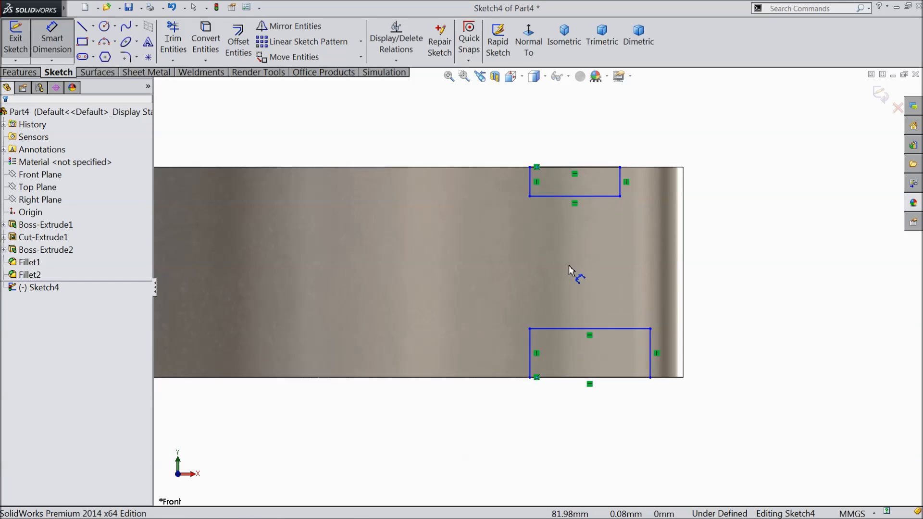
click(574, 182)
text(0.5)
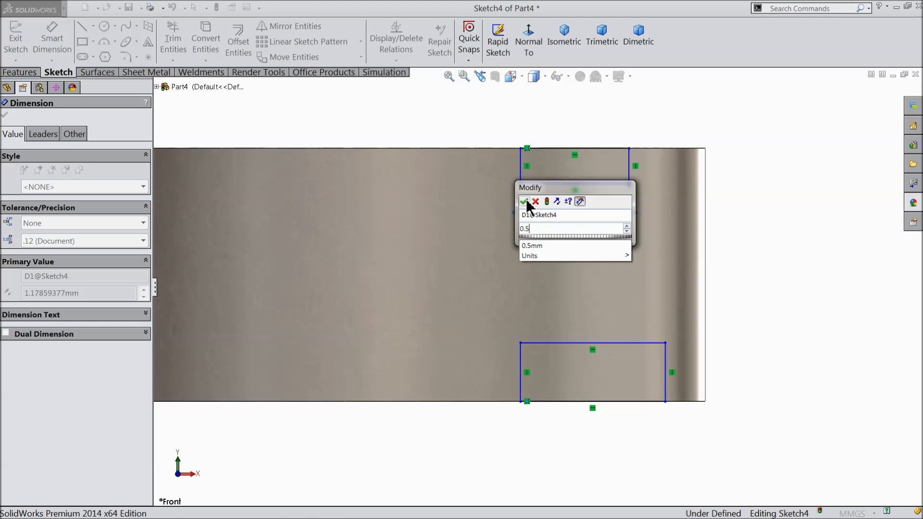
click(526, 202)
text(0.5)
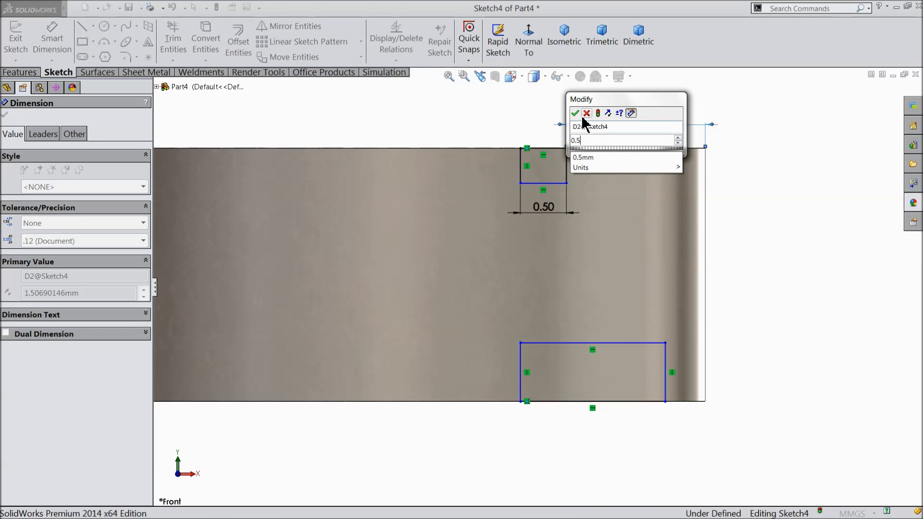
click(575, 113)
text(2.5)
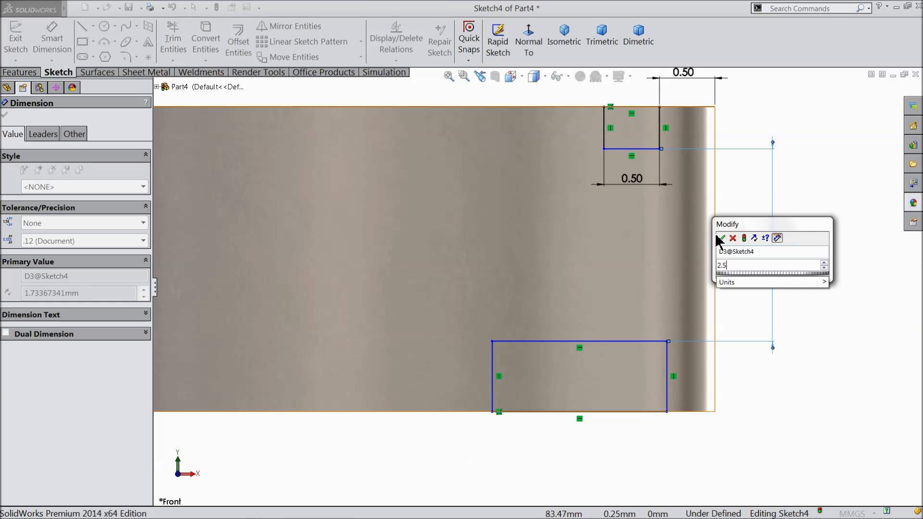
click(721, 238)
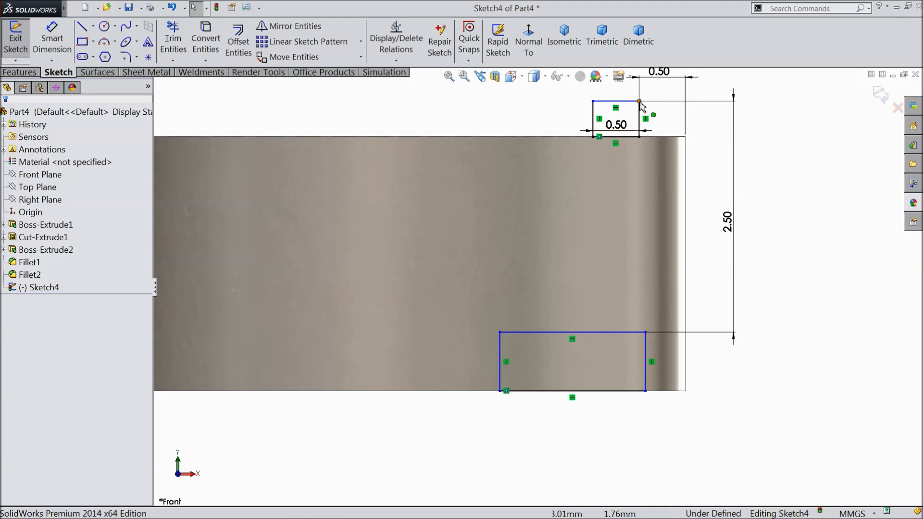
click(640, 152)
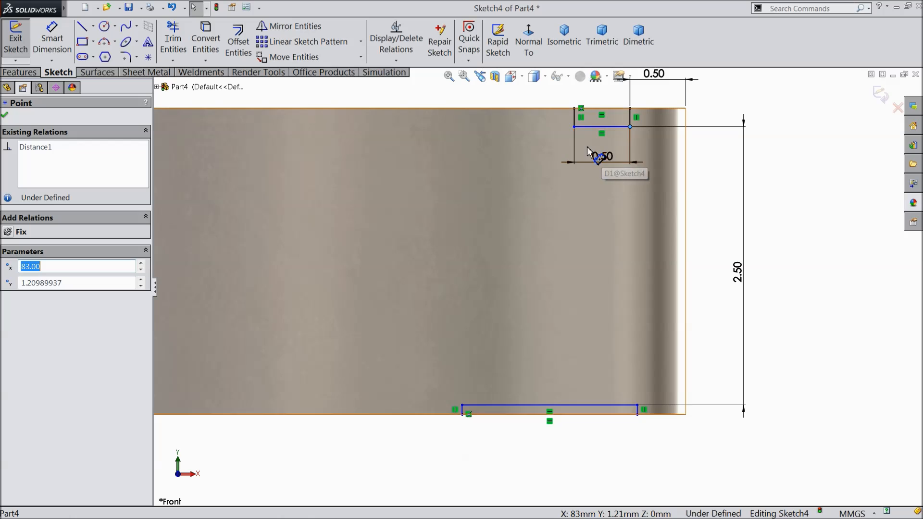
Step: Add a centreline plus Symmetric and Collinear relations so Sketch4 is fully defined
click(83, 25)
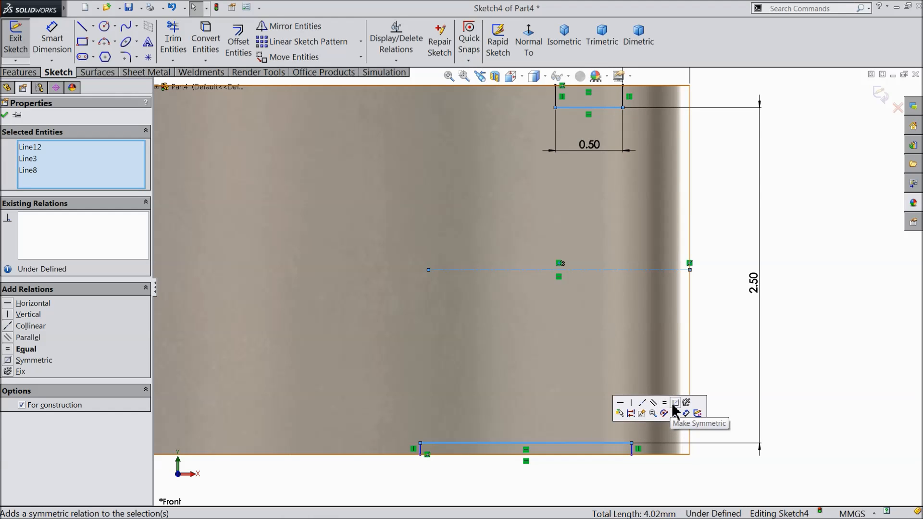
click(676, 403)
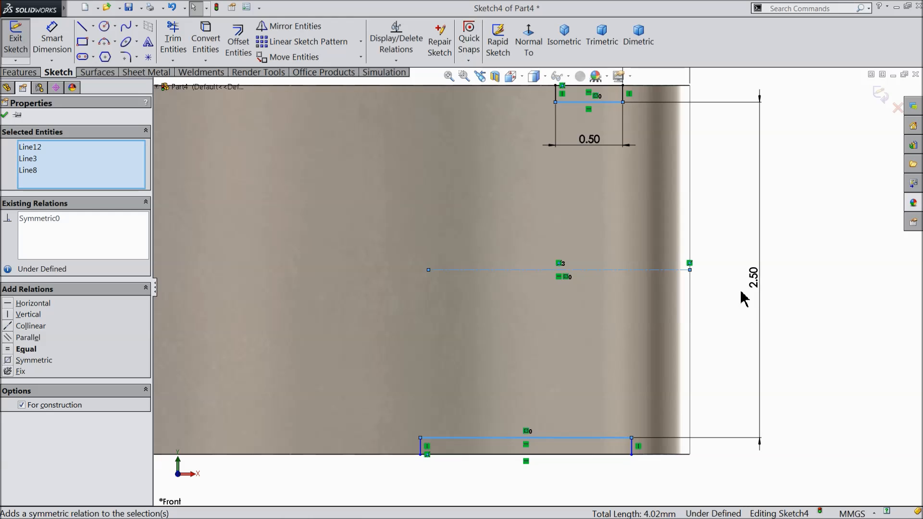
click(563, 131)
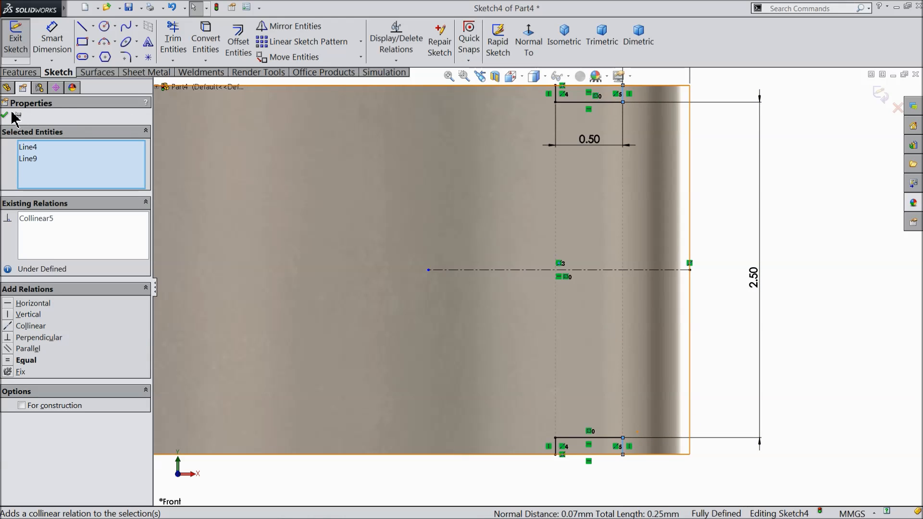
click(5, 115)
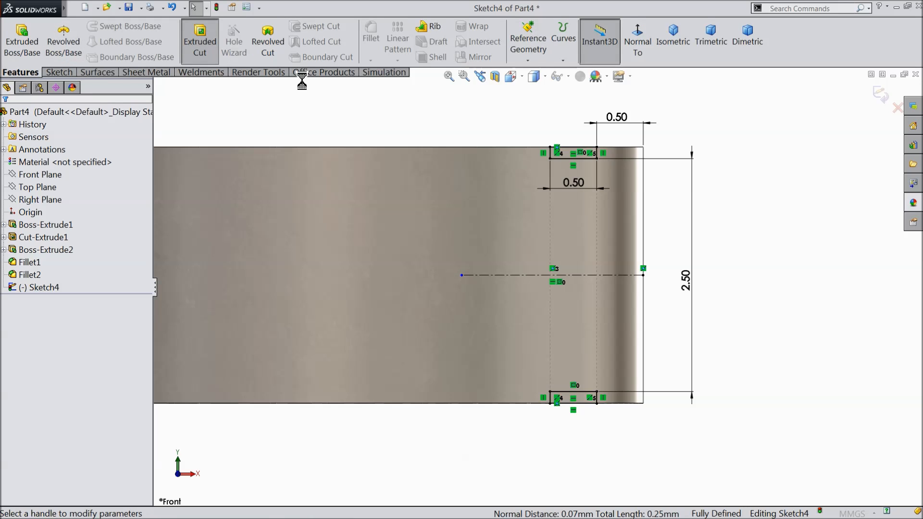
Step: Extrude-cut the slot sketch with a Mid Plane end condition, creating Cut-Extrude2
click(199, 38)
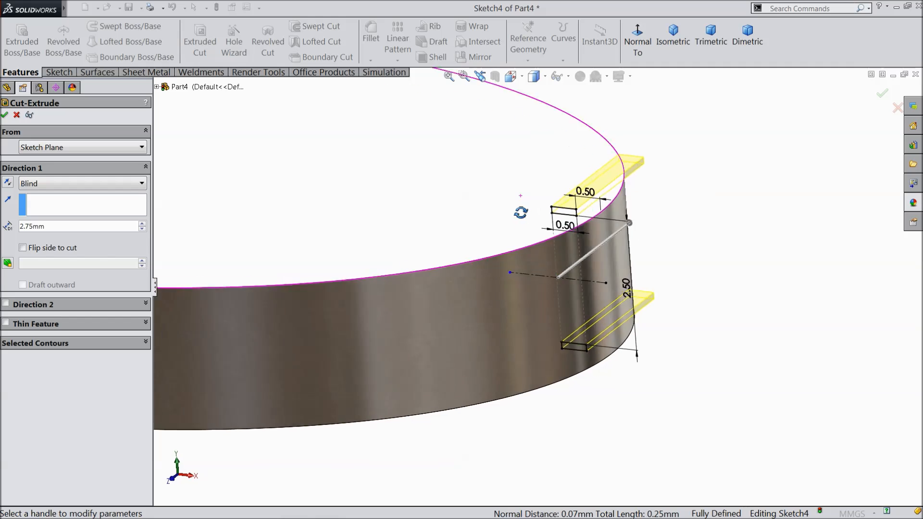
click(83, 183)
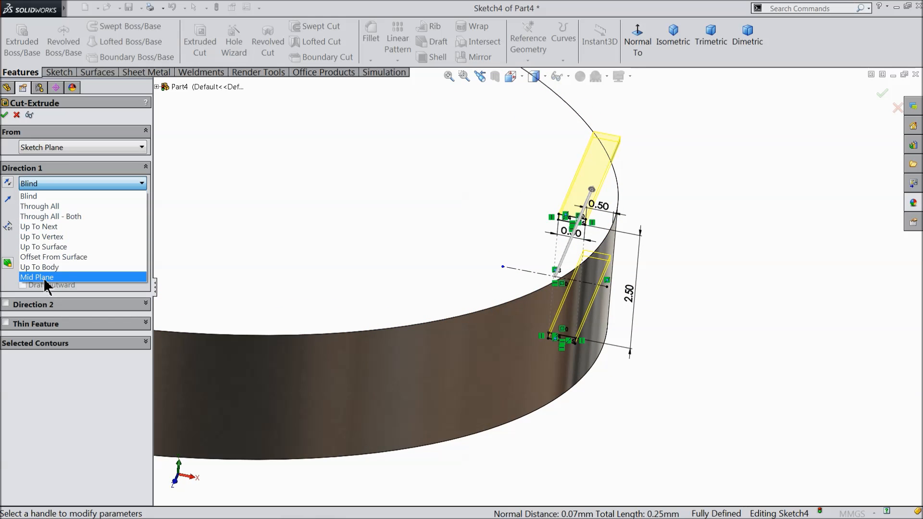
click(37, 277)
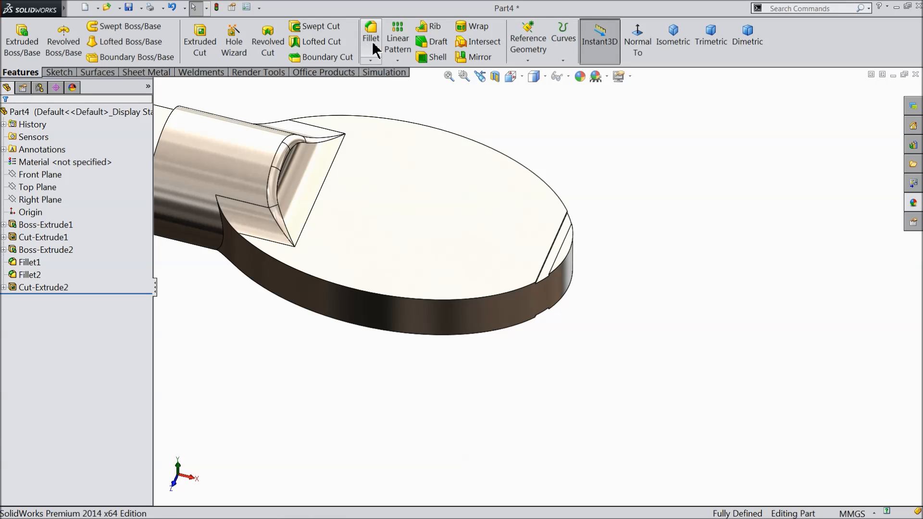
Step: Fillet the two groove edges at 0.05 mm radius, creating Fillet3
click(370, 29)
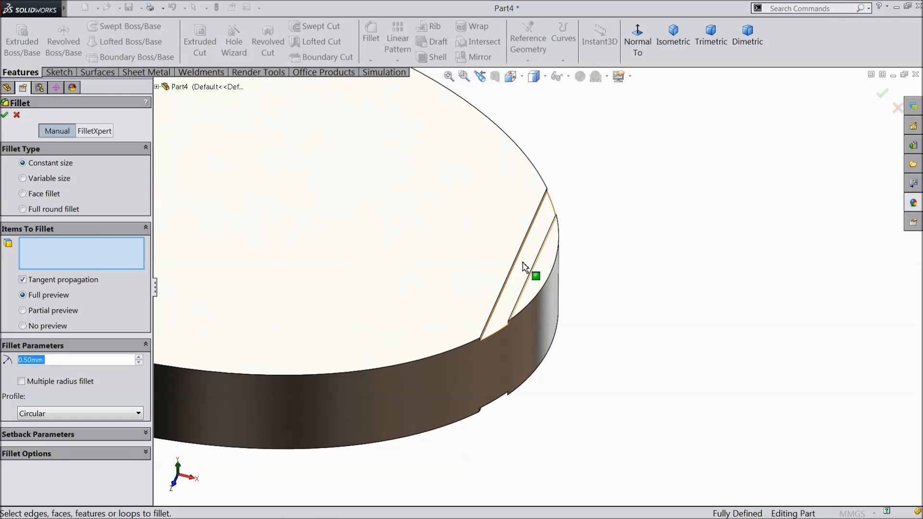
mouse_move(527, 270)
text(0.05)
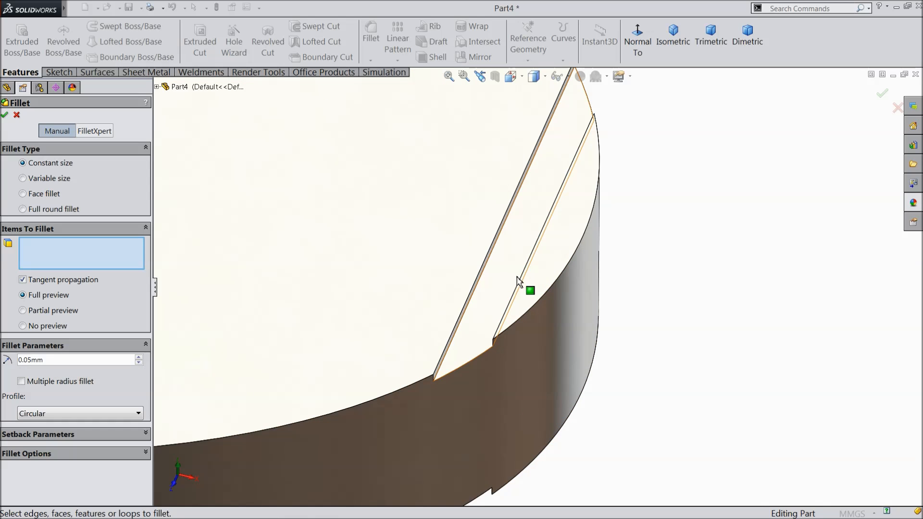
click(519, 283)
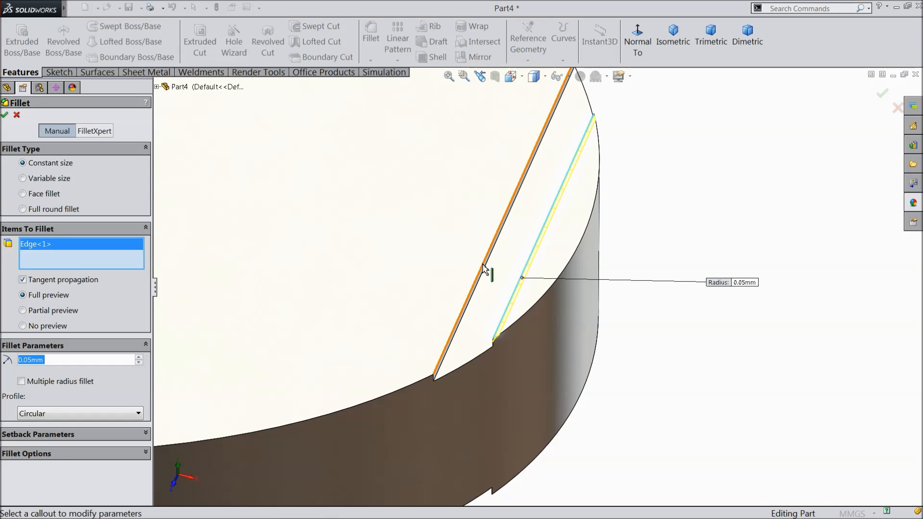
click(491, 406)
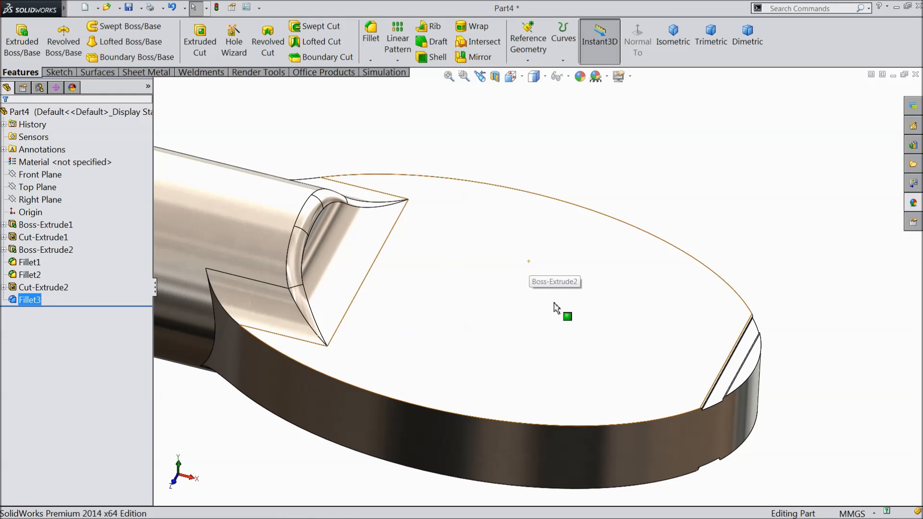
Step: Linear-pattern the groove cut along the shank edge: 18 instances at 0.75 mm spacing
click(398, 37)
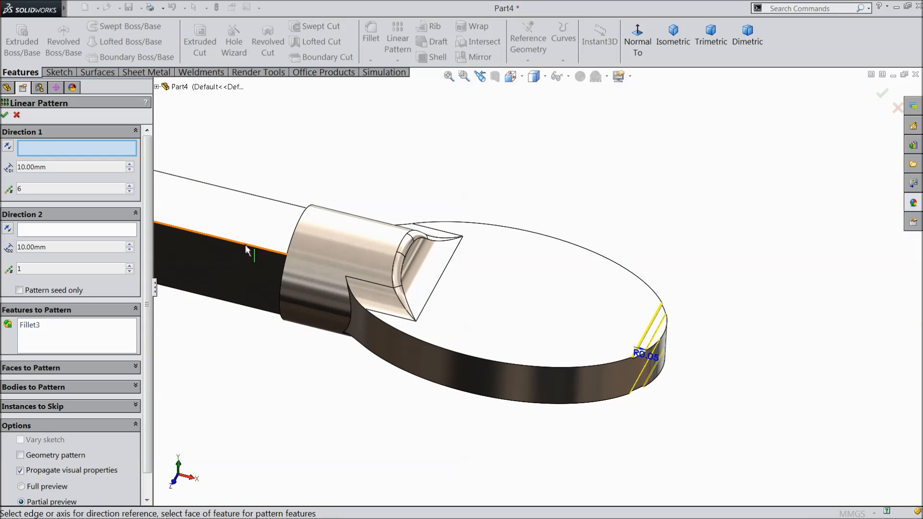
click(244, 245)
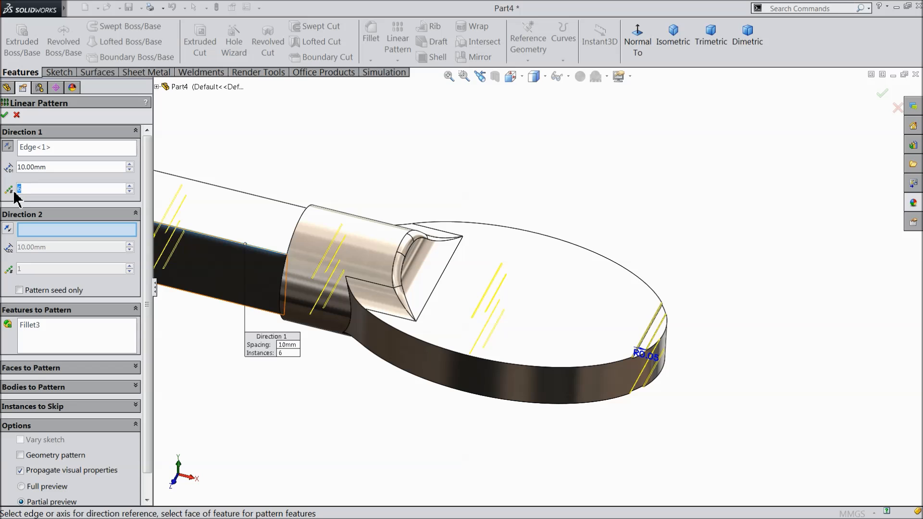
text(18)
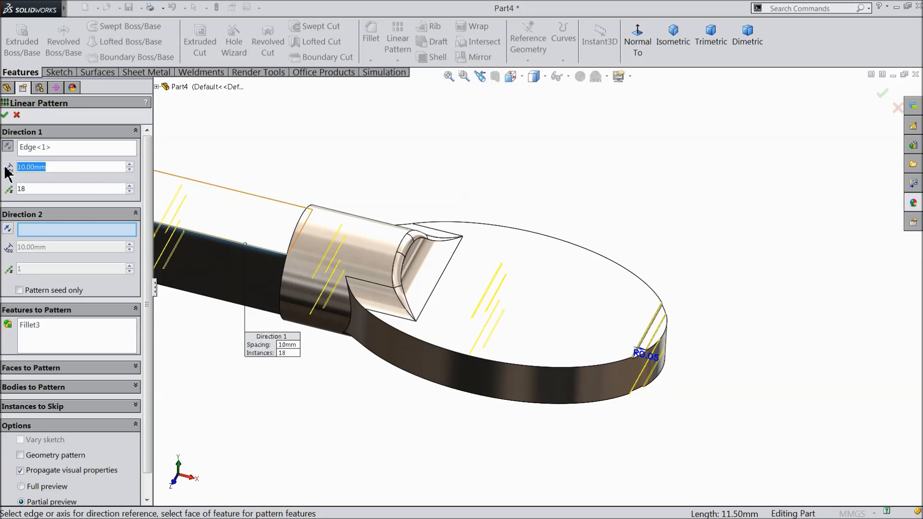
text(0.75)
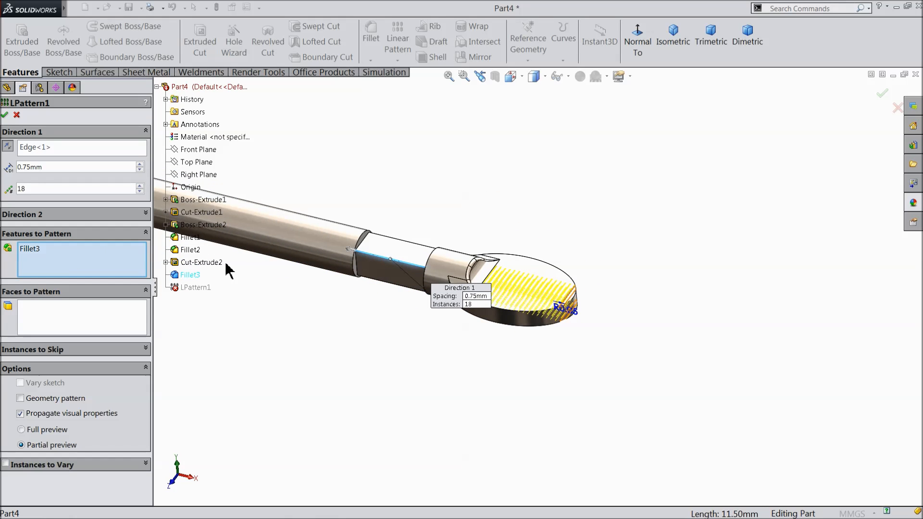
click(202, 262)
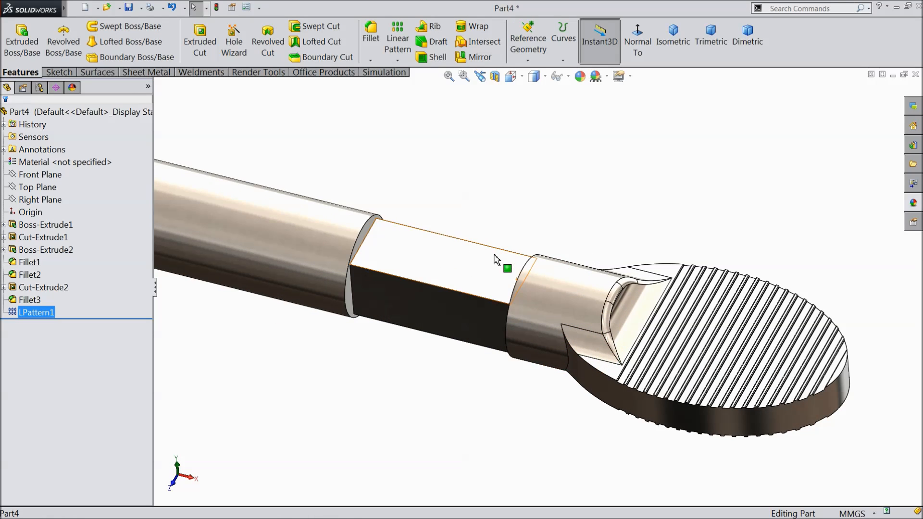
Step: Fillet both shank-step shoulder edges at 0.50 mm radius, creating Fillet4
click(371, 36)
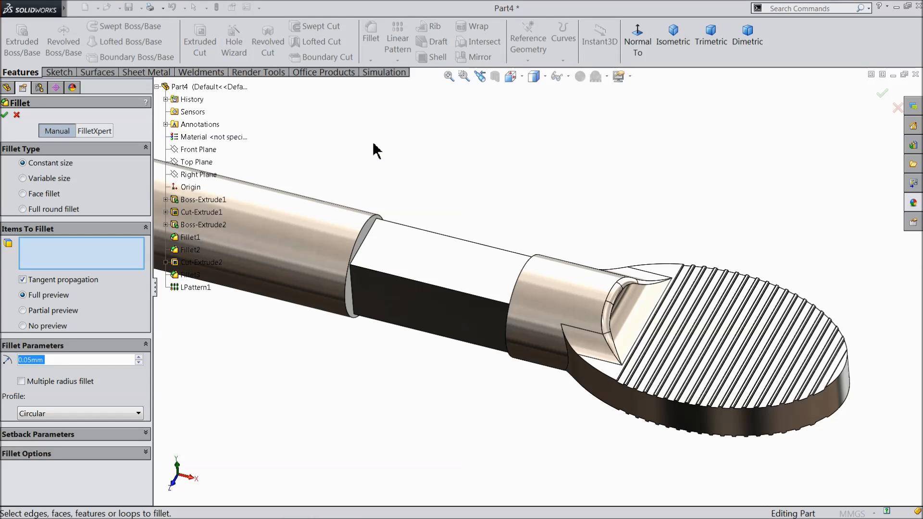
text(1.5)
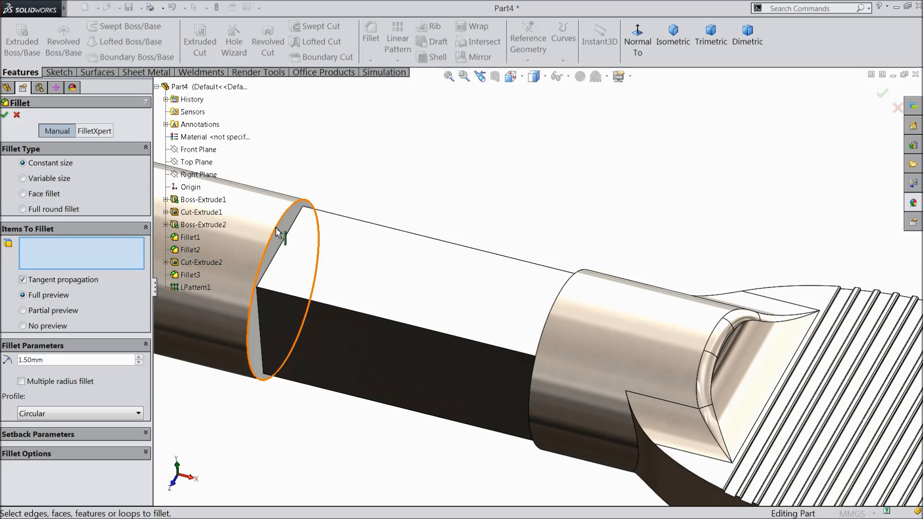
click(277, 230)
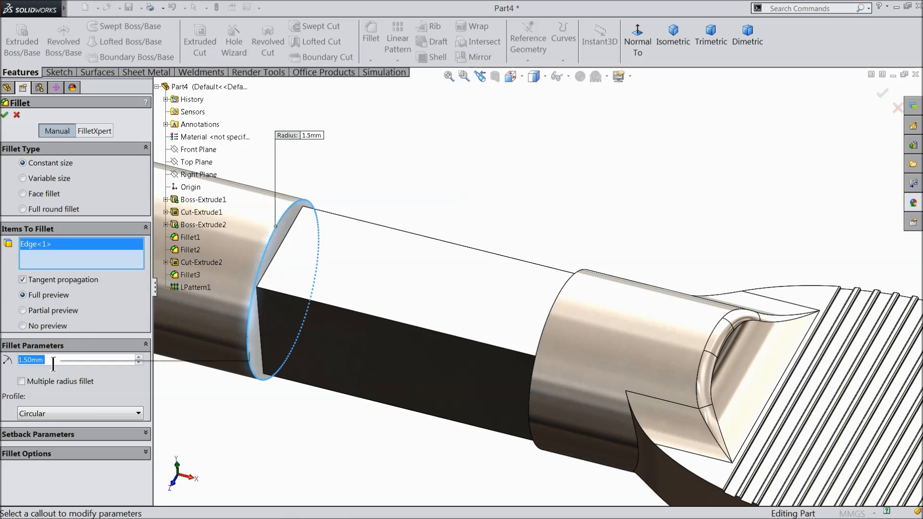
text(0.50mm)
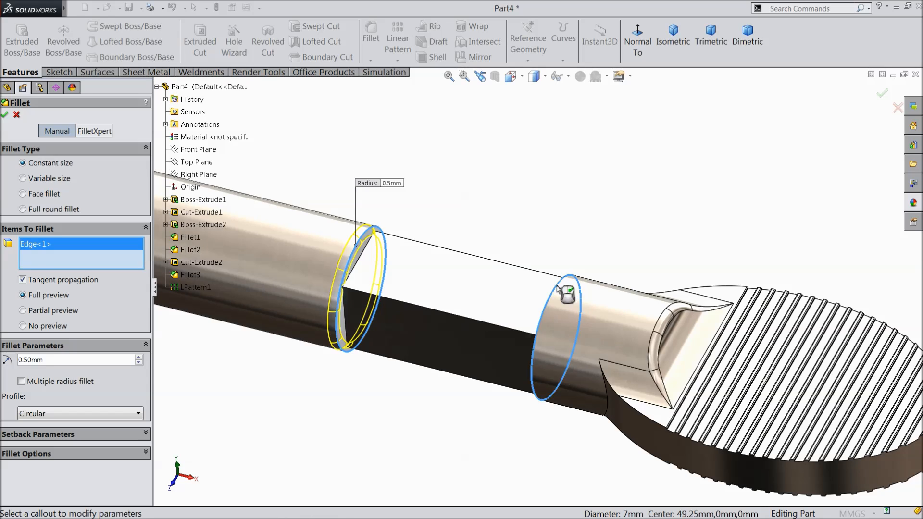
click(567, 295)
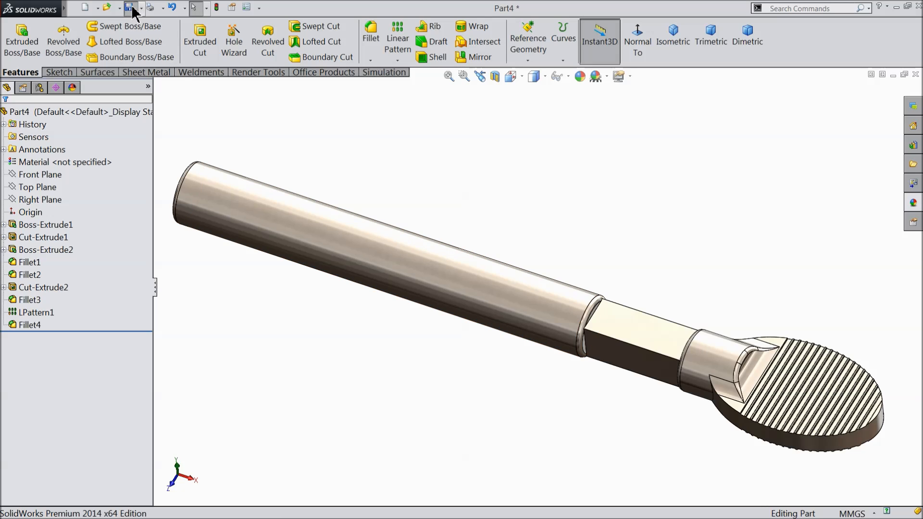
Step: Save the handle part as 2.handle in the drill chuck key folder
click(128, 7)
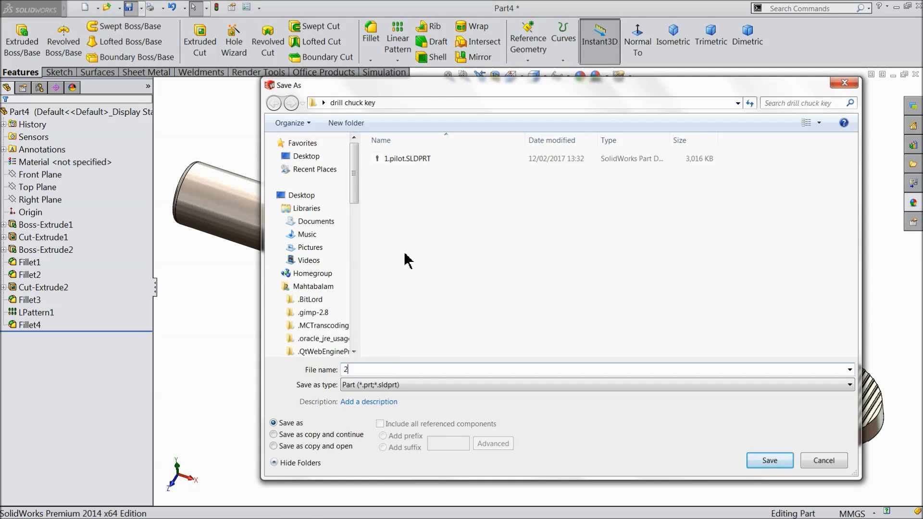
text(.handle)
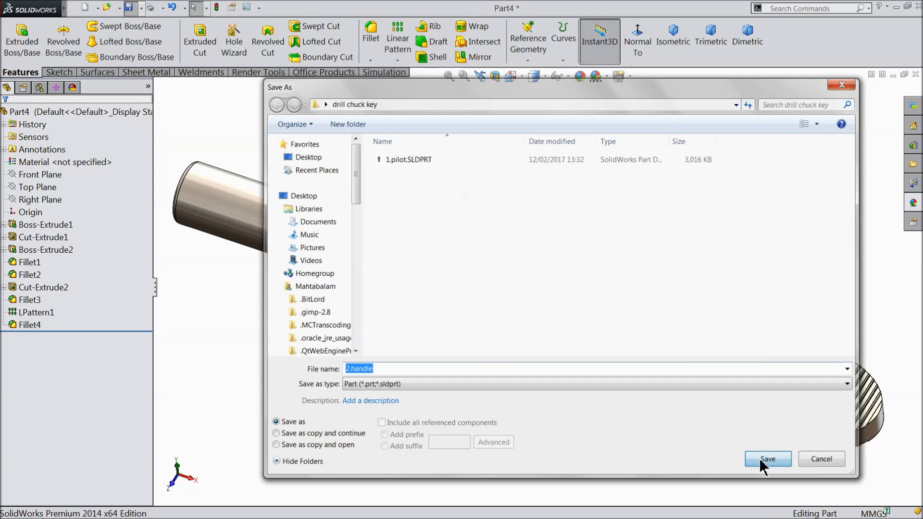
click(768, 459)
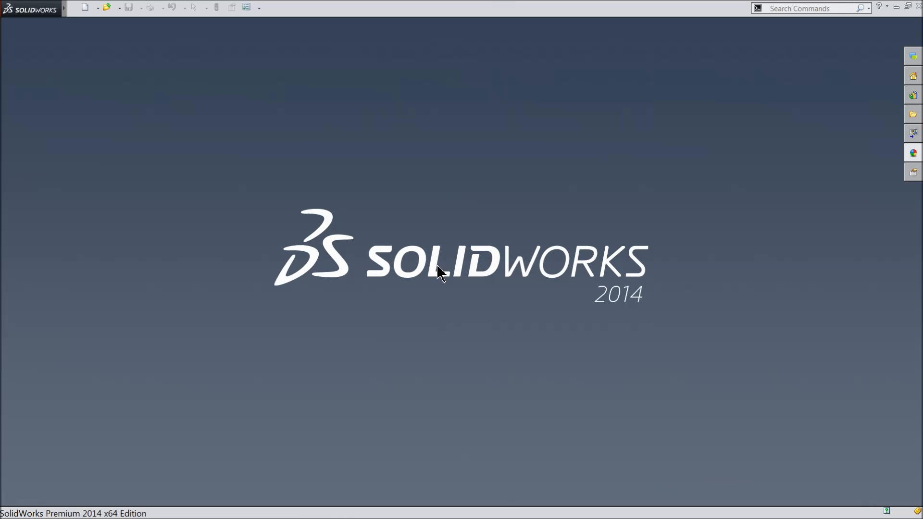
Step: Create a new assembly and insert the 1.pilot and 2.handle part files
click(84, 7)
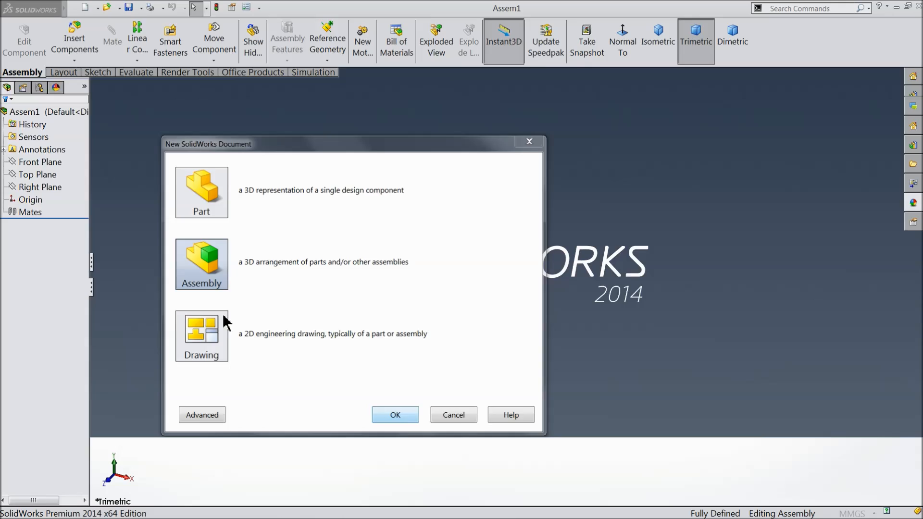
click(396, 415)
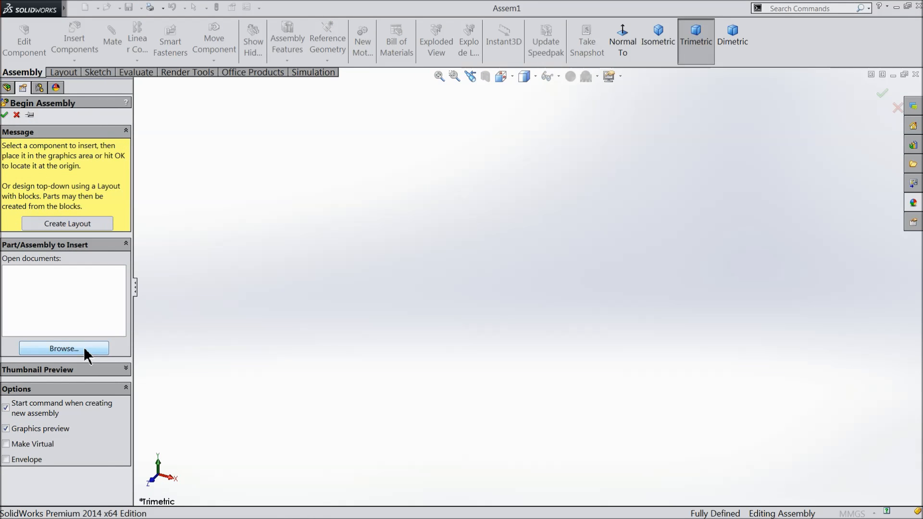
click(63, 349)
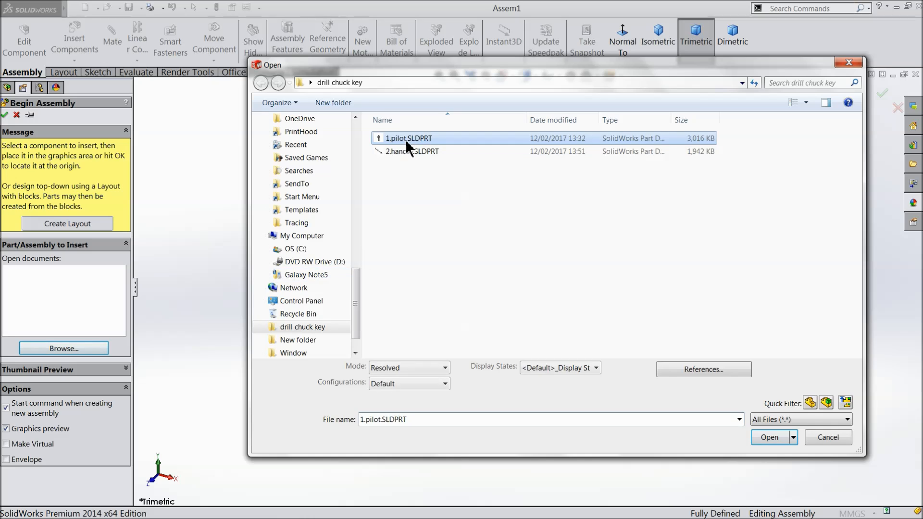
click(414, 151)
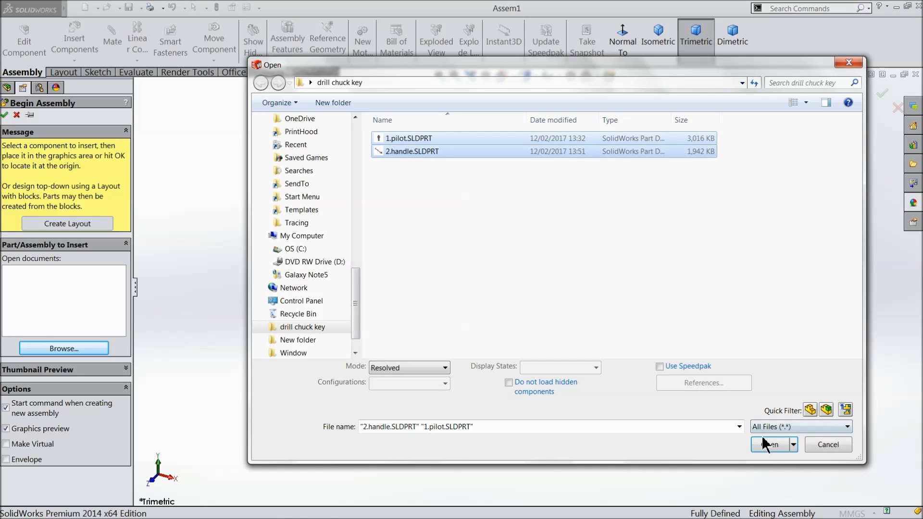
click(770, 444)
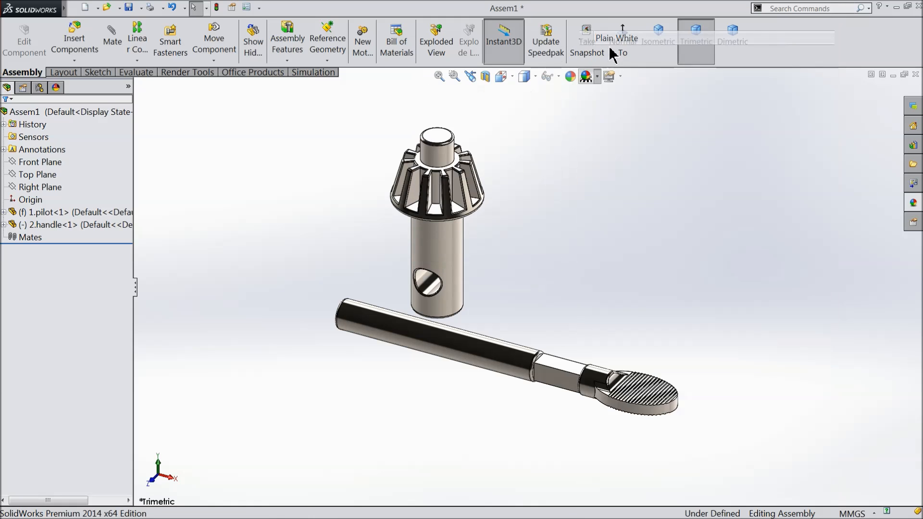
Step: Check the pilot component's context options, then launch the Mate tool
right_click(436, 223)
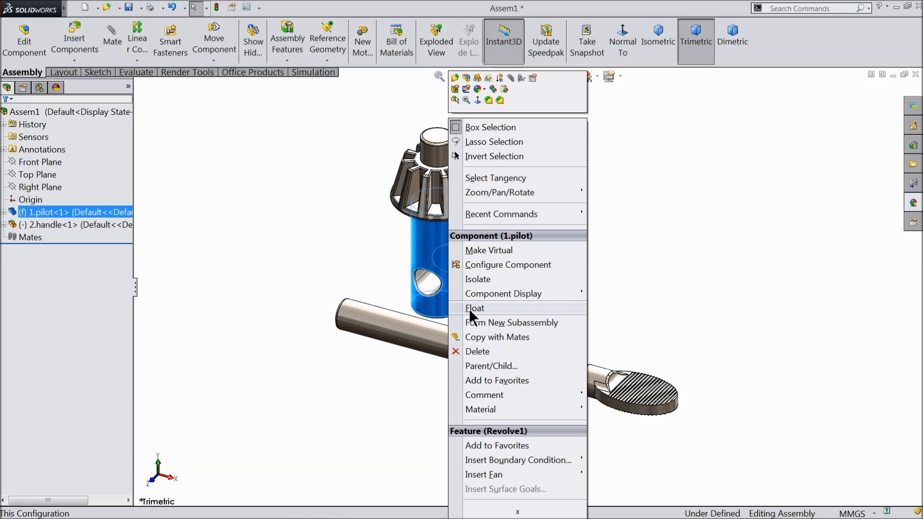
click(475, 309)
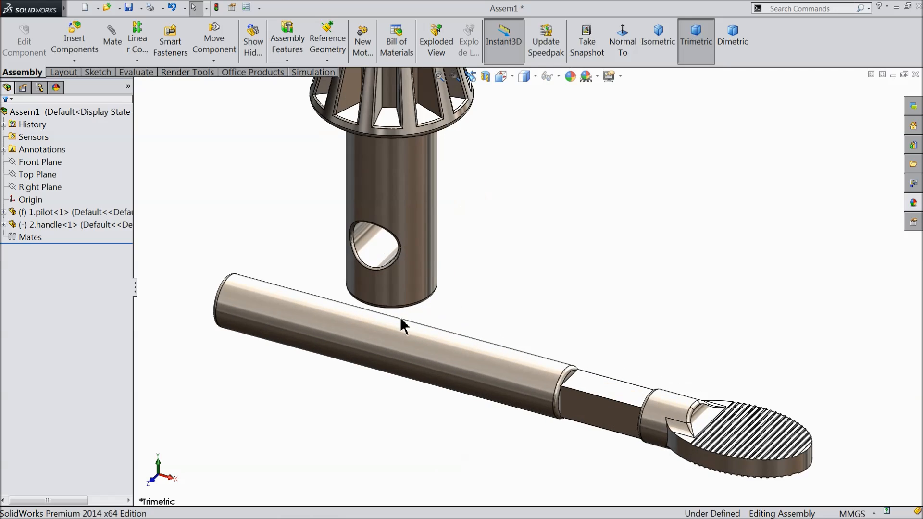
click(112, 40)
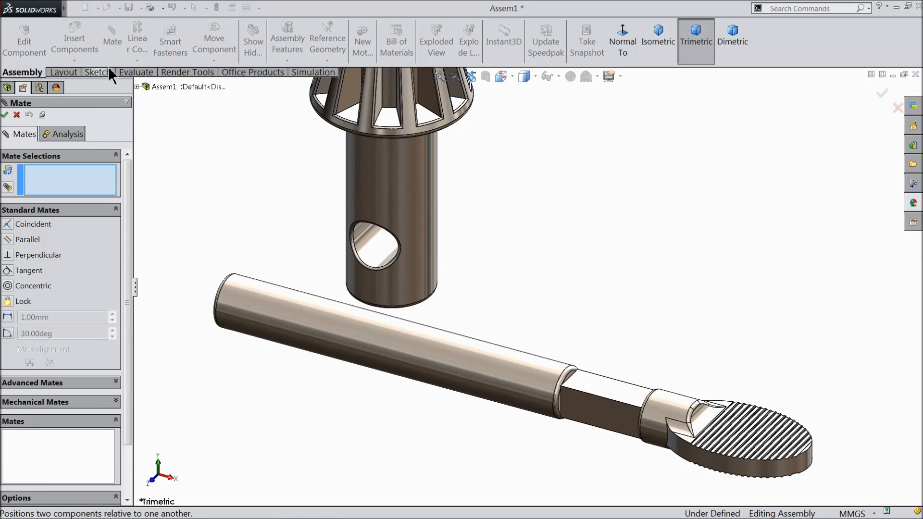
Step: Mate the handle shaft concentric to the pilot hole, flat face parallel, shoulder tangent
click(382, 248)
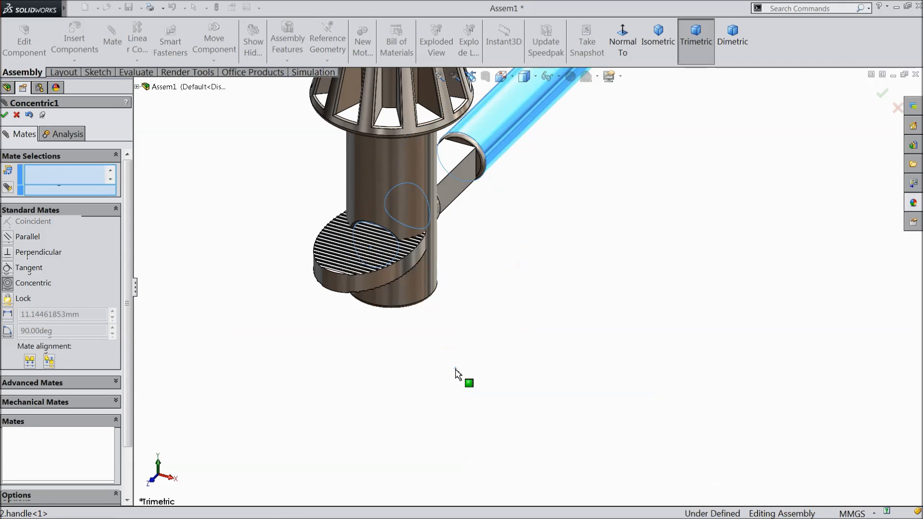
click(412, 207)
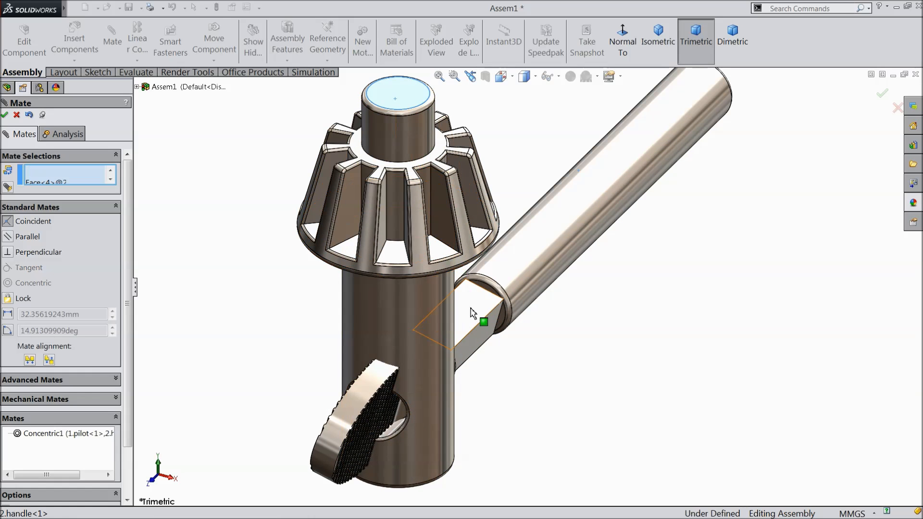
click(496, 323)
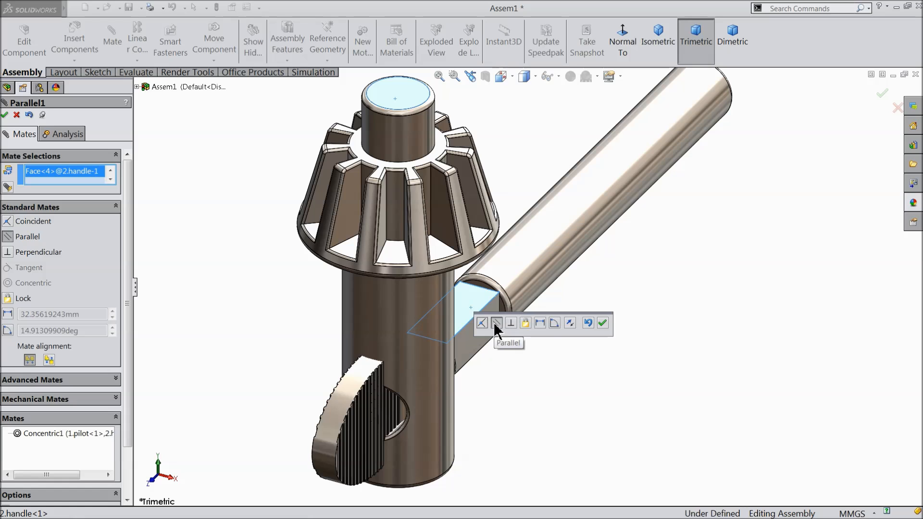
click(603, 323)
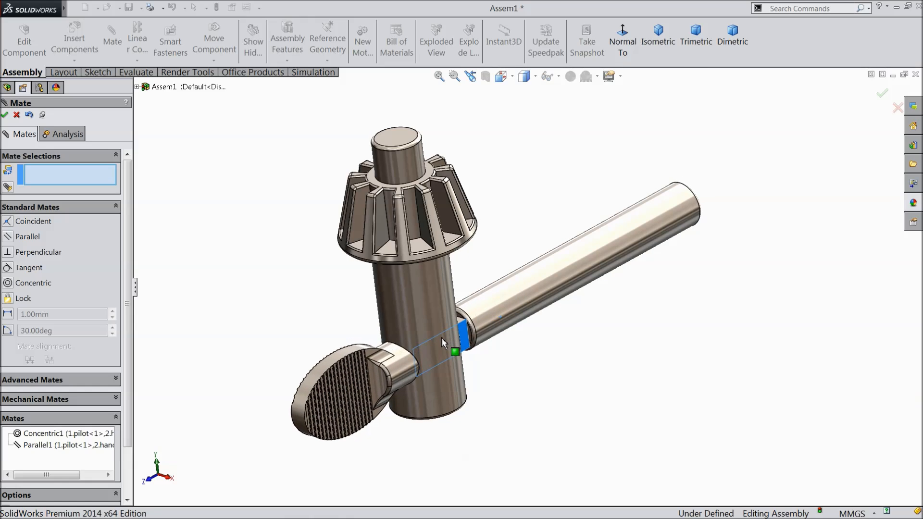
scroll(up, 3)
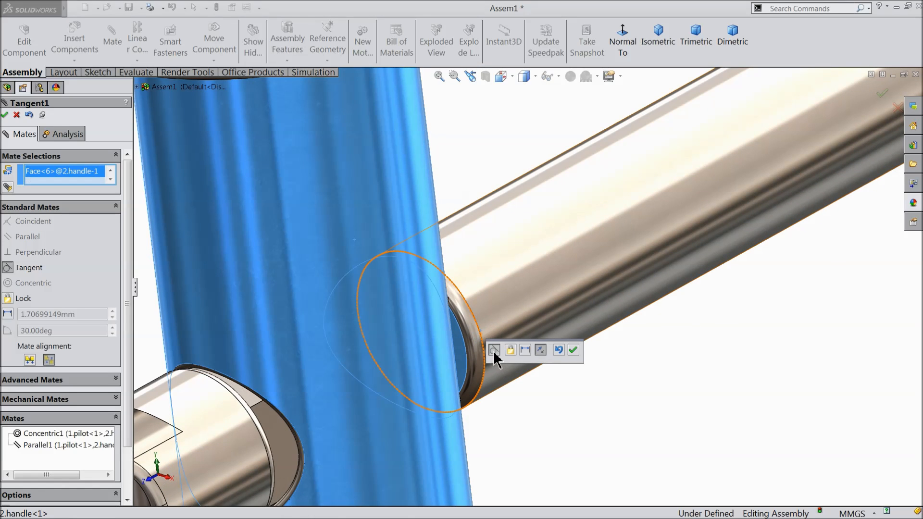
click(573, 350)
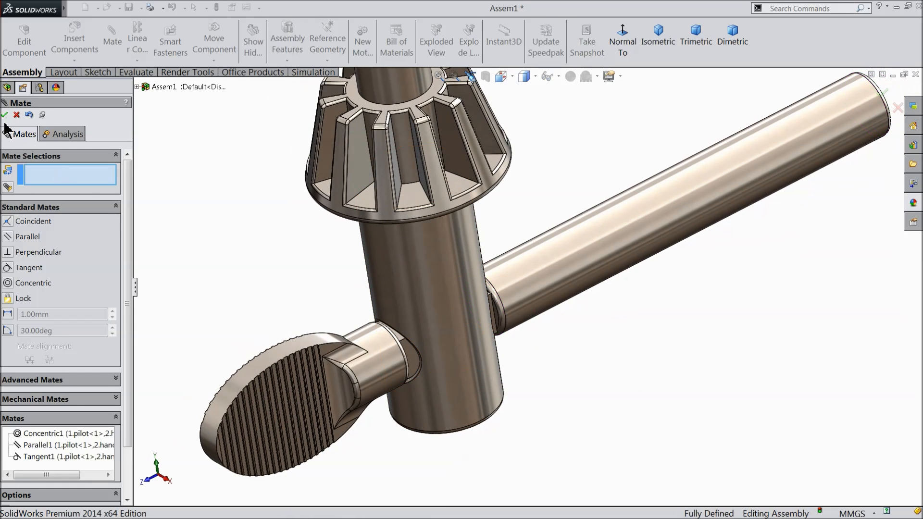
click(4, 115)
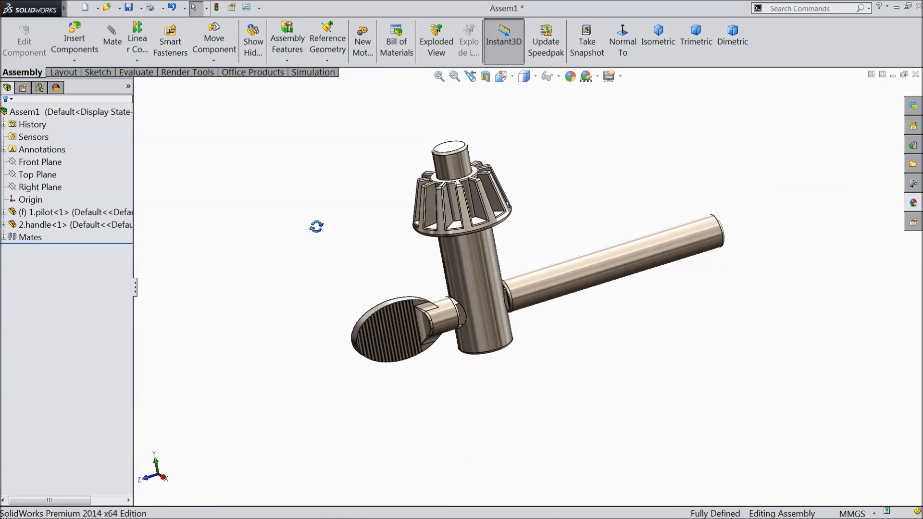
Step: Turn the view, then save the drill chuck key assembly as Assem1.SLDASM
drag(459, 236, 542, 247)
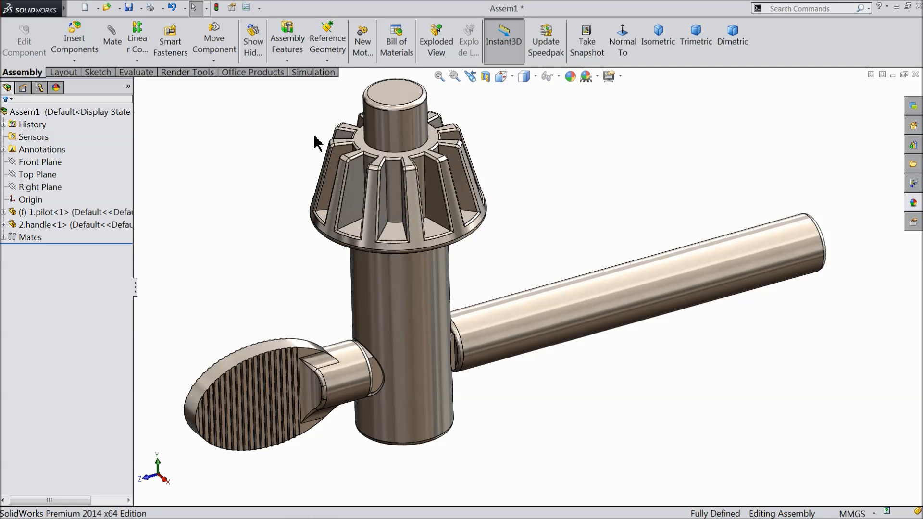
mouse_move(128, 7)
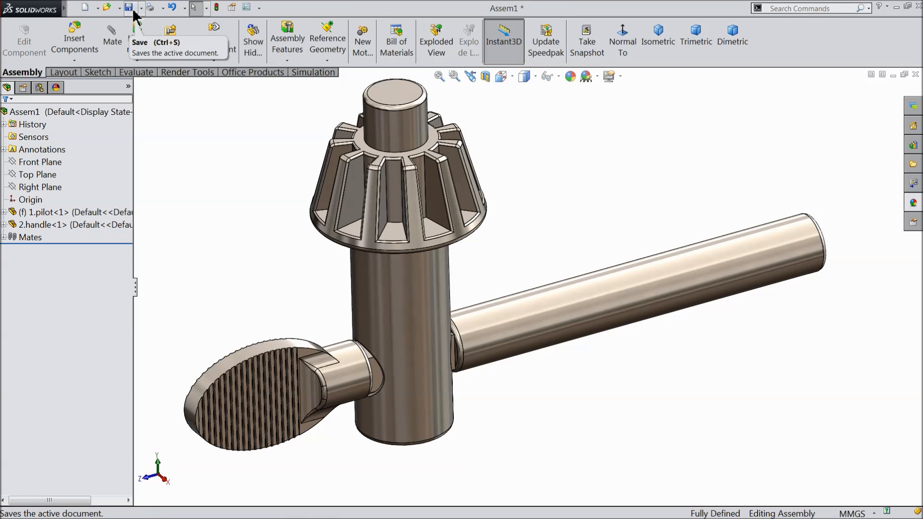
click(128, 8)
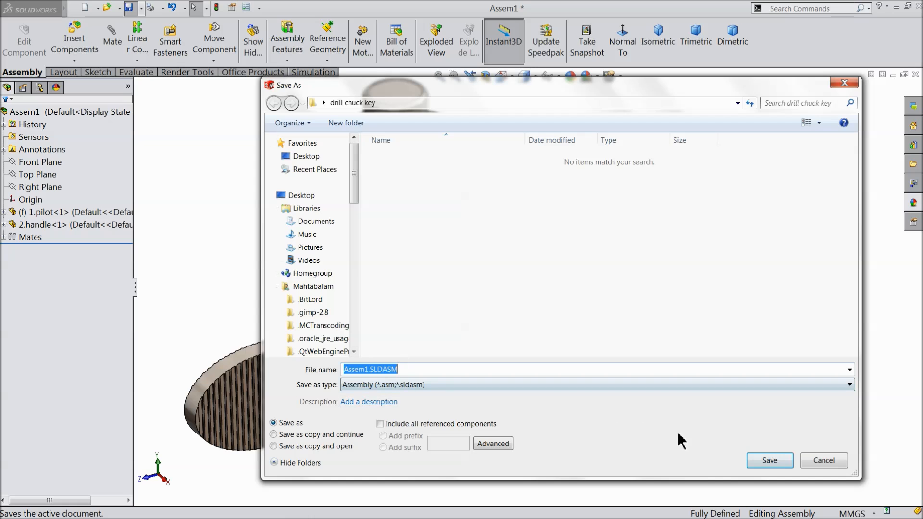
click(769, 461)
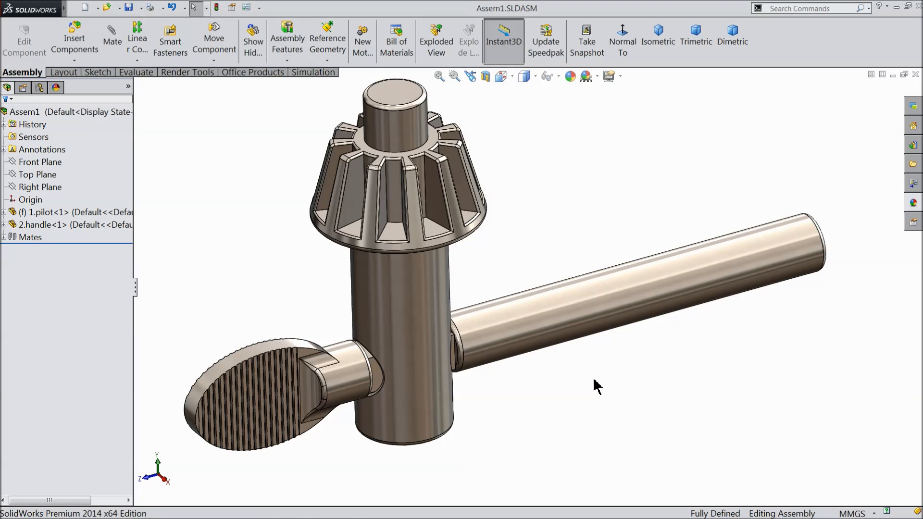